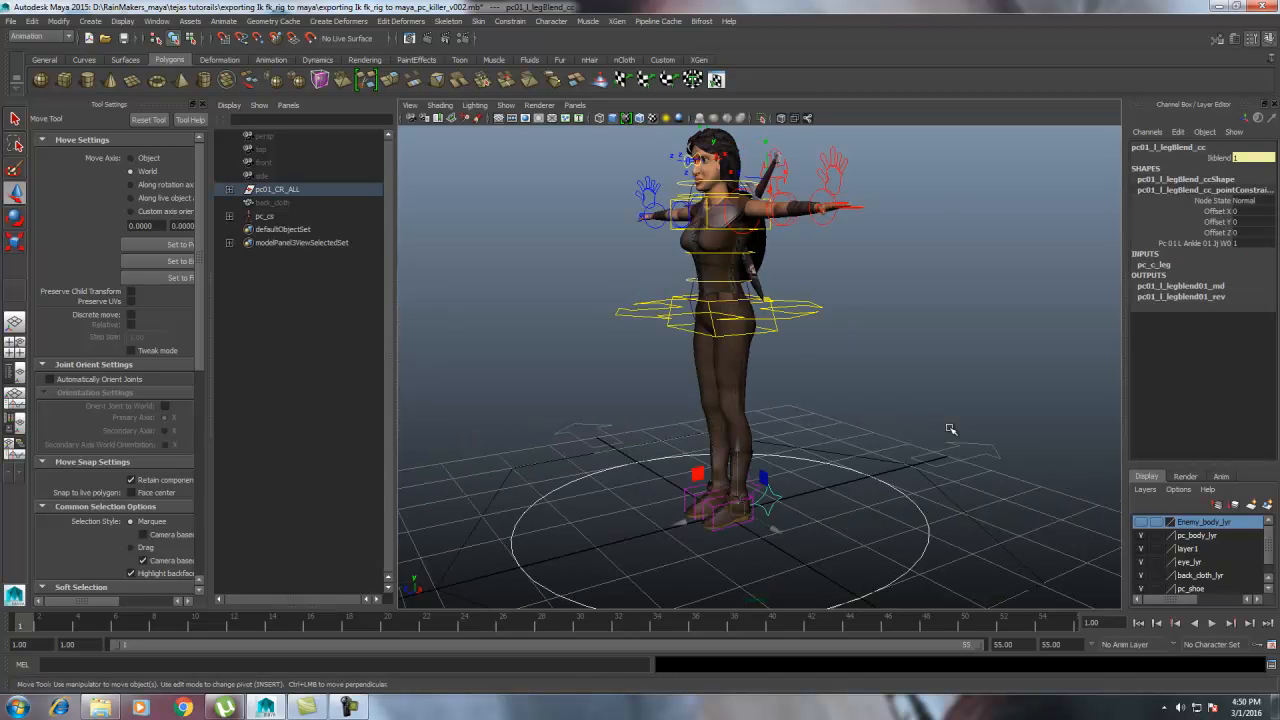
- Select the left knee control and switch to rotating it
{"action": "left_click", "coordinate": [1244, 158]}
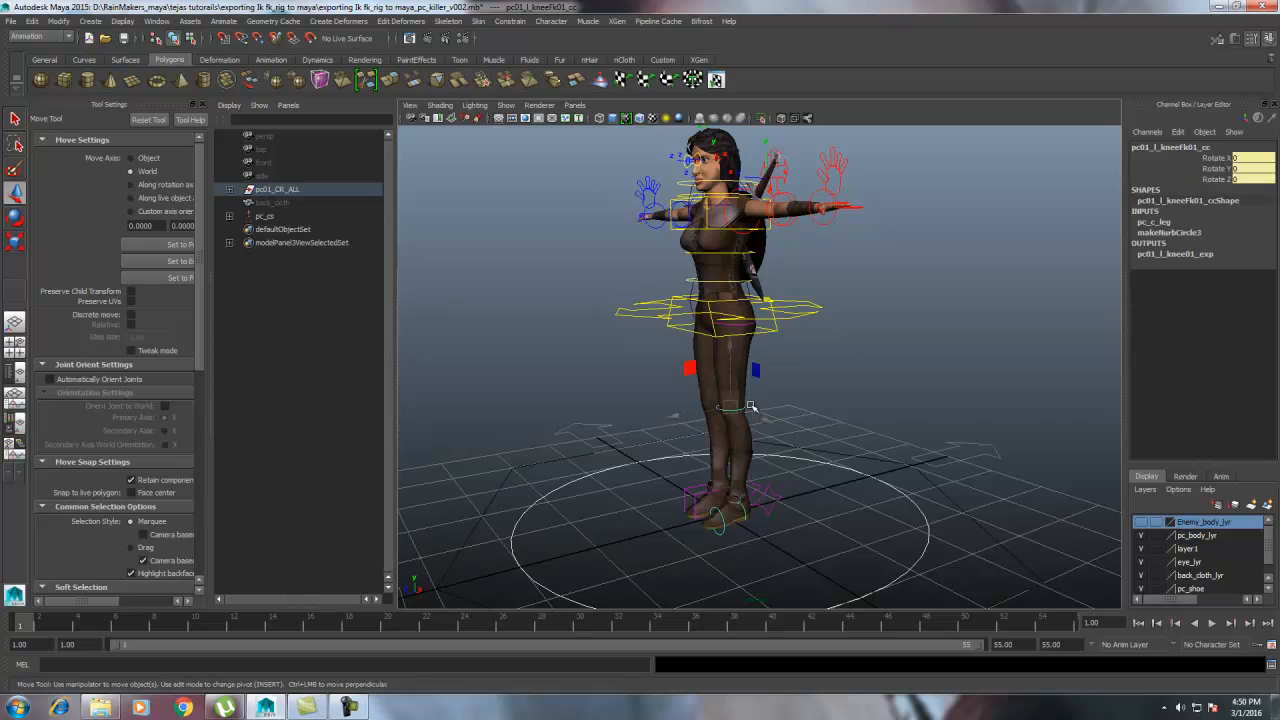
{"action": "key", "text": "e"}
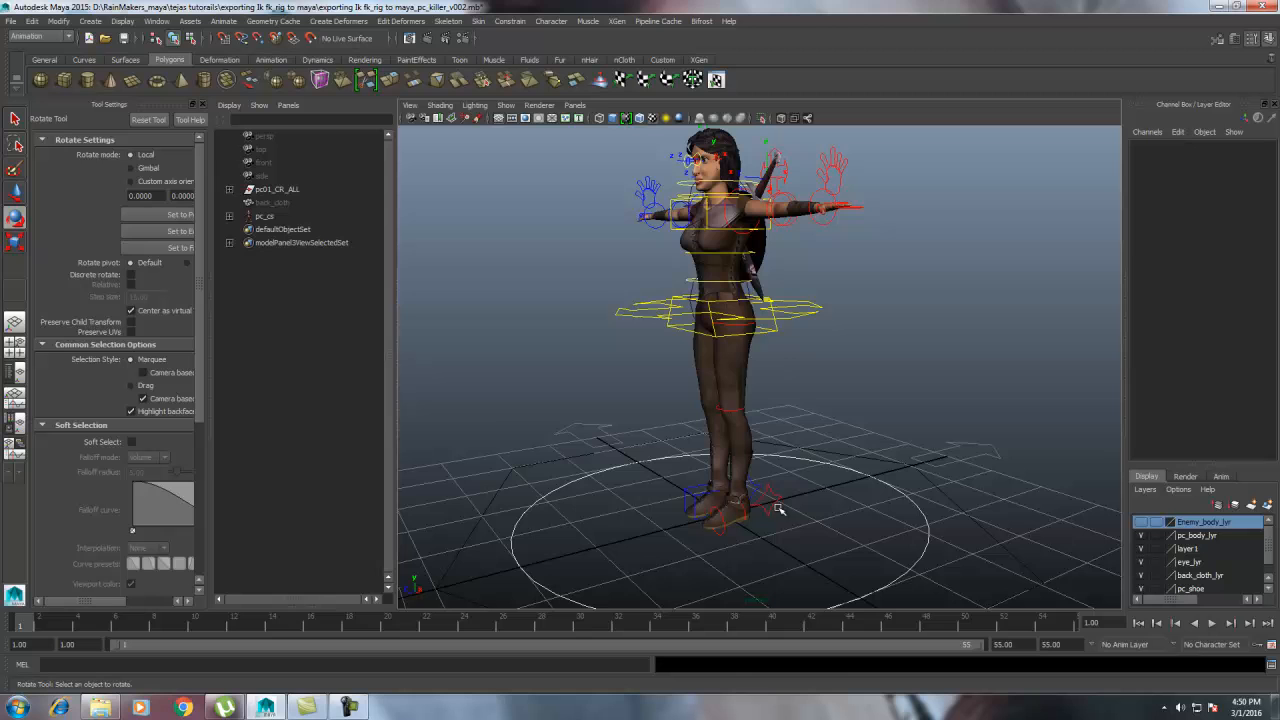
{"action": "left_click", "coordinate": [770, 500]}
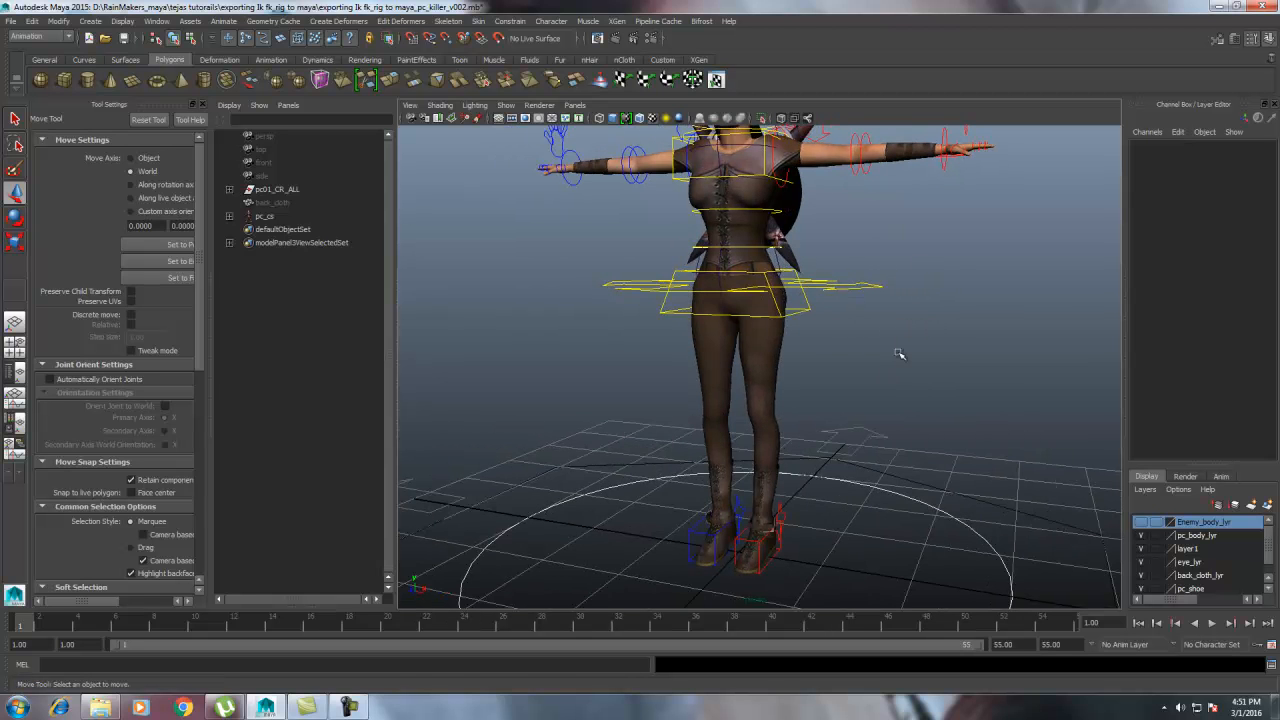
- Expand the pc01_CR_ALL and pc01_CR_SKL groups in the Outliner and unhide the skeleton joints
{"action": "left_click", "coordinate": [230, 188]}
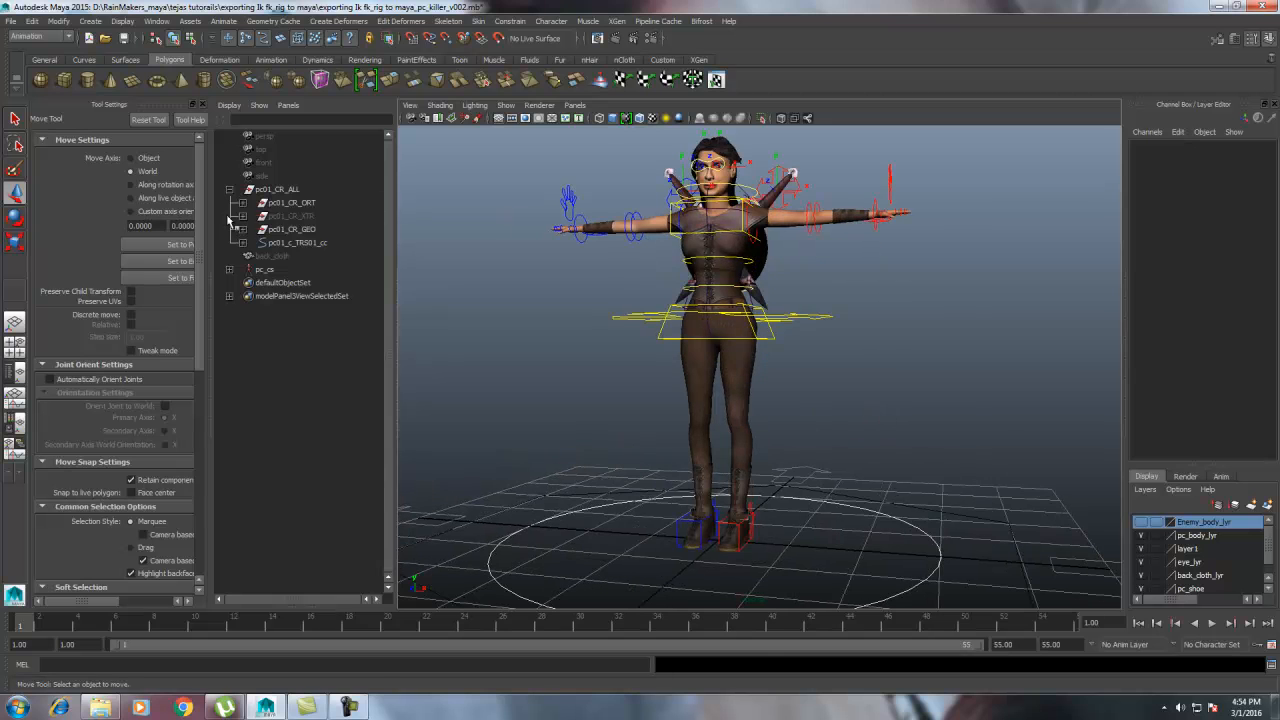
{"action": "left_click", "coordinate": [276, 188]}
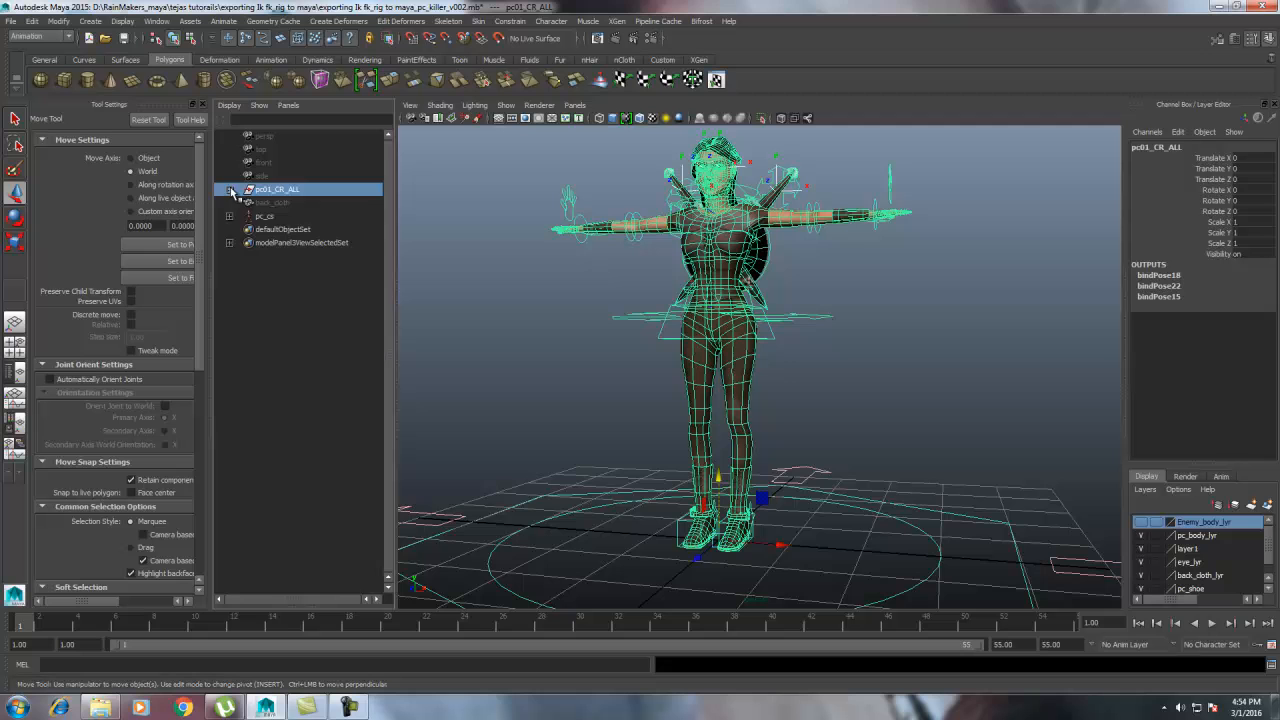
{"action": "left_click", "coordinate": [230, 190]}
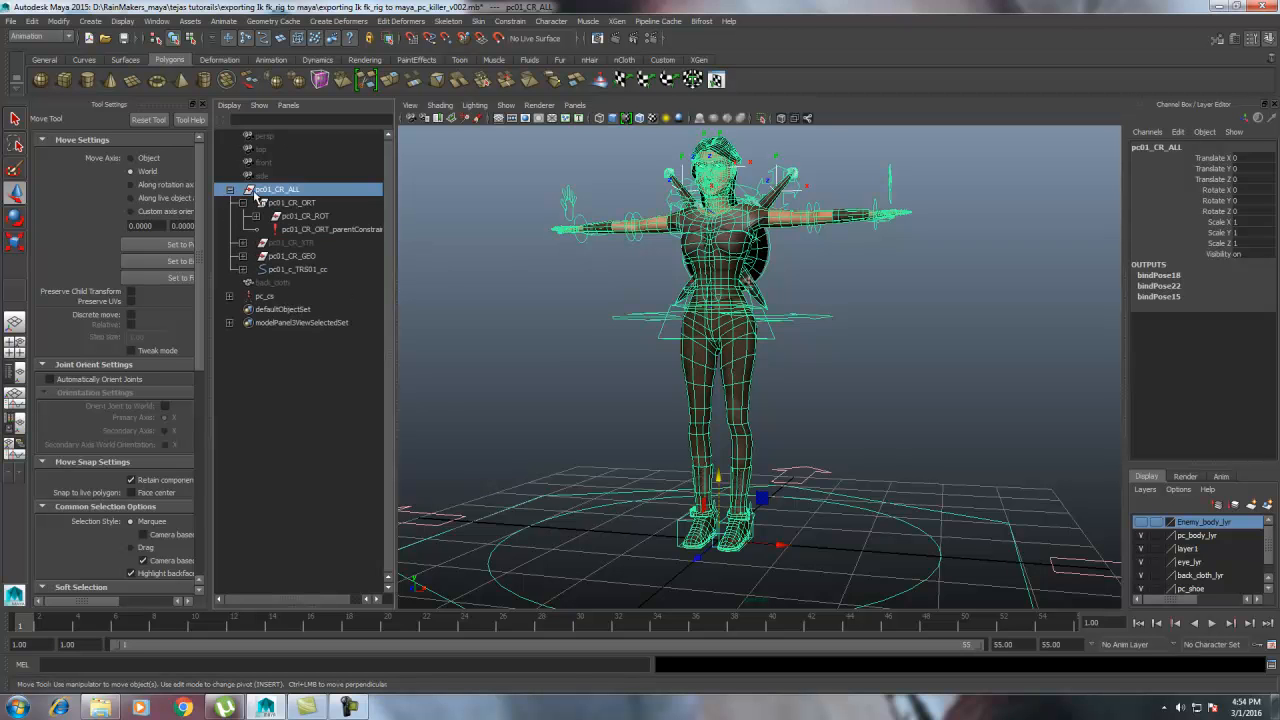
{"action": "left_click", "coordinate": [270, 228]}
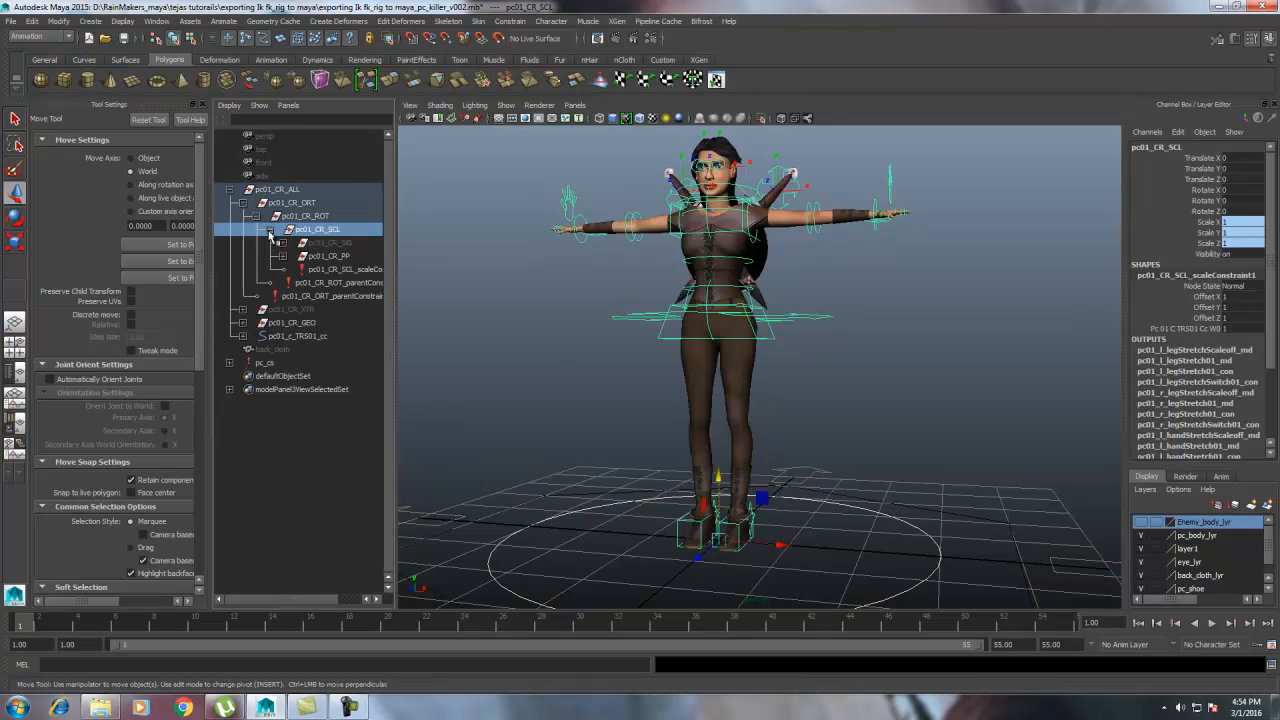
{"action": "left_click", "coordinate": [330, 242]}
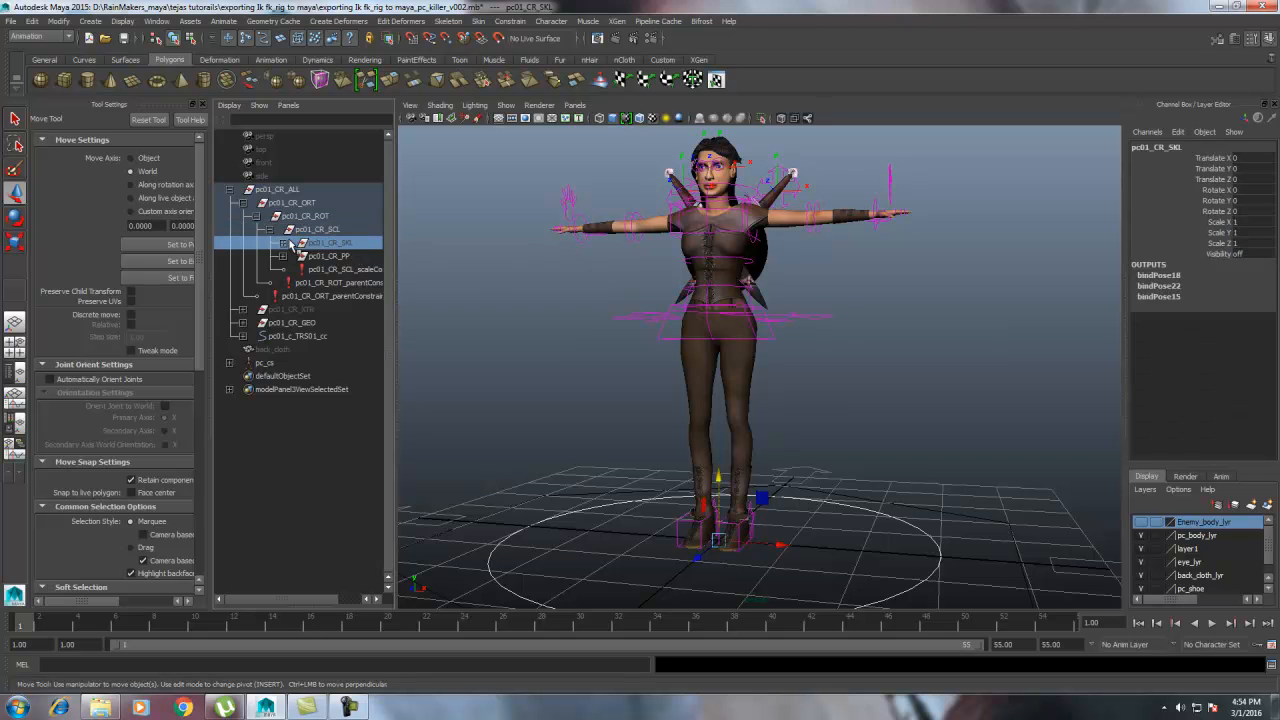
{"action": "left_click", "coordinate": [284, 242]}
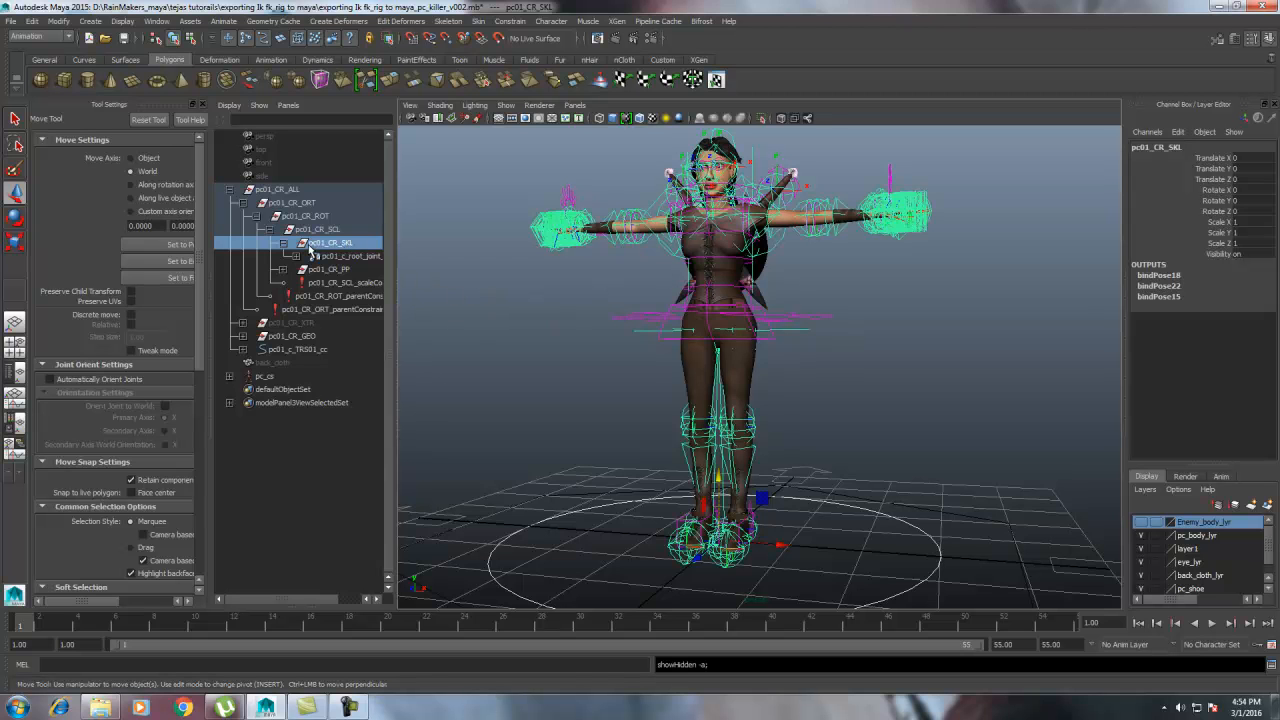
- Unparent pc01_c_root_joint_jn and pc01_CR_GEO to the top level and select the root joint
{"action": "left_click", "coordinate": [350, 256]}
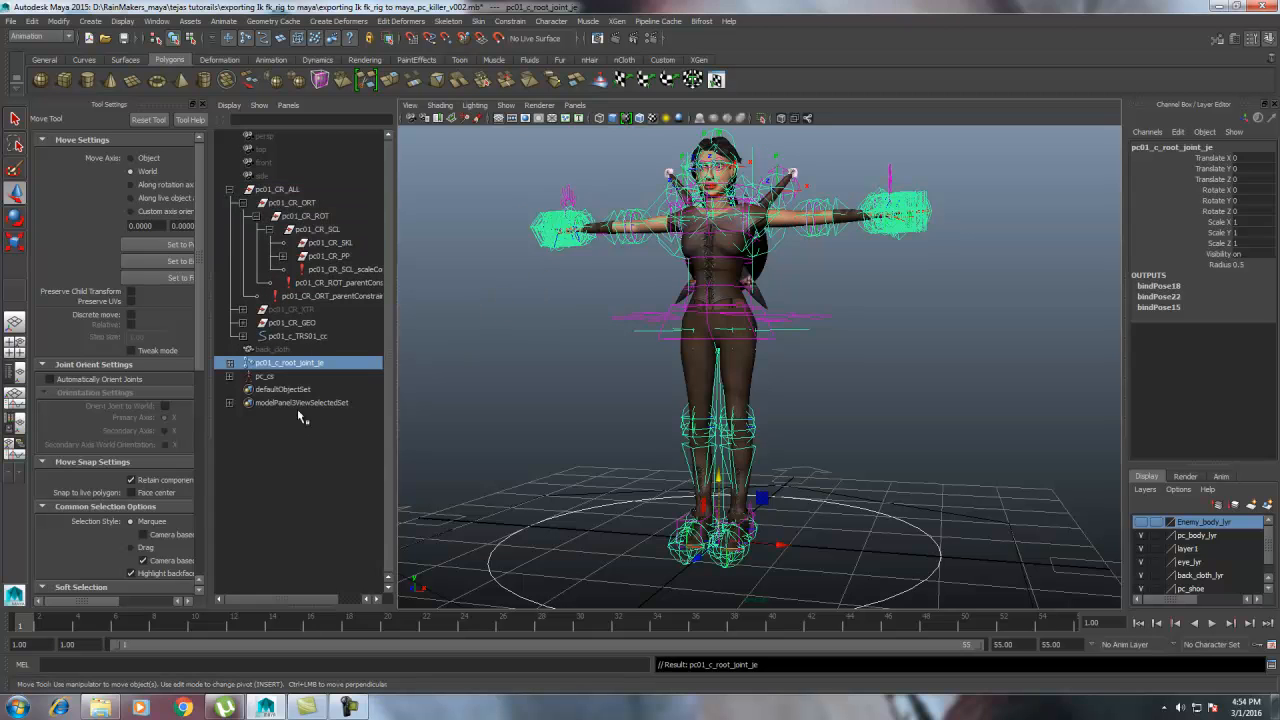
{"action": "left_click", "coordinate": [290, 322]}
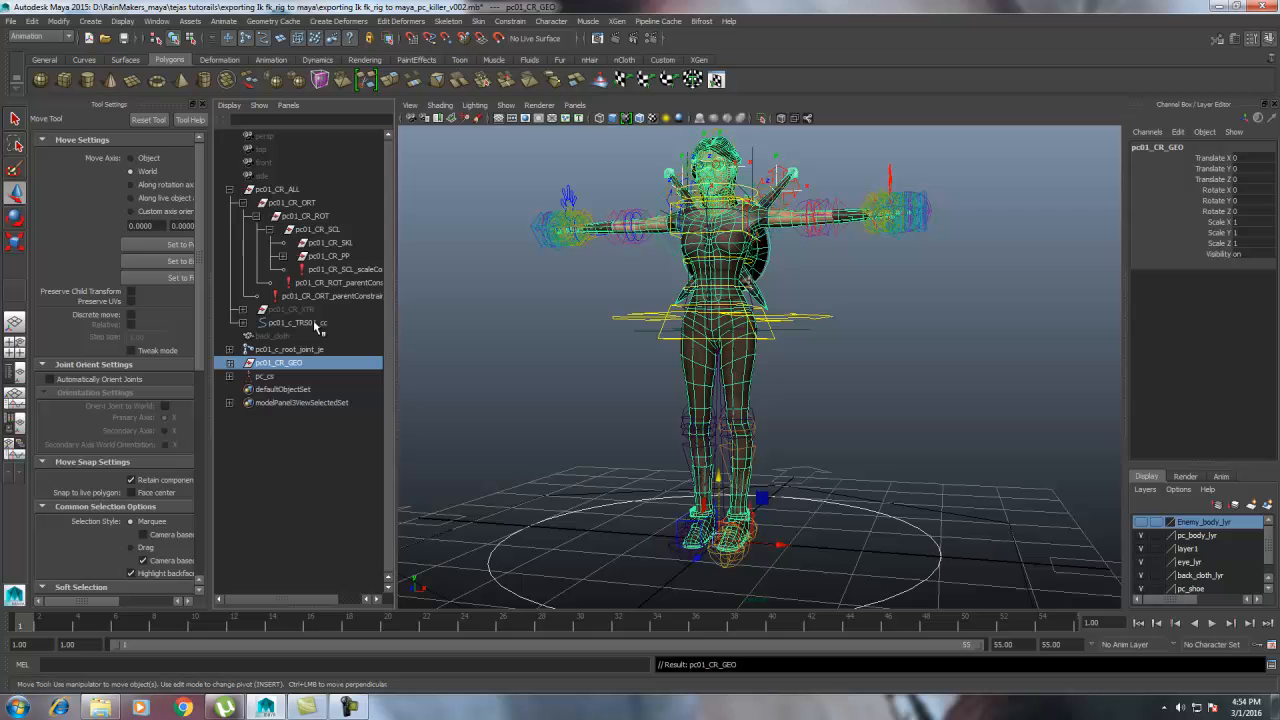
{"action": "left_click", "coordinate": [288, 216]}
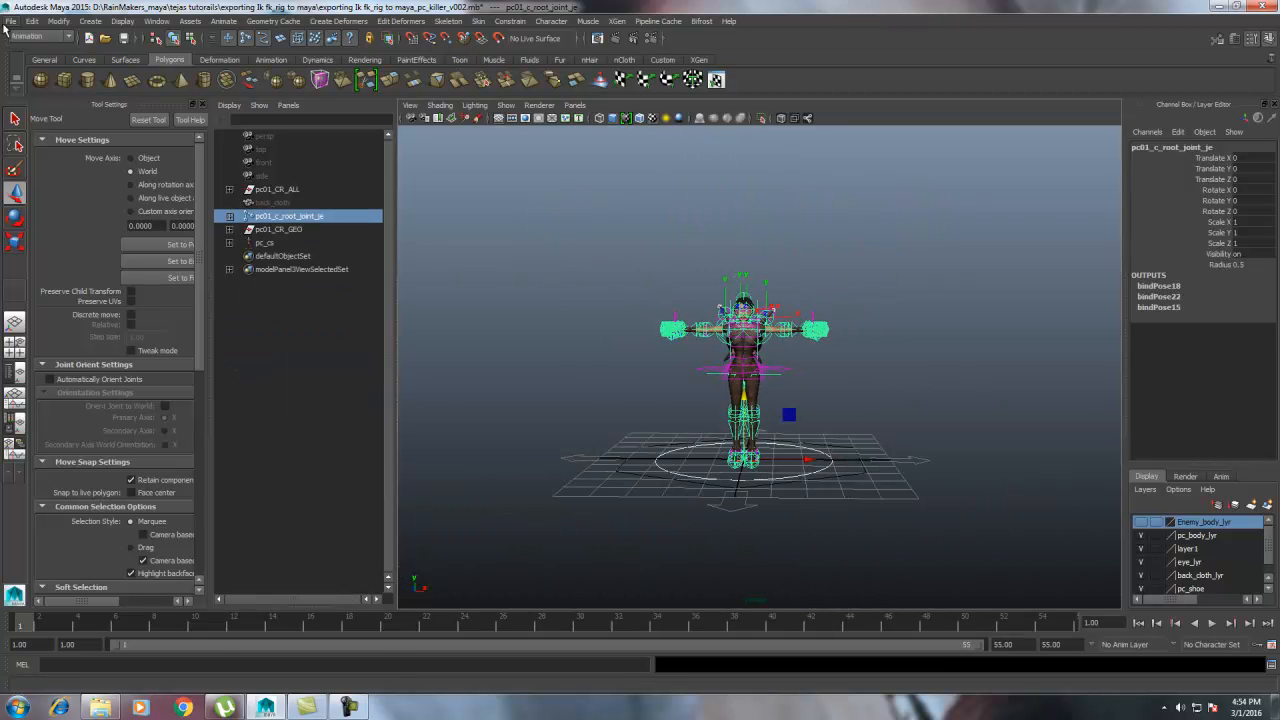
- Save the scene, then expand the root joint and select its pelvis and leg joints
{"action": "left_click", "coordinate": [12, 20]}
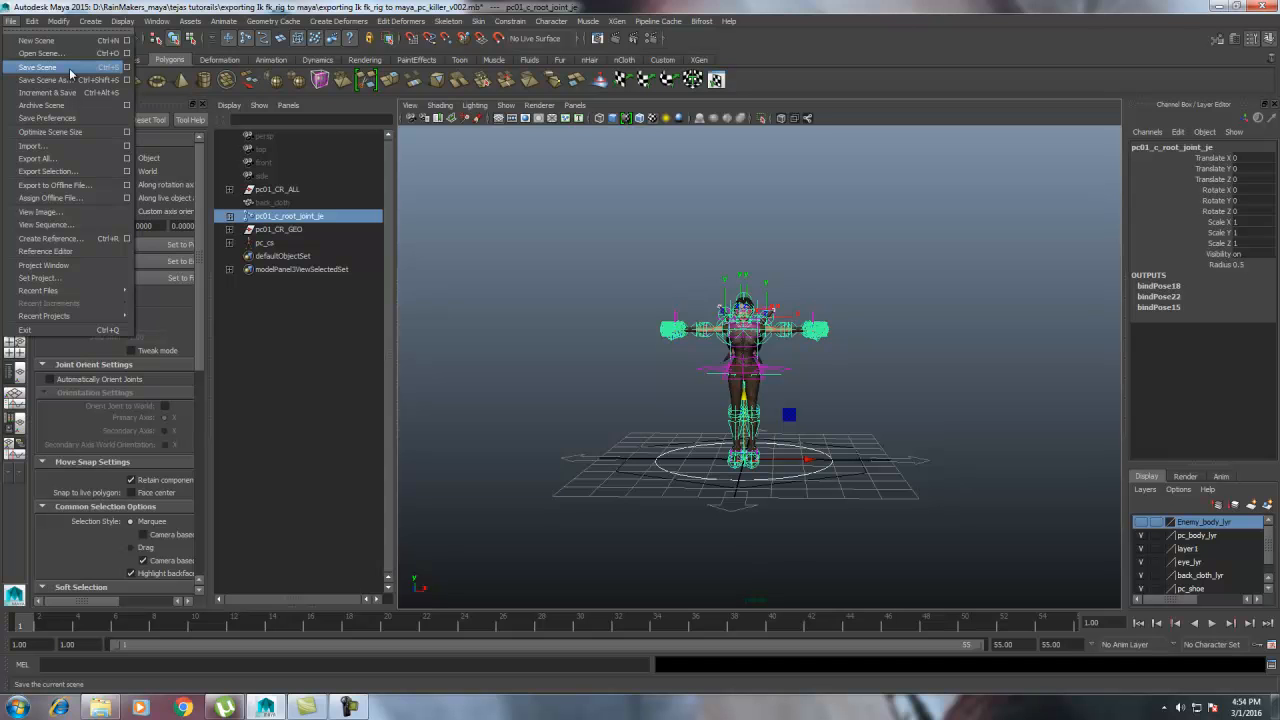
{"action": "left_click", "coordinate": [36, 68]}
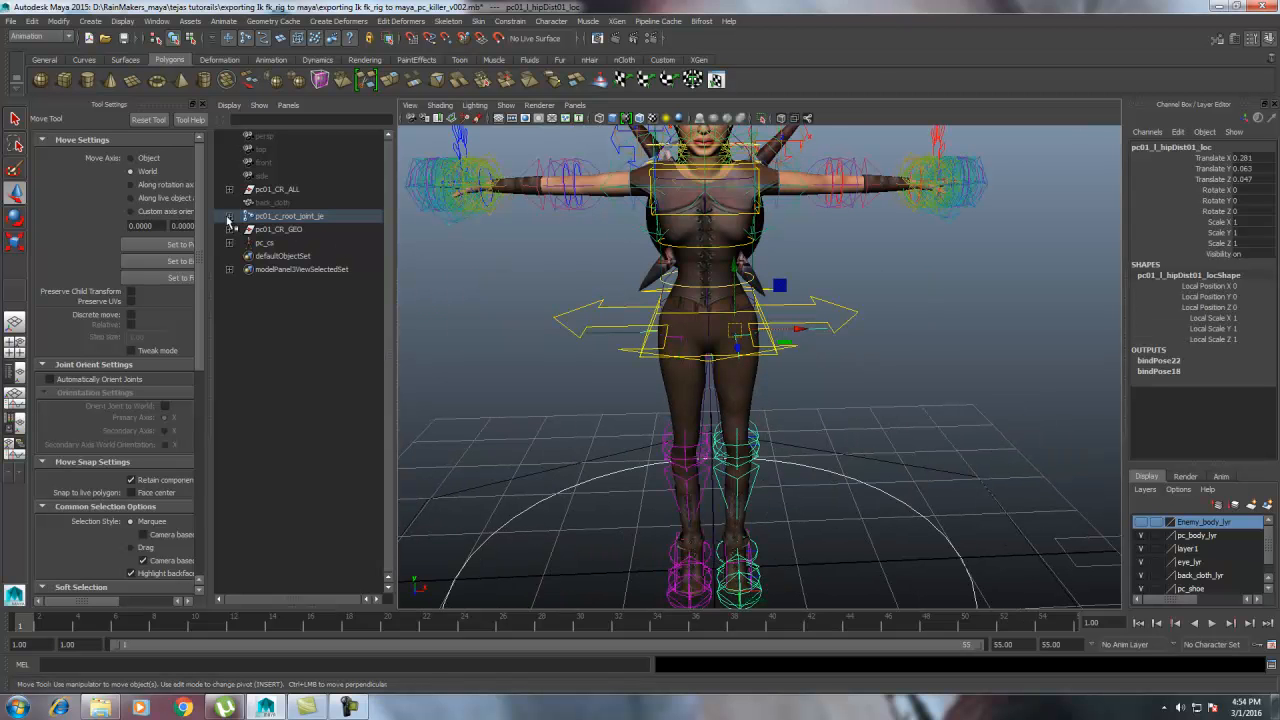
{"action": "left_click", "coordinate": [232, 216]}
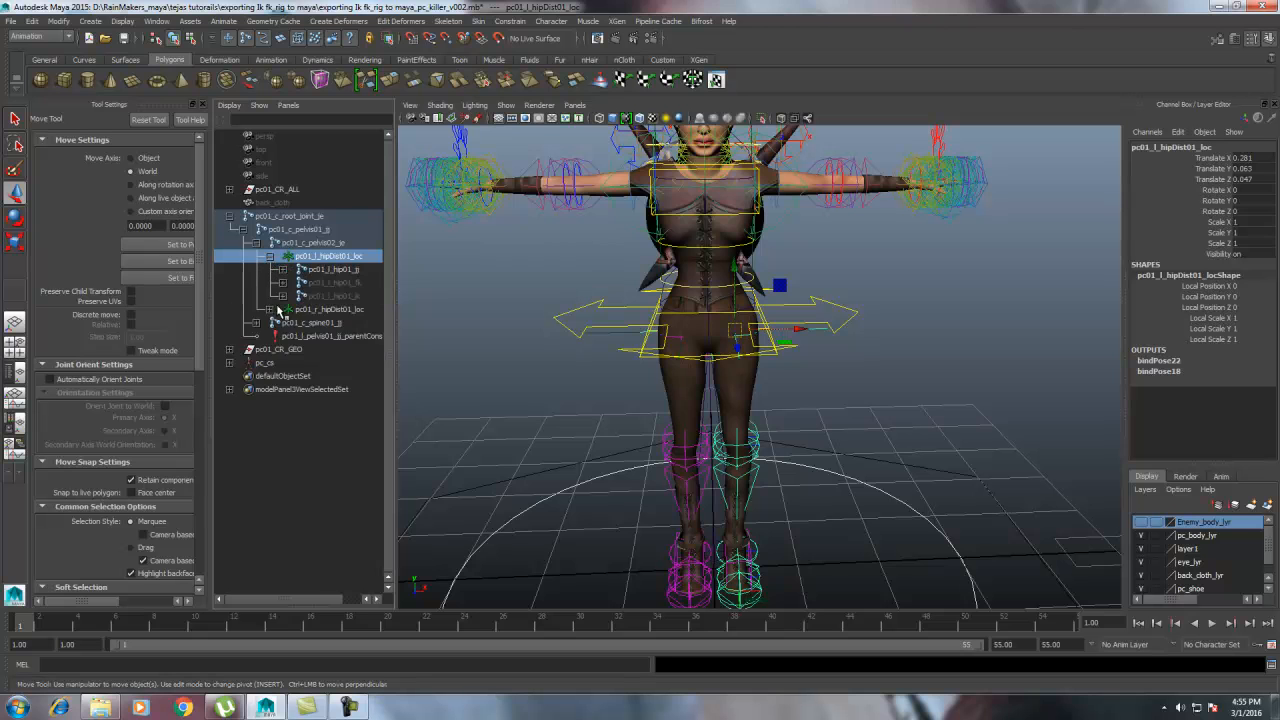
{"action": "left_click", "coordinate": [332, 296]}
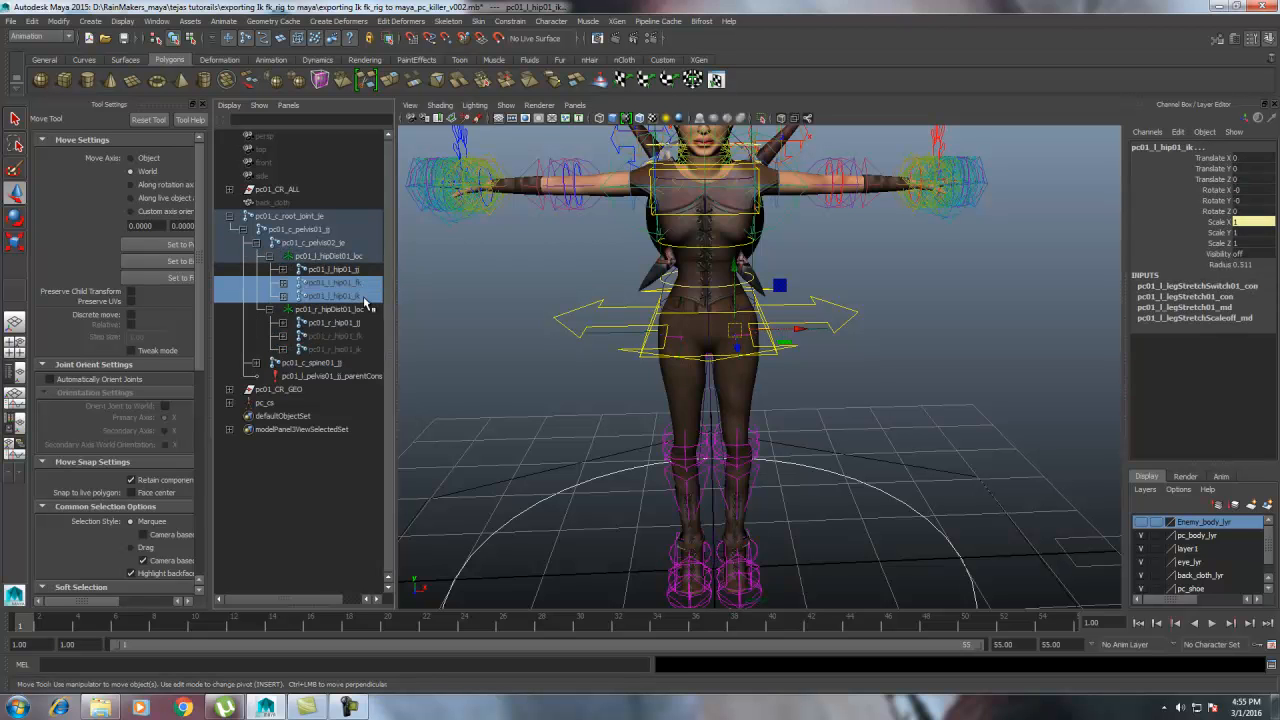
{"action": "left_click", "coordinate": [330, 308]}
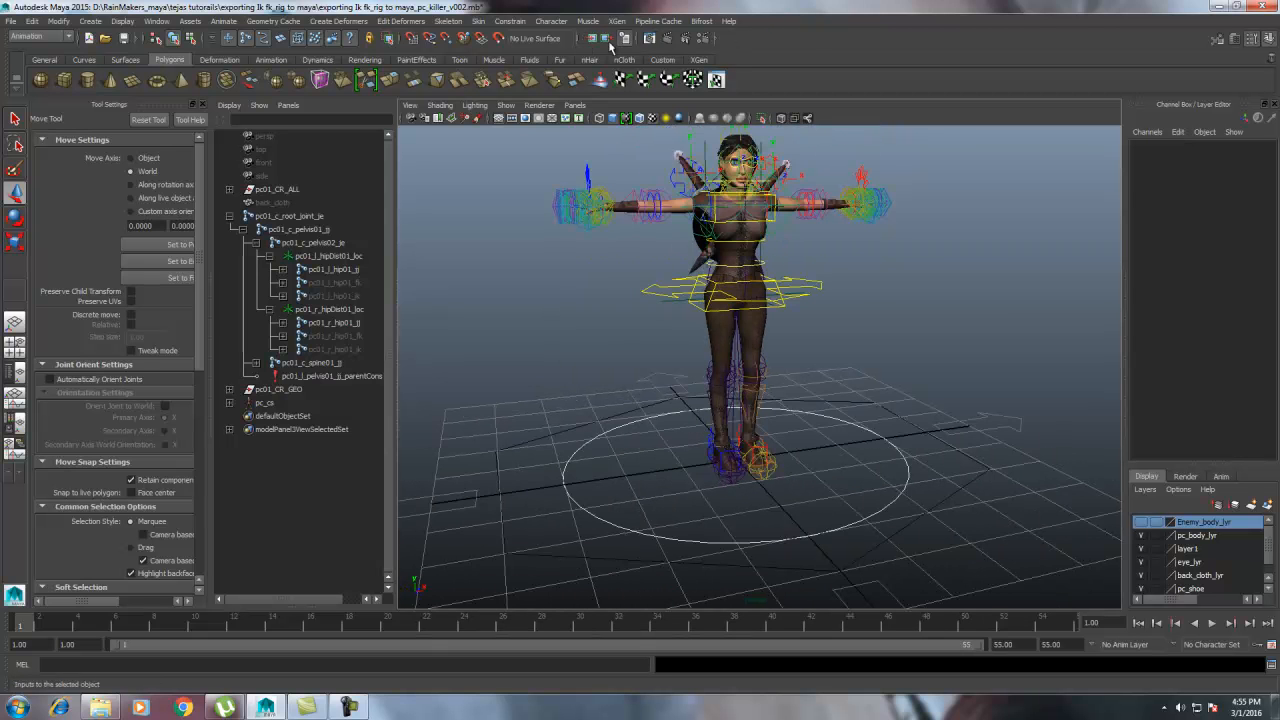
- Select every skeleton joint and bring up the Bake Simulation options
{"action": "left_click", "coordinate": [730, 36]}
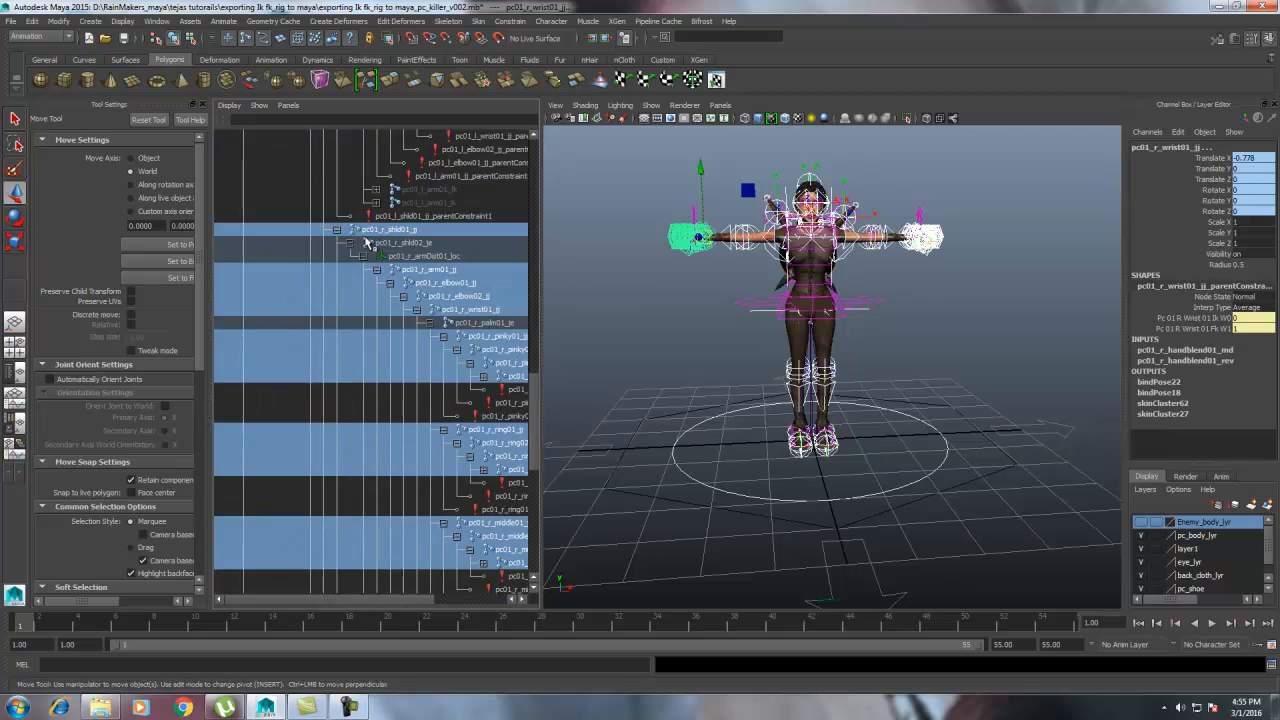
{"action": "scroll", "scroll_direction": "down", "scroll_amount": 3}
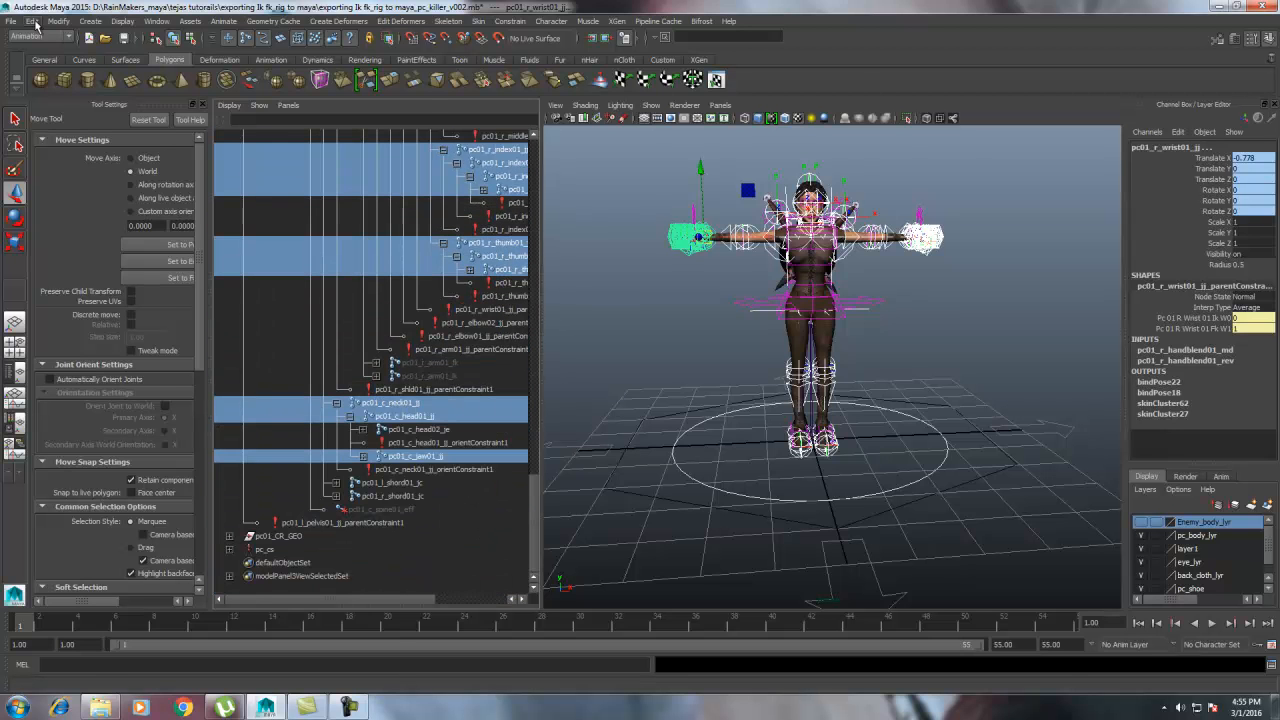
{"action": "left_click", "coordinate": [32, 20]}
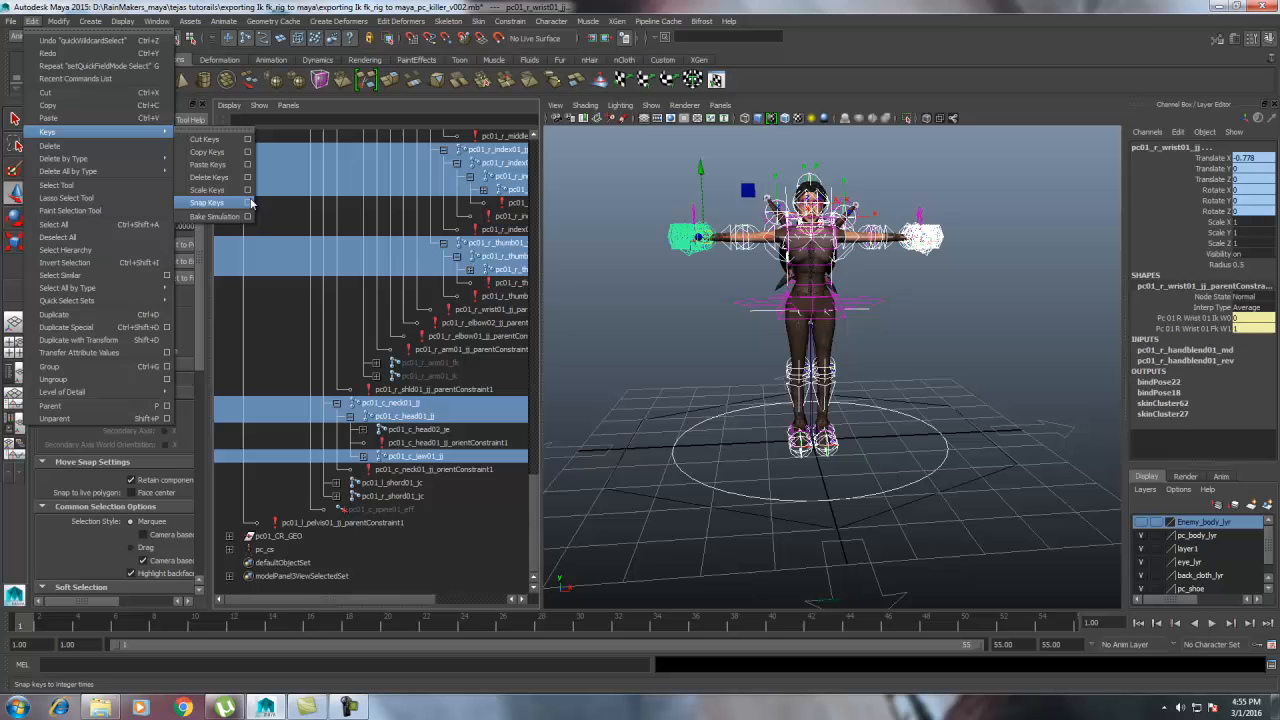
{"action": "left_click", "coordinate": [248, 216]}
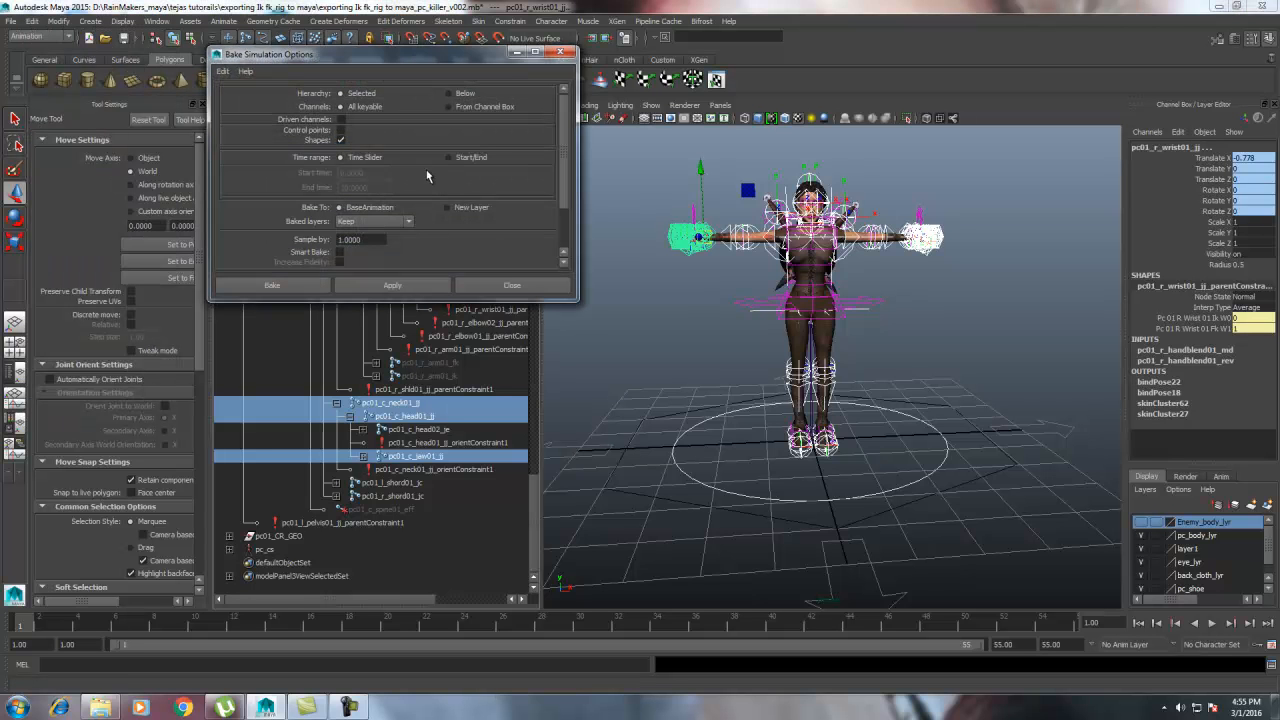
- Bake the joints' motion into keys over a custom start/end frame range
{"action": "left_click", "coordinate": [448, 156]}
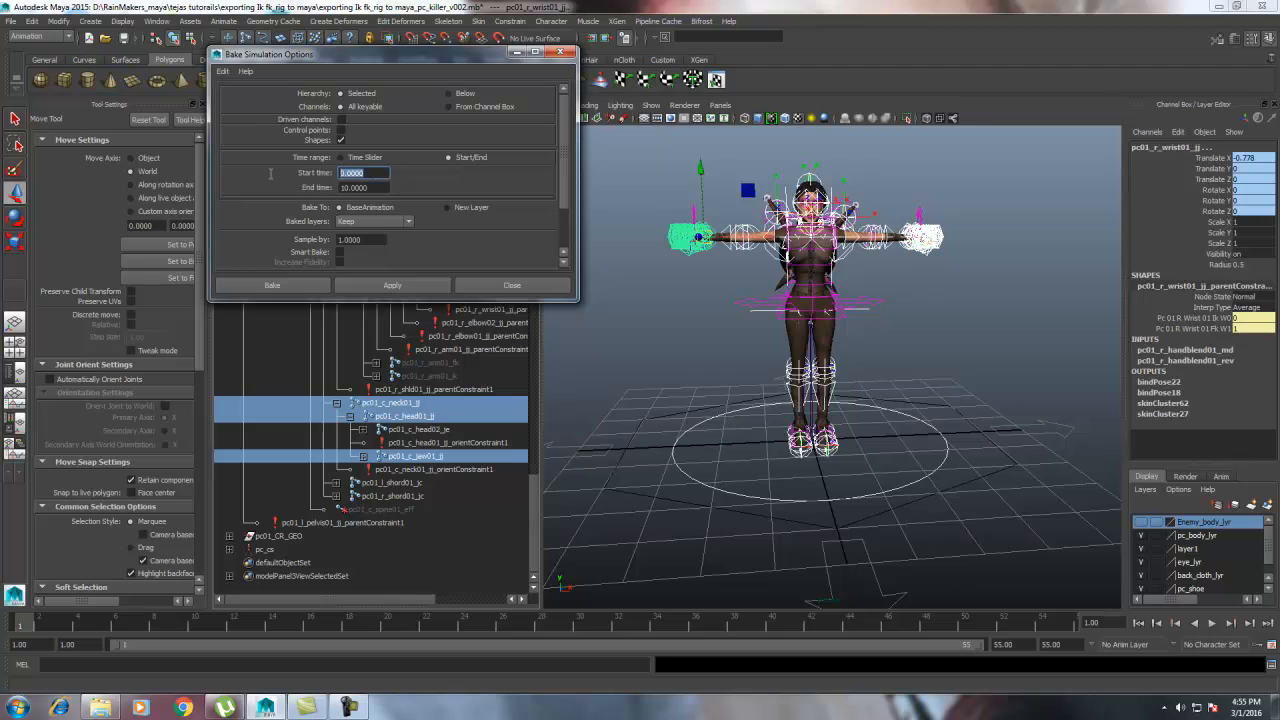
{"action": "left_click", "coordinate": [364, 188]}
{"action": "type", "text": "2"}
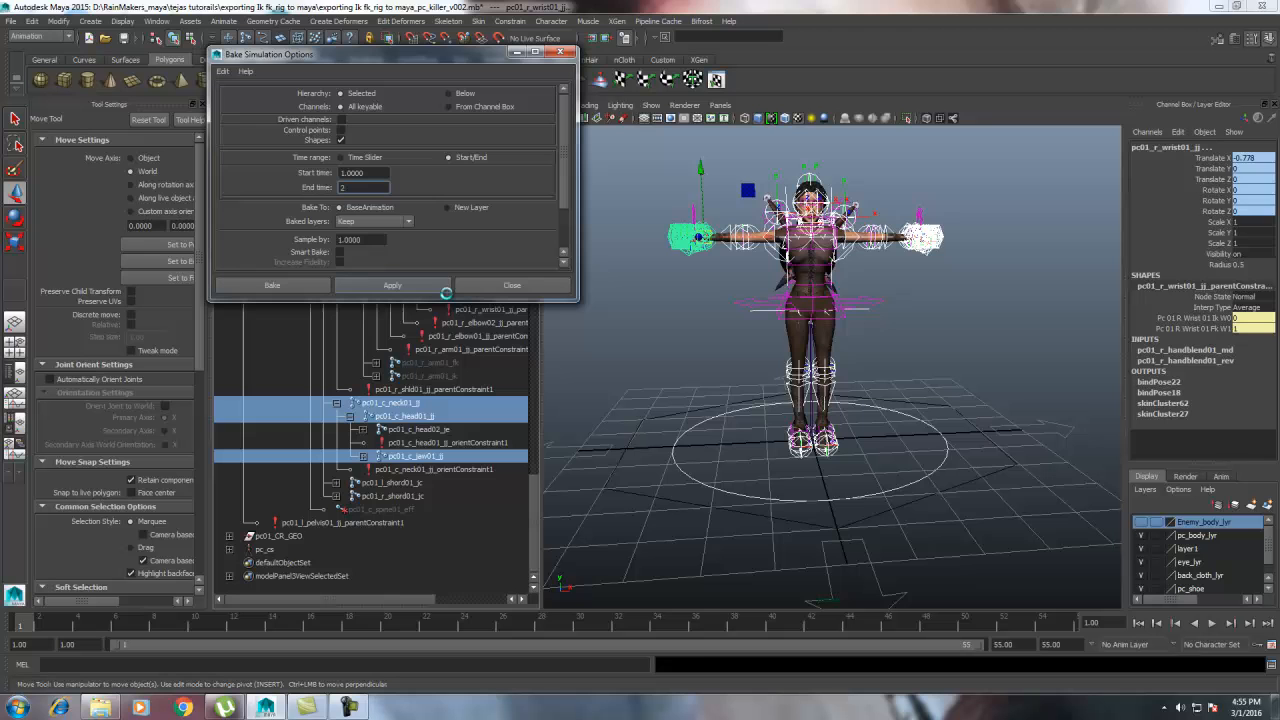
{"action": "left_click", "coordinate": [272, 284]}
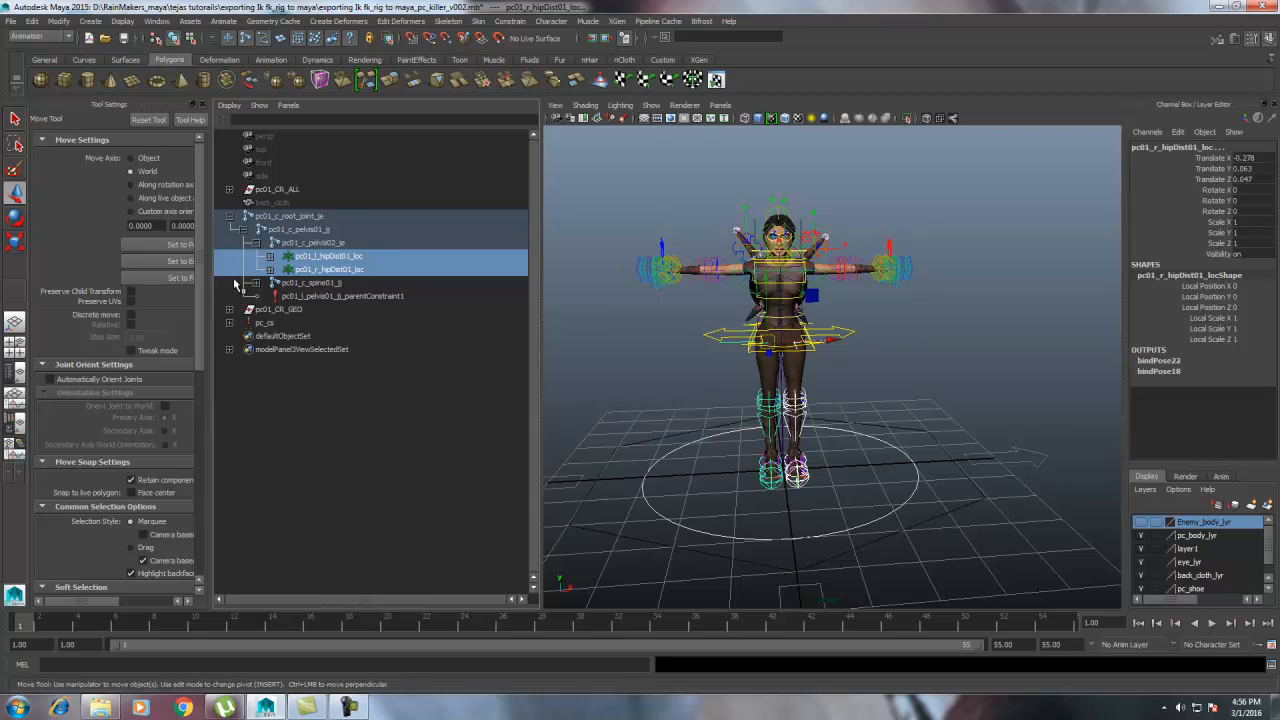
{"action": "left_click", "coordinate": [330, 282]}
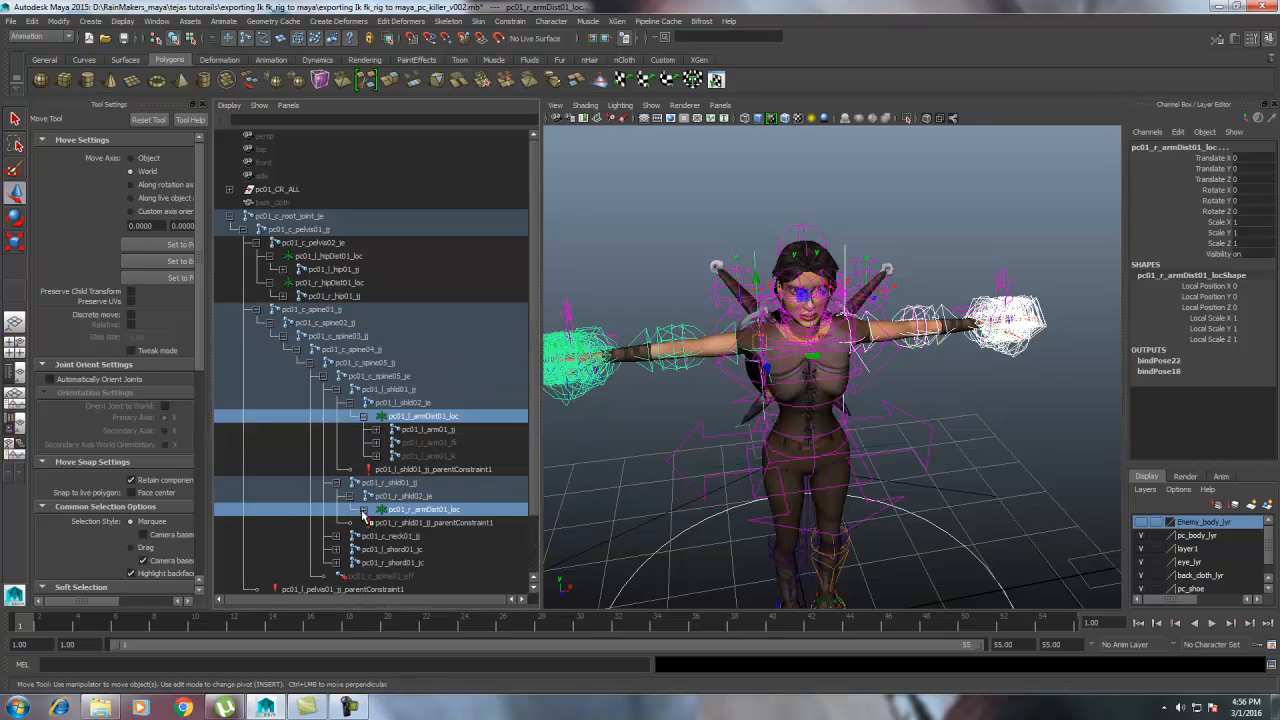
{"action": "left_click", "coordinate": [428, 456]}
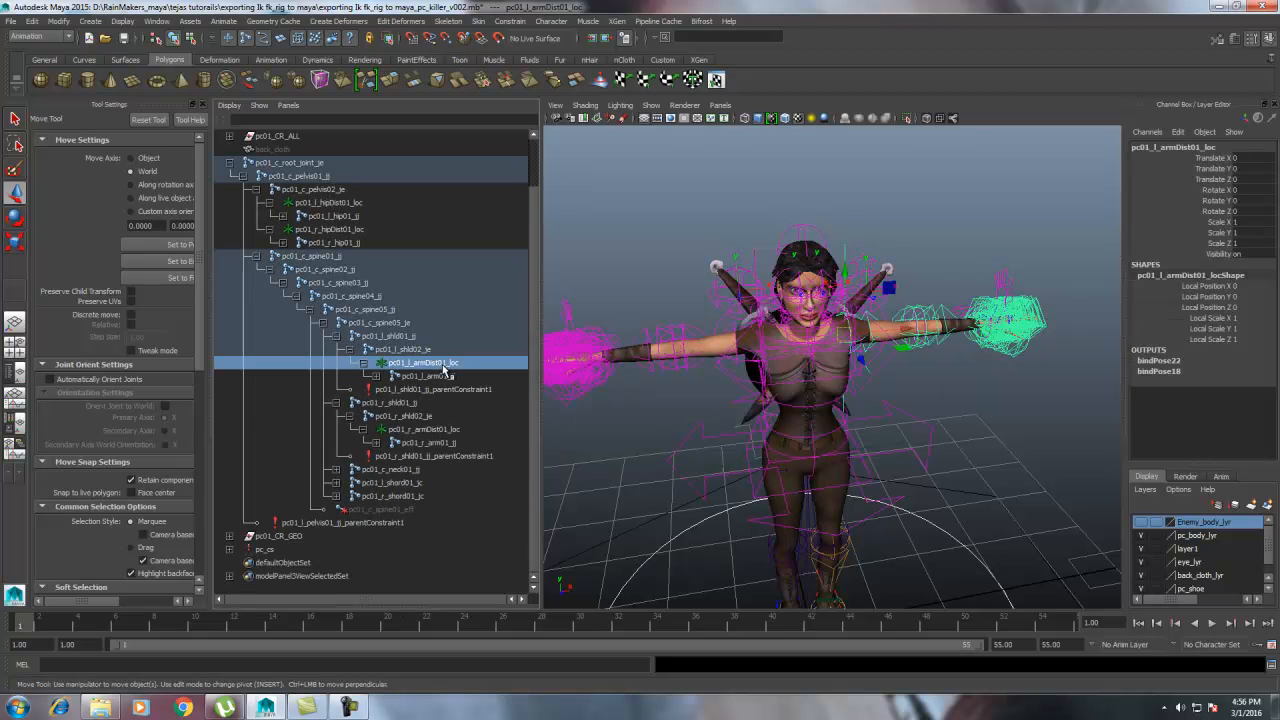
{"action": "left_click", "coordinate": [288, 216]}
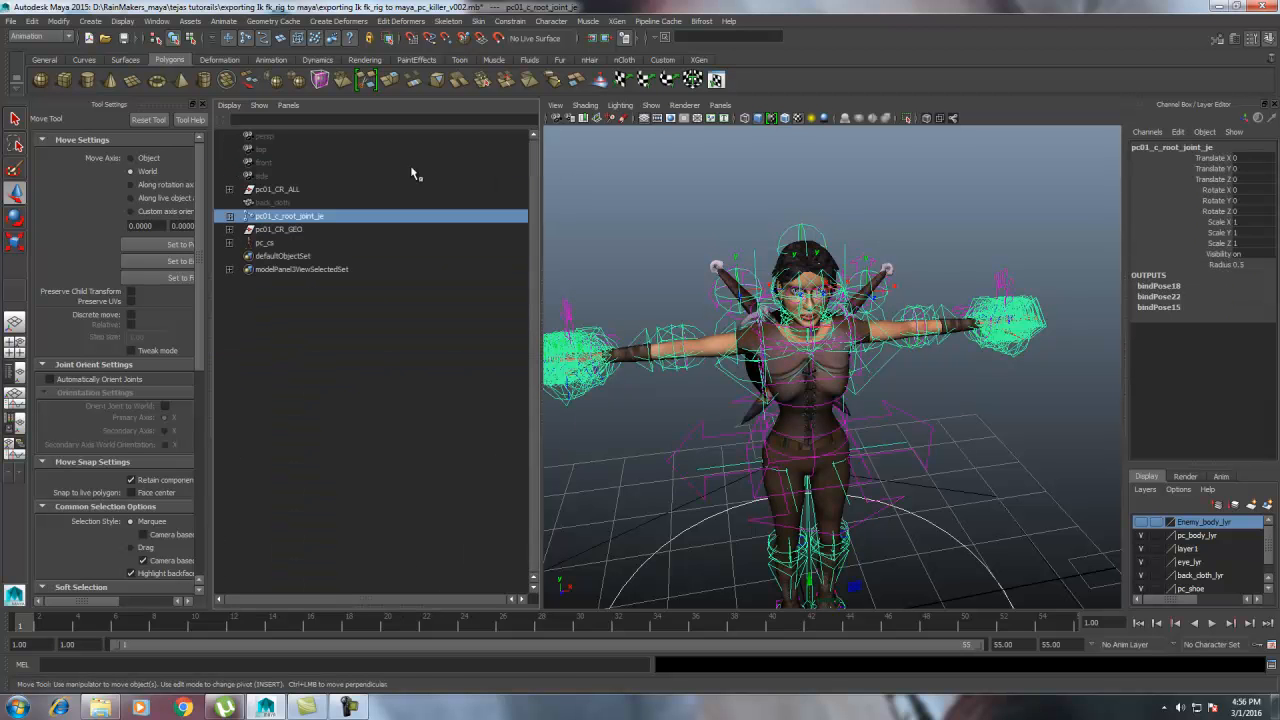
{"action": "left_click", "coordinate": [276, 188]}
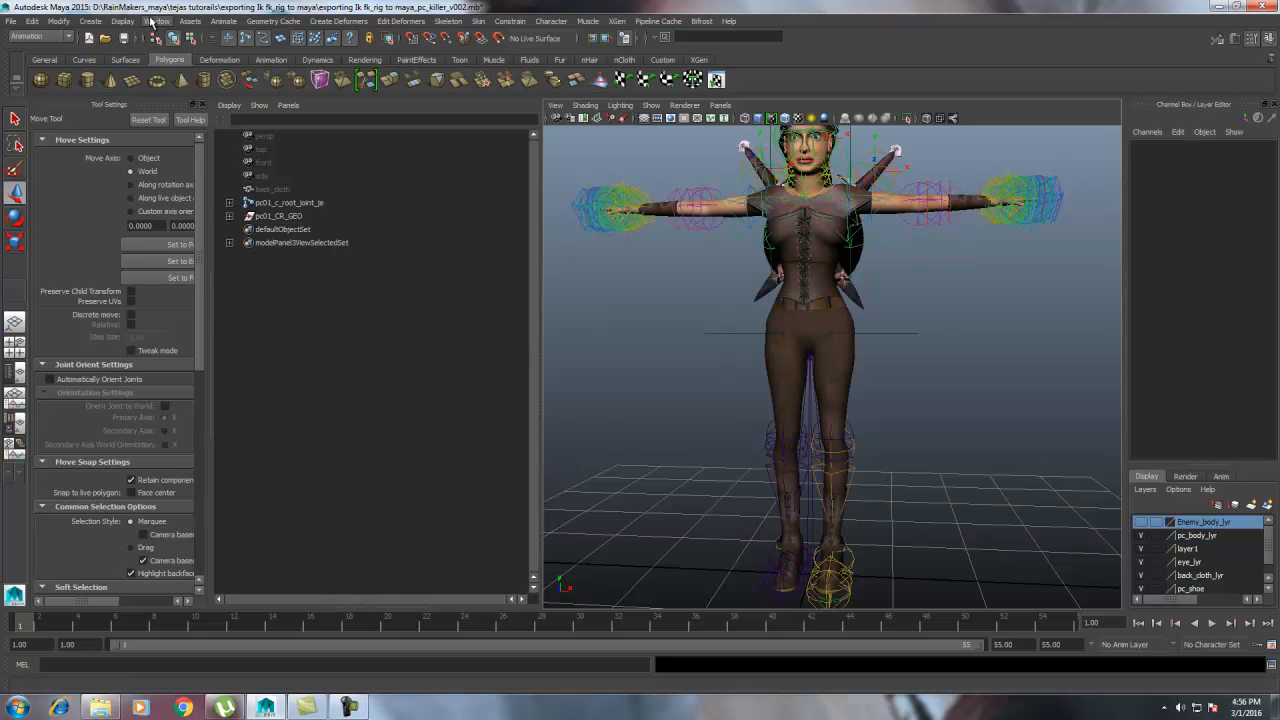
- Delete the character materials in the Hypershade and close the editor
{"action": "left_click", "coordinate": [156, 20]}
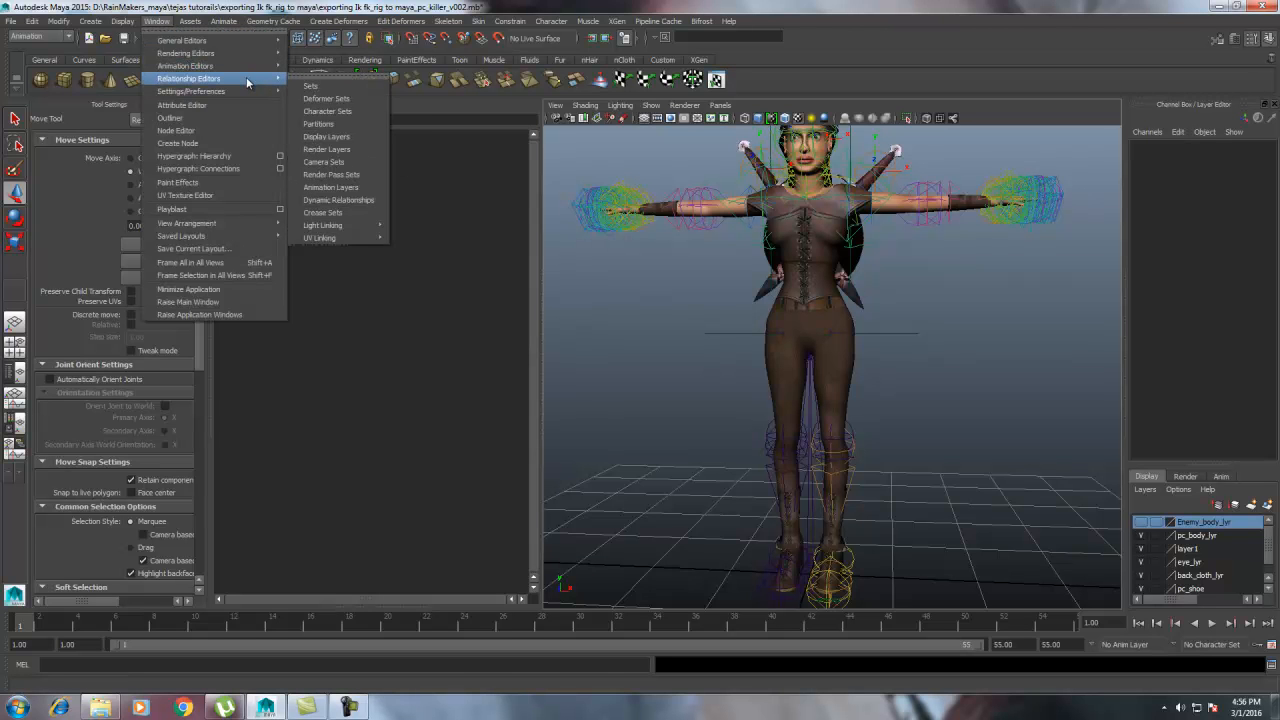
{"action": "mouse_move", "coordinate": [186, 52]}
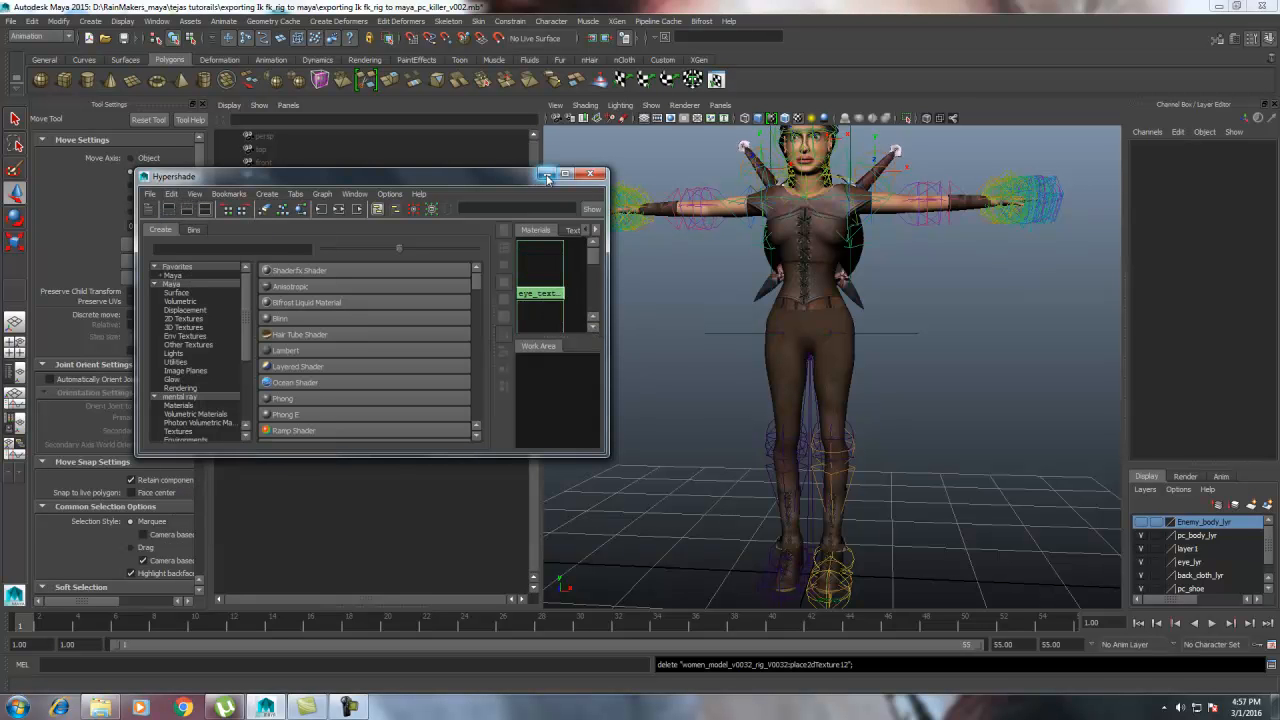
{"action": "left_click", "coordinate": [590, 174]}
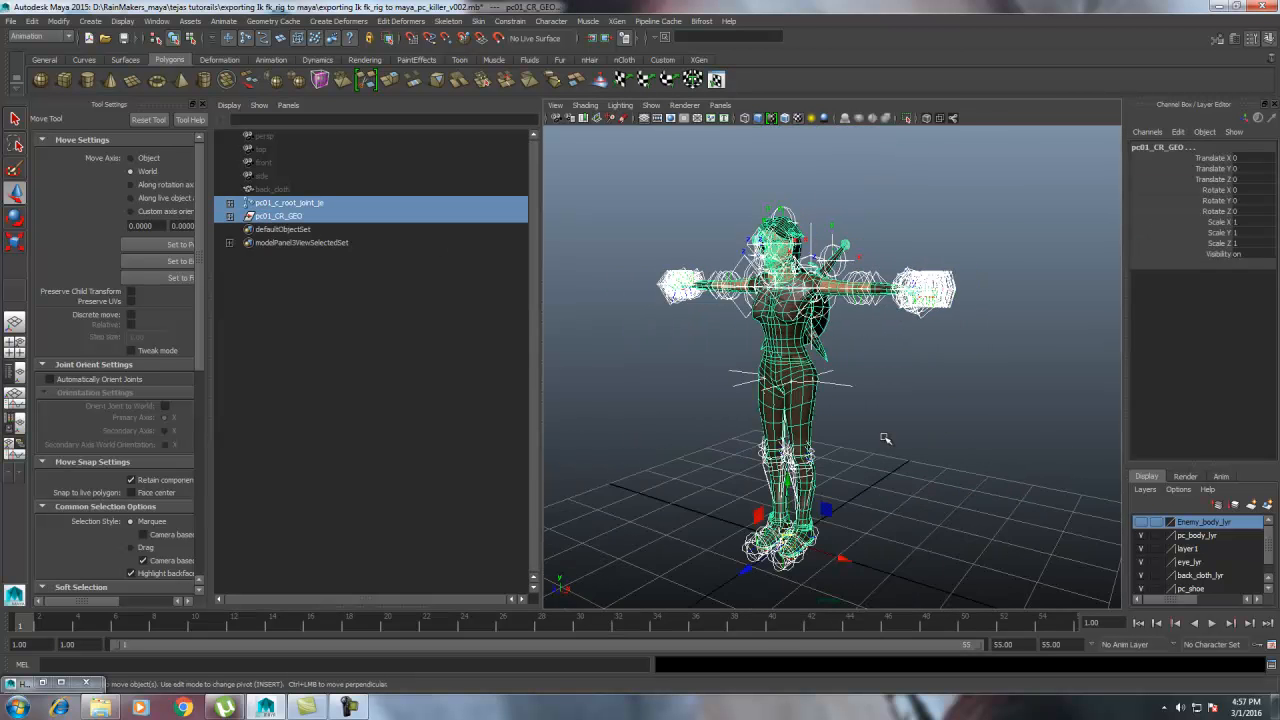
- Save the scene as a new _baked version via Save Scene As
{"action": "left_click", "coordinate": [12, 20]}
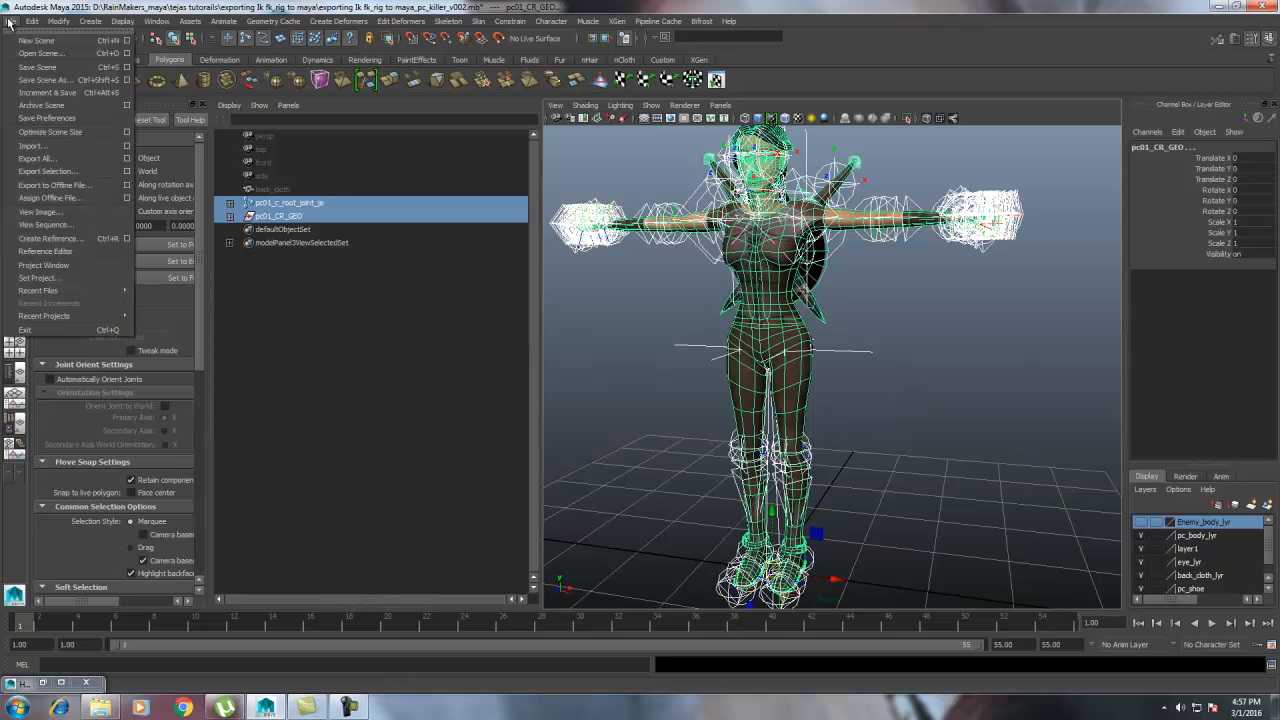
{"action": "left_click", "coordinate": [44, 80]}
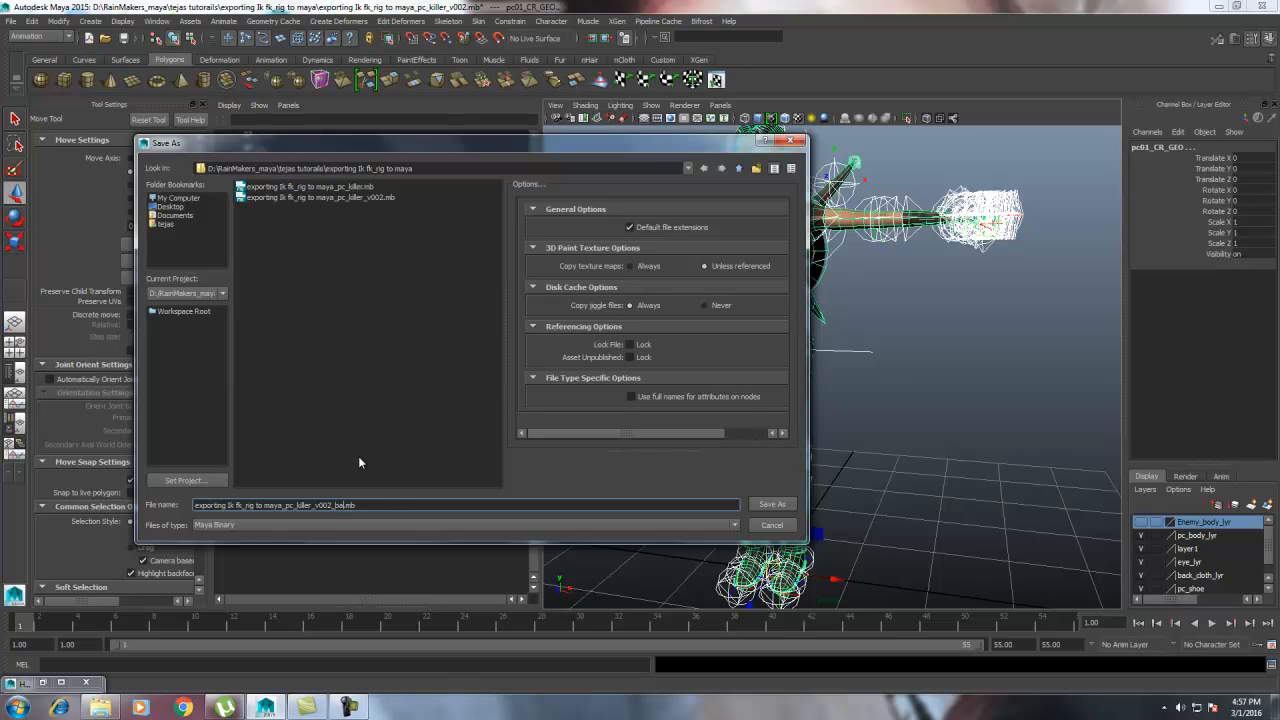
{"action": "left_click", "coordinate": [772, 504]}
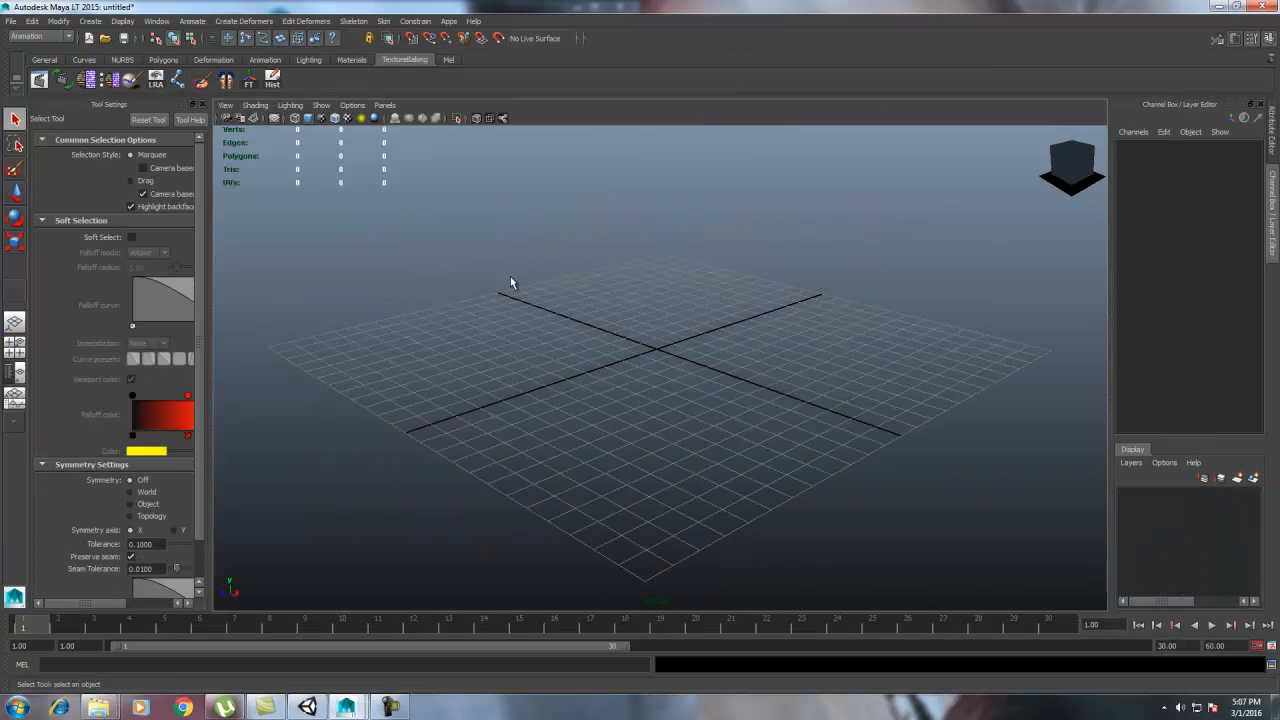
- Open the v003_baked .mb character scene in Maya LT
{"action": "left_click", "coordinate": [12, 20]}
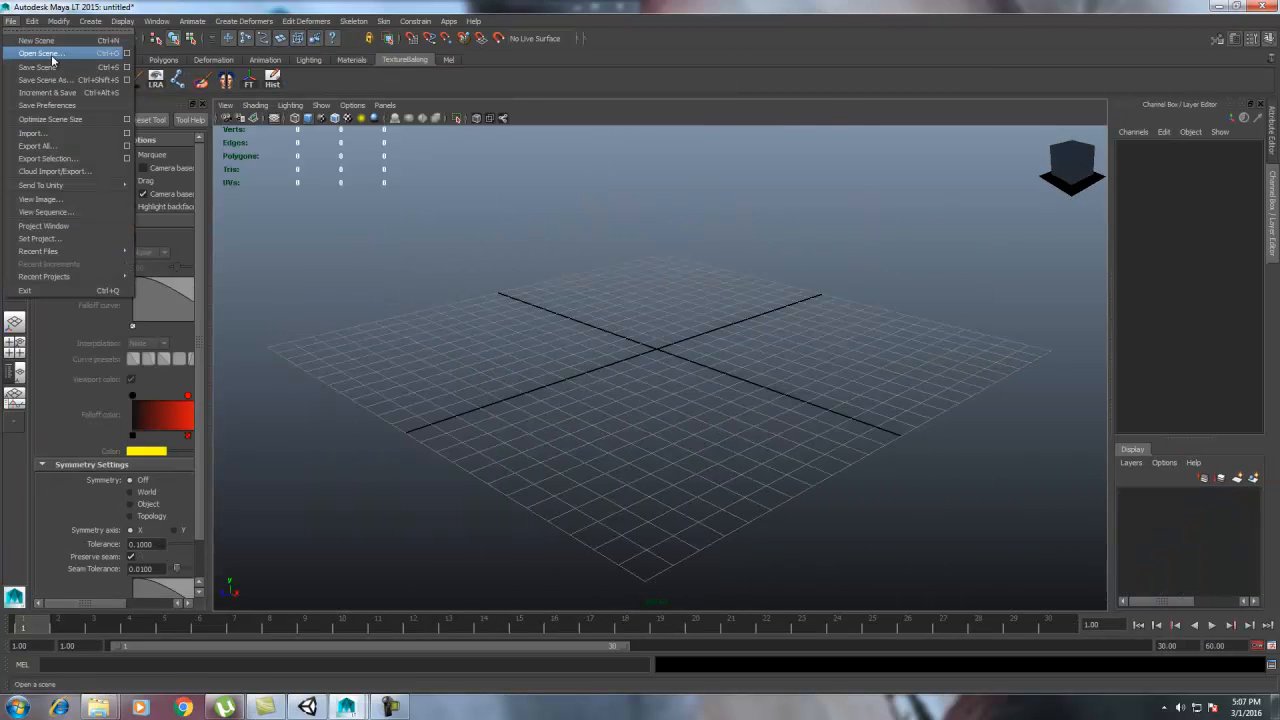
{"action": "left_click", "coordinate": [40, 52]}
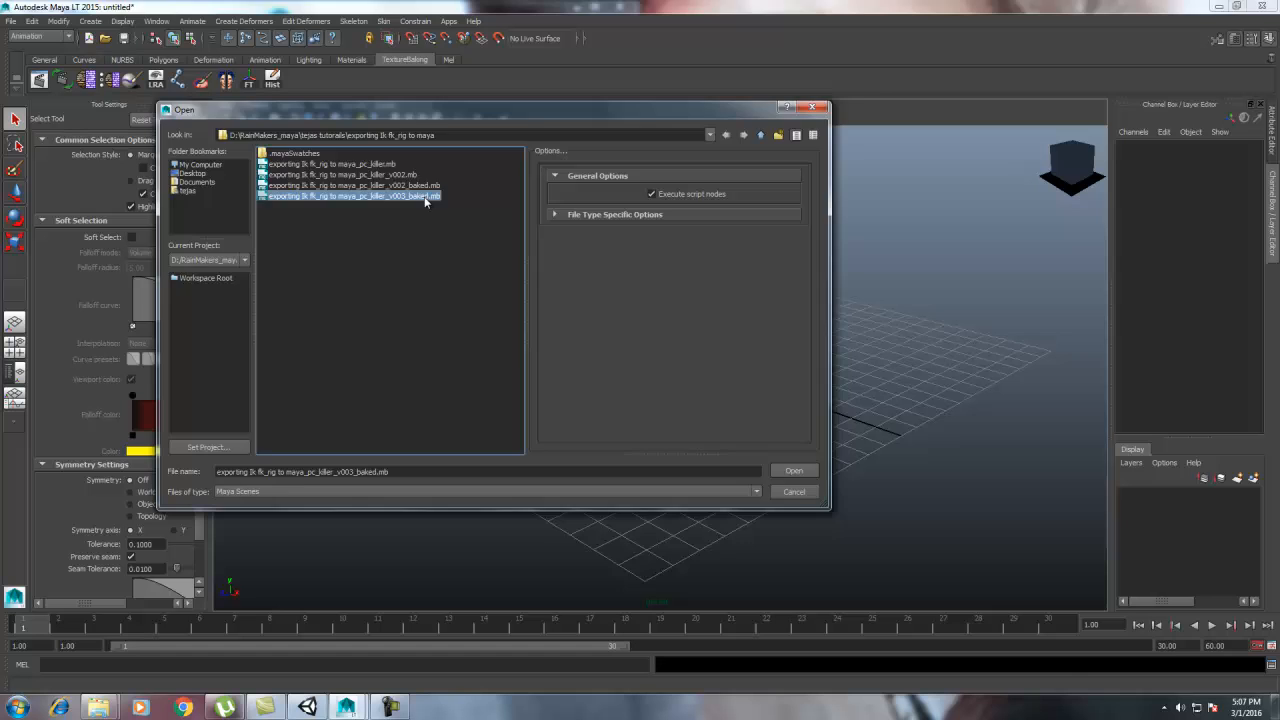
{"action": "left_click", "coordinate": [792, 472]}
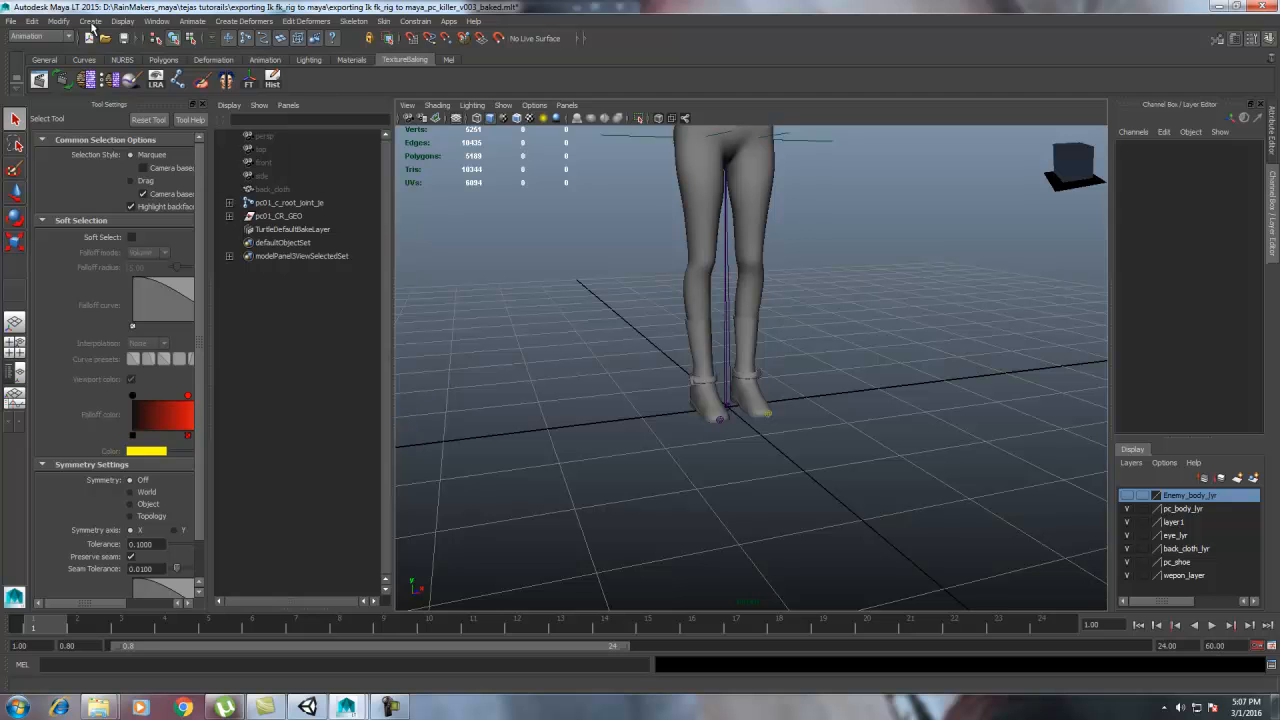
{"action": "left_click", "coordinate": [352, 20]}
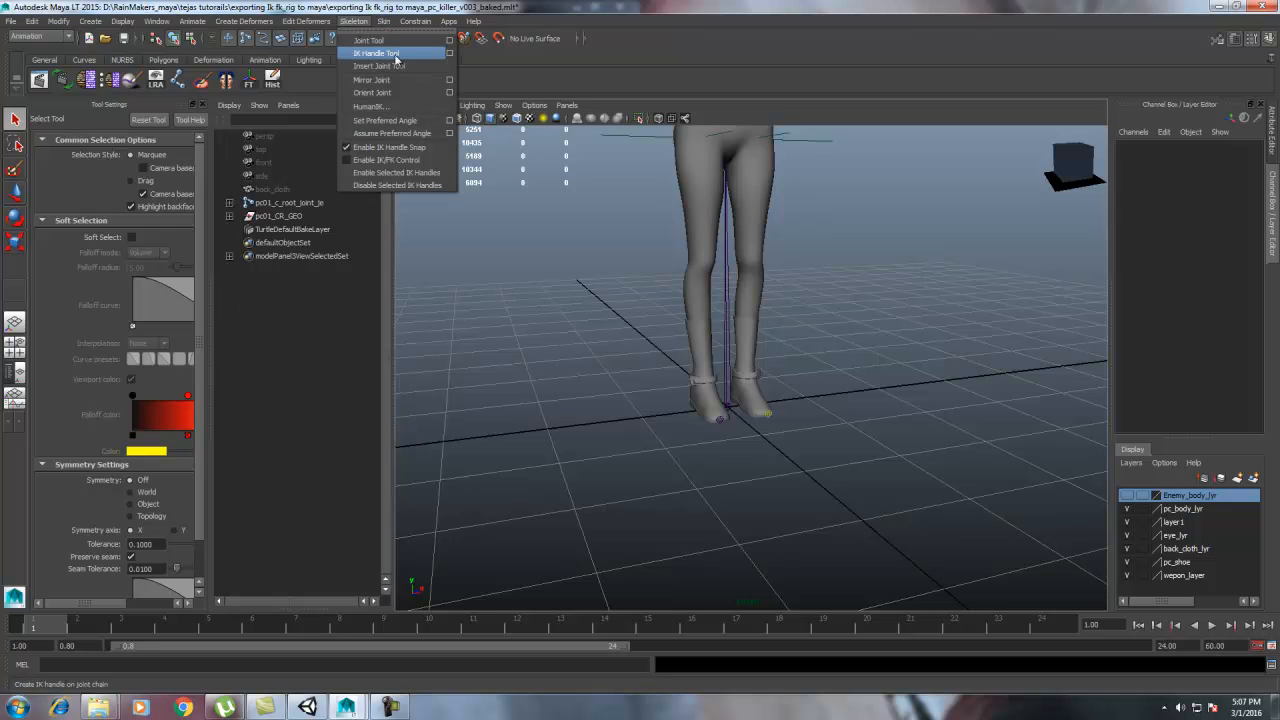
- Frame the character, select pc01_CR_GEO and the root joint, and start Send to Unity
{"action": "left_click", "coordinate": [368, 40]}
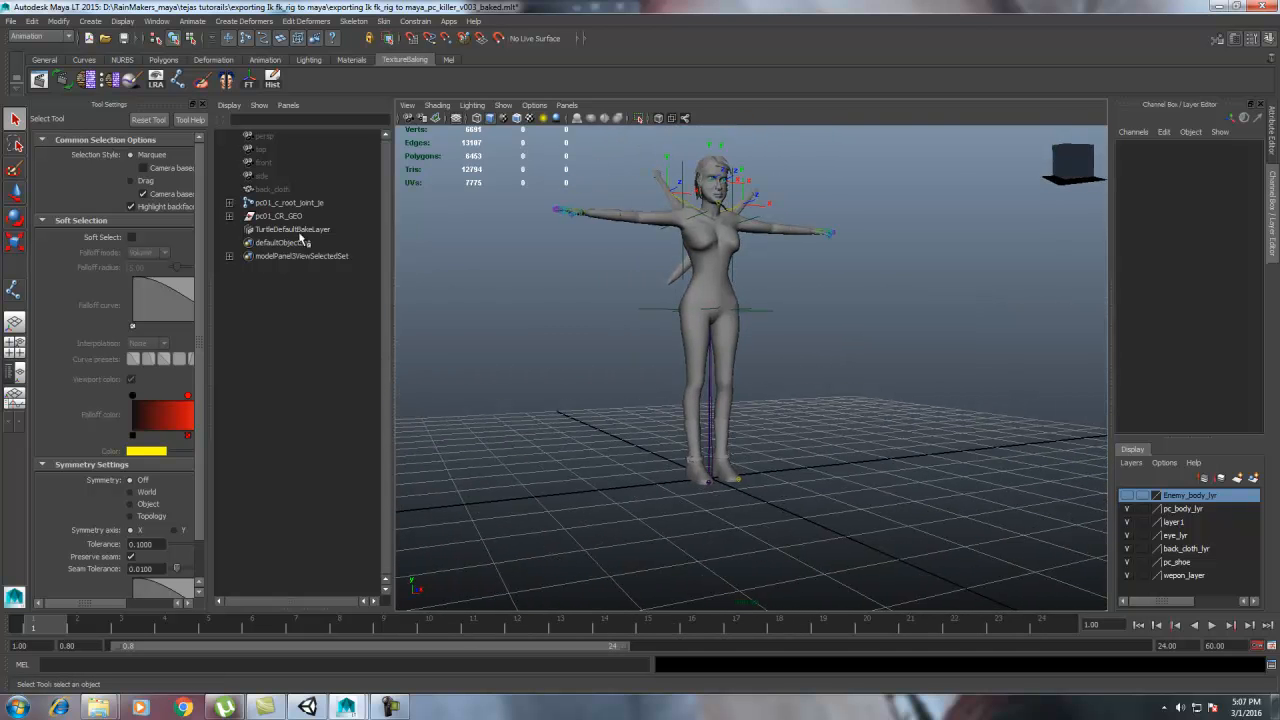
{"action": "left_click", "coordinate": [278, 216]}
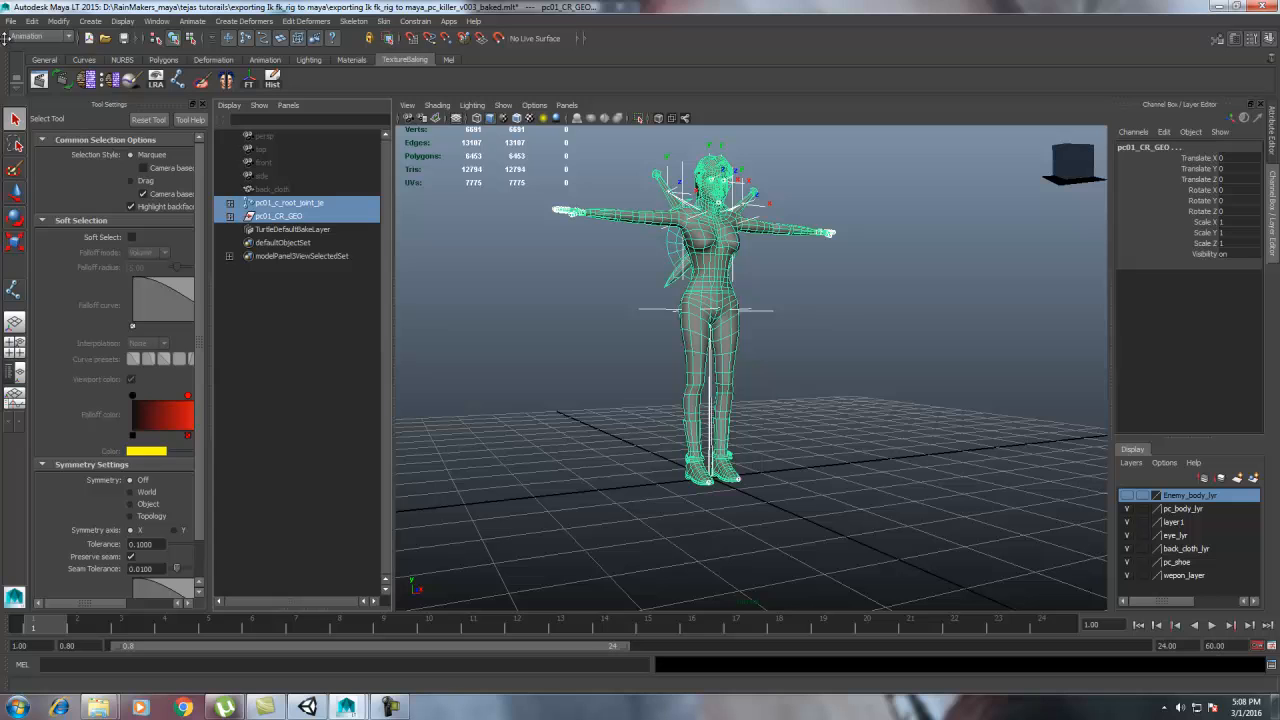
{"action": "left_click", "coordinate": [10, 20]}
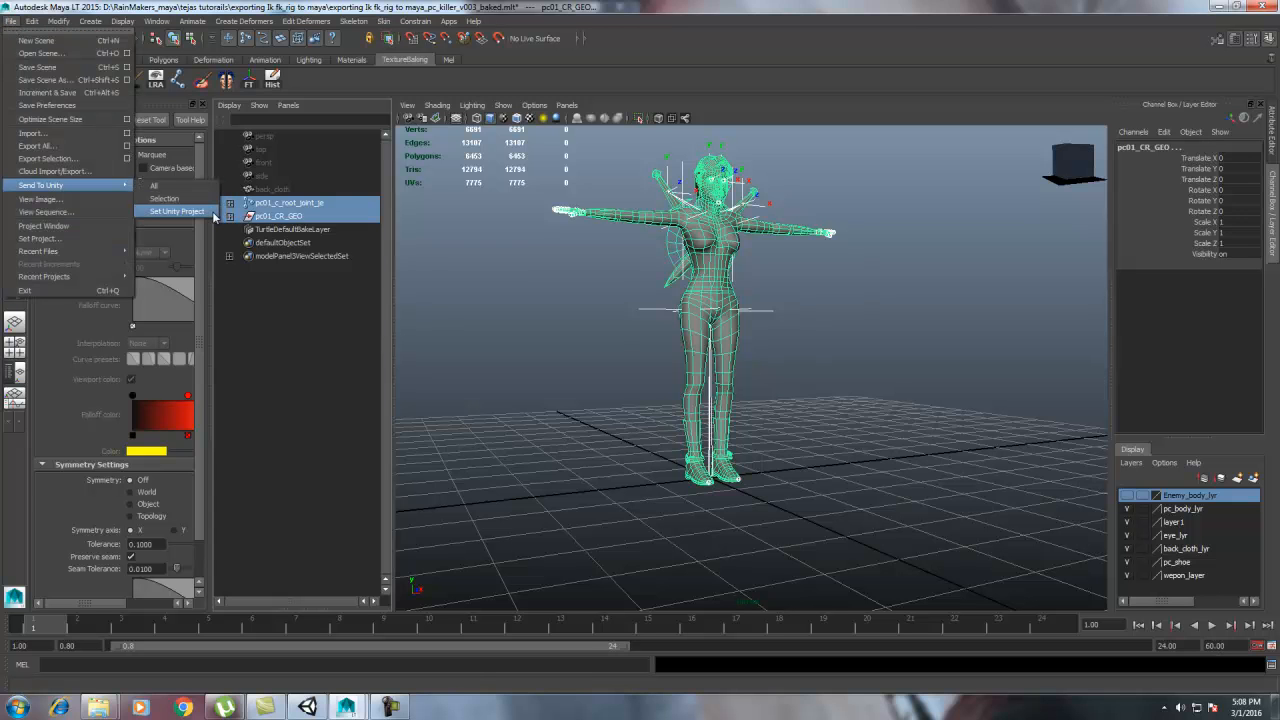
{"action": "mouse_move", "coordinate": [184, 212]}
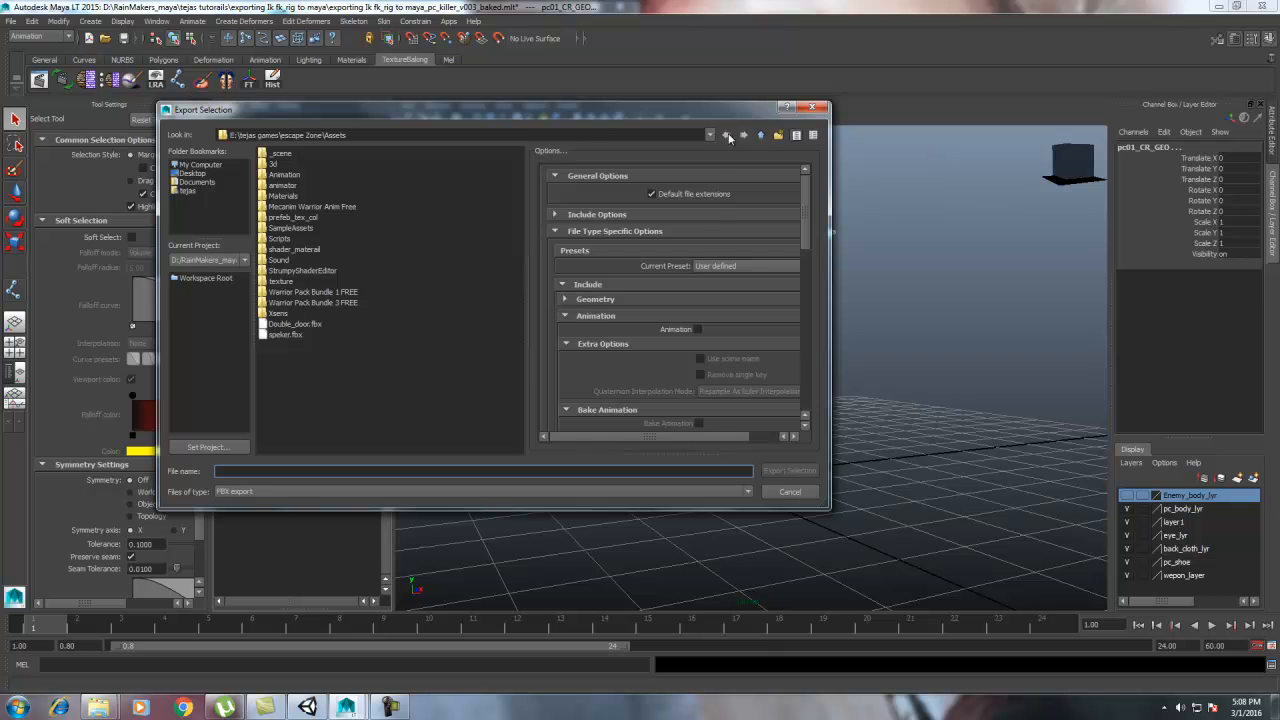
- Browse from the drive root through the tutorials folder into the Unity project's Assets/characters folder
{"action": "left_click", "coordinate": [710, 134]}
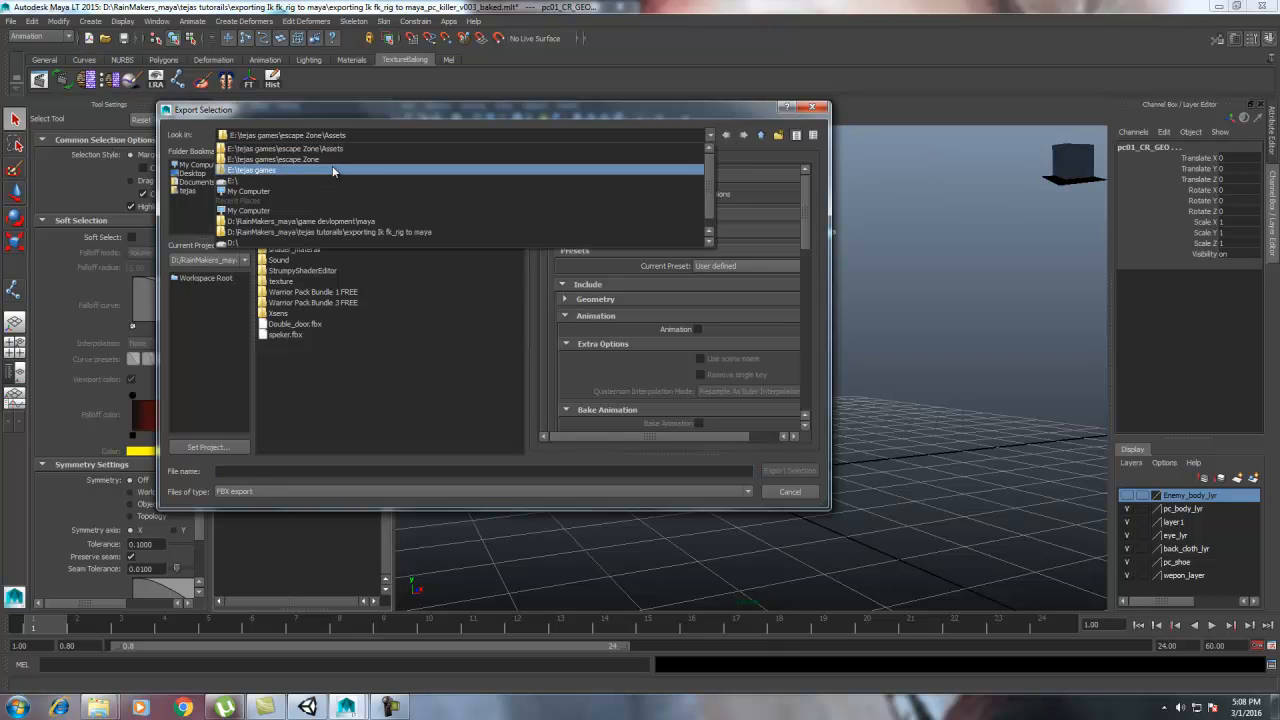
{"action": "left_click", "coordinate": [236, 180]}
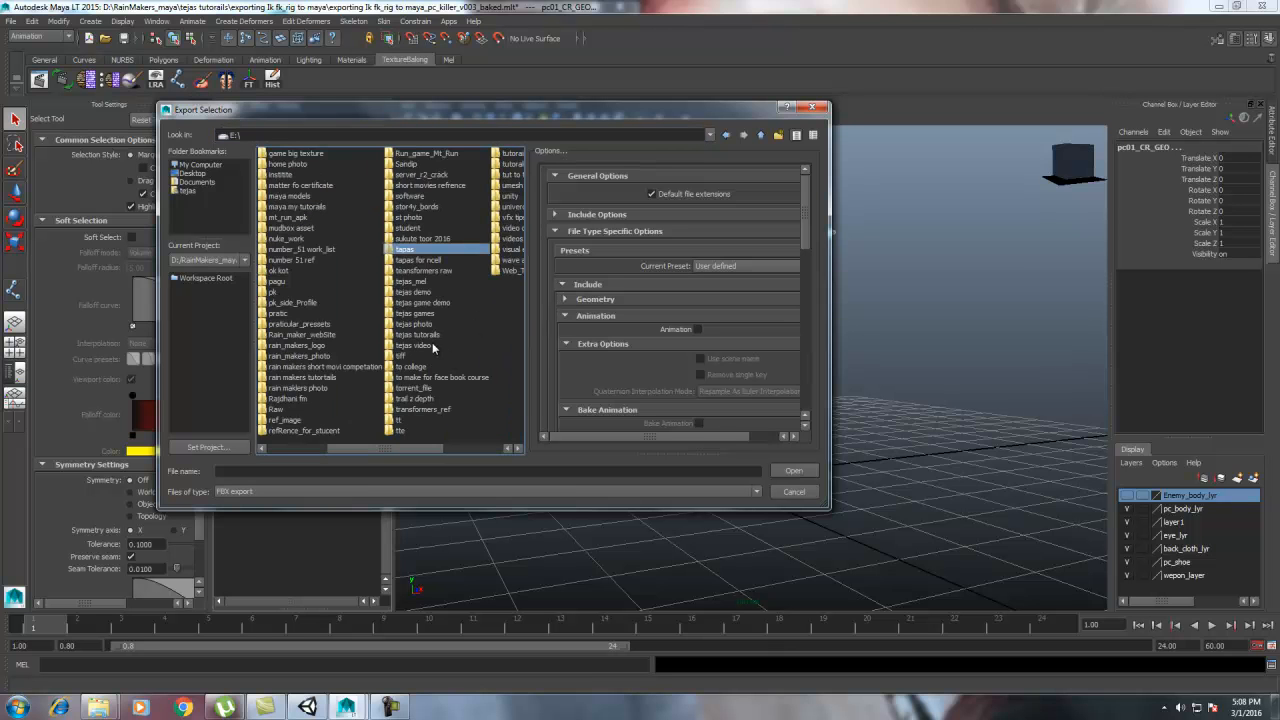
{"action": "double_click", "coordinate": [416, 334]}
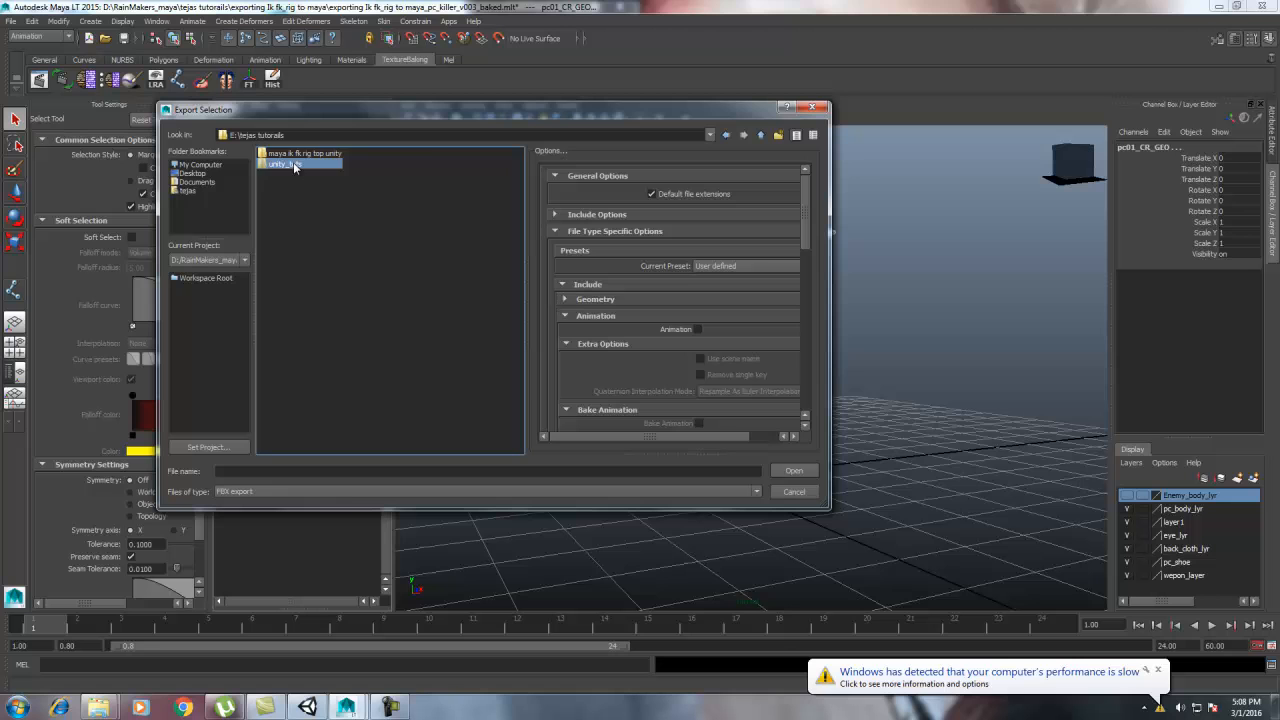
{"action": "double_click", "coordinate": [284, 164]}
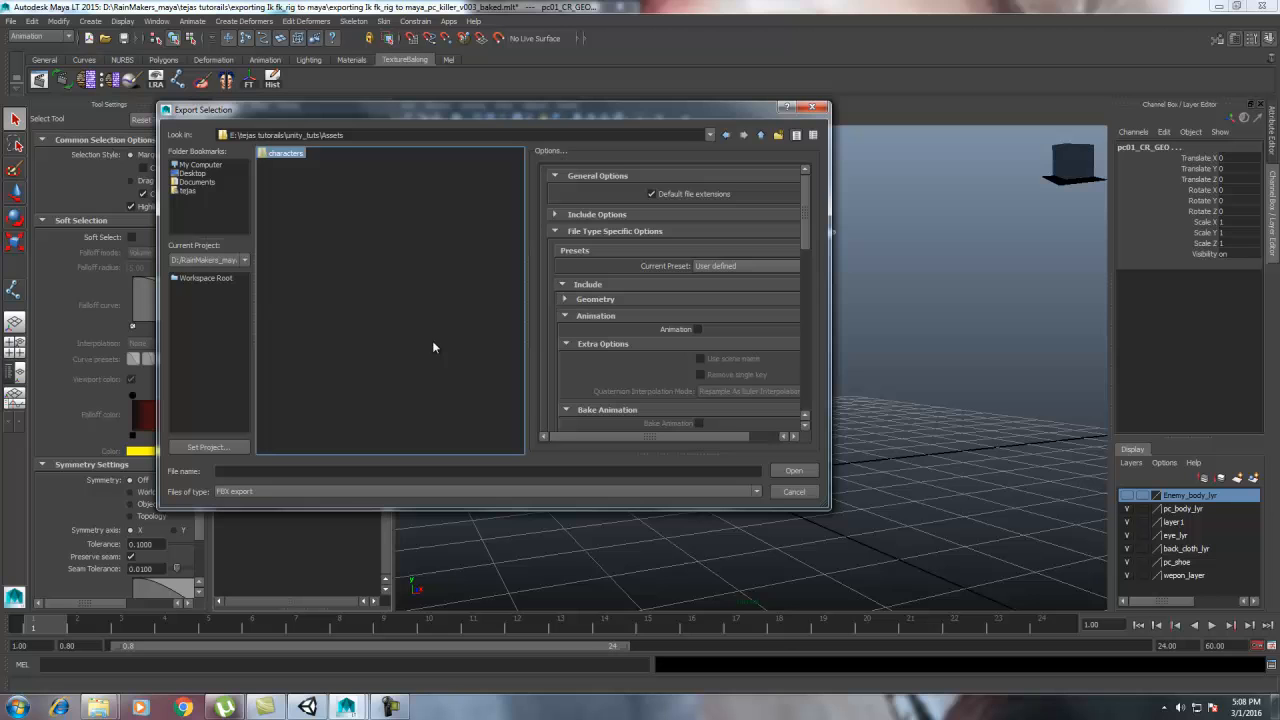
{"action": "double_click", "coordinate": [286, 152]}
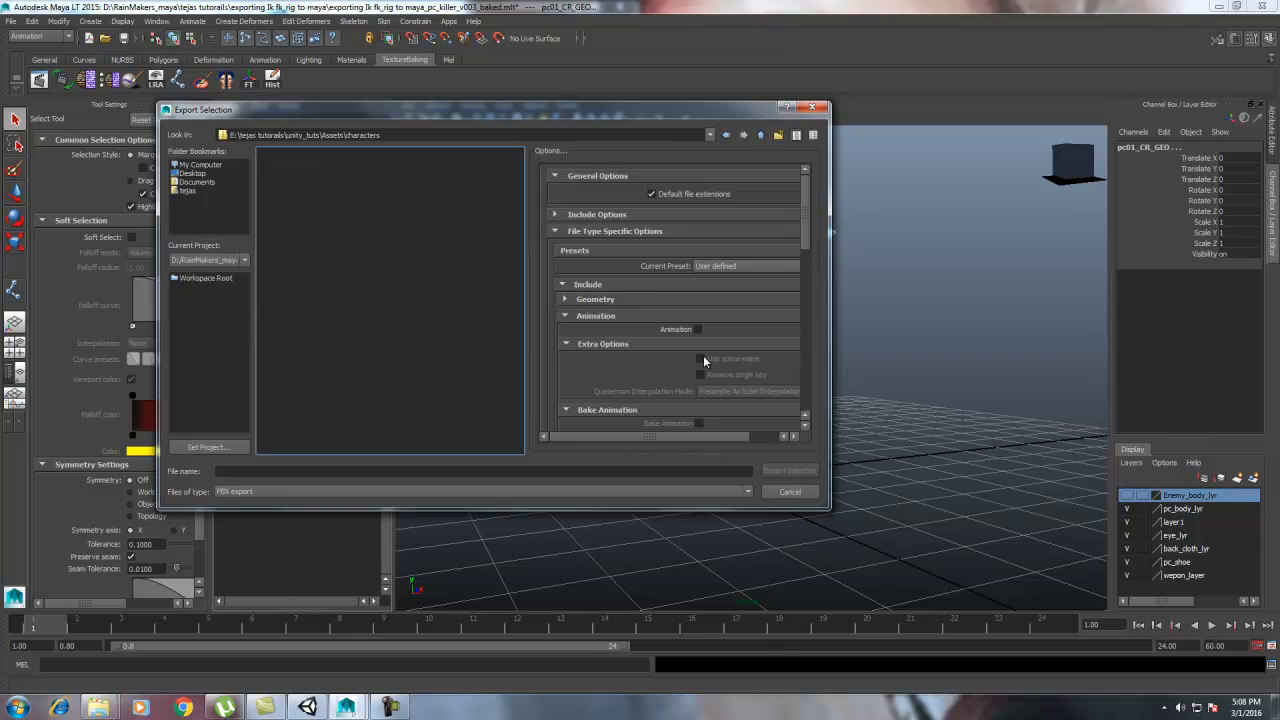
- Name the file pc_character, export the selection as FBX and dismiss the warnings report
{"action": "left_click", "coordinate": [698, 328]}
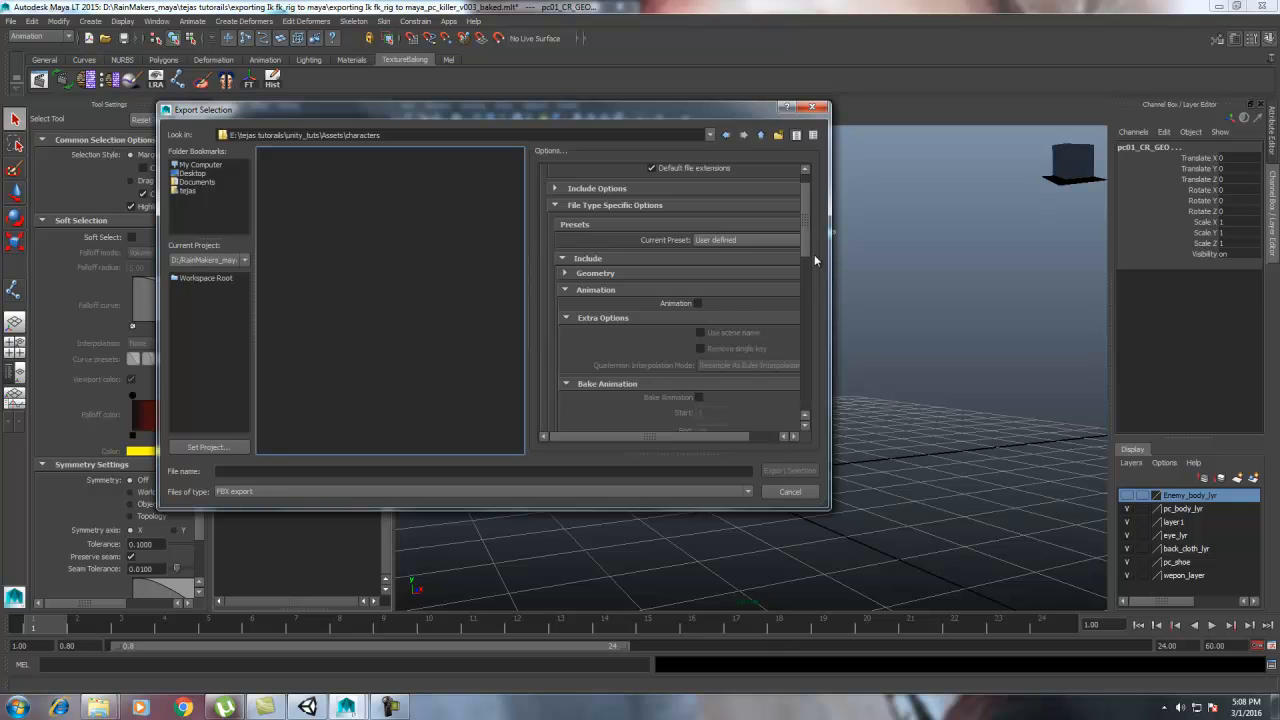
{"action": "scroll", "scroll_direction": "down", "scroll_amount": 3}
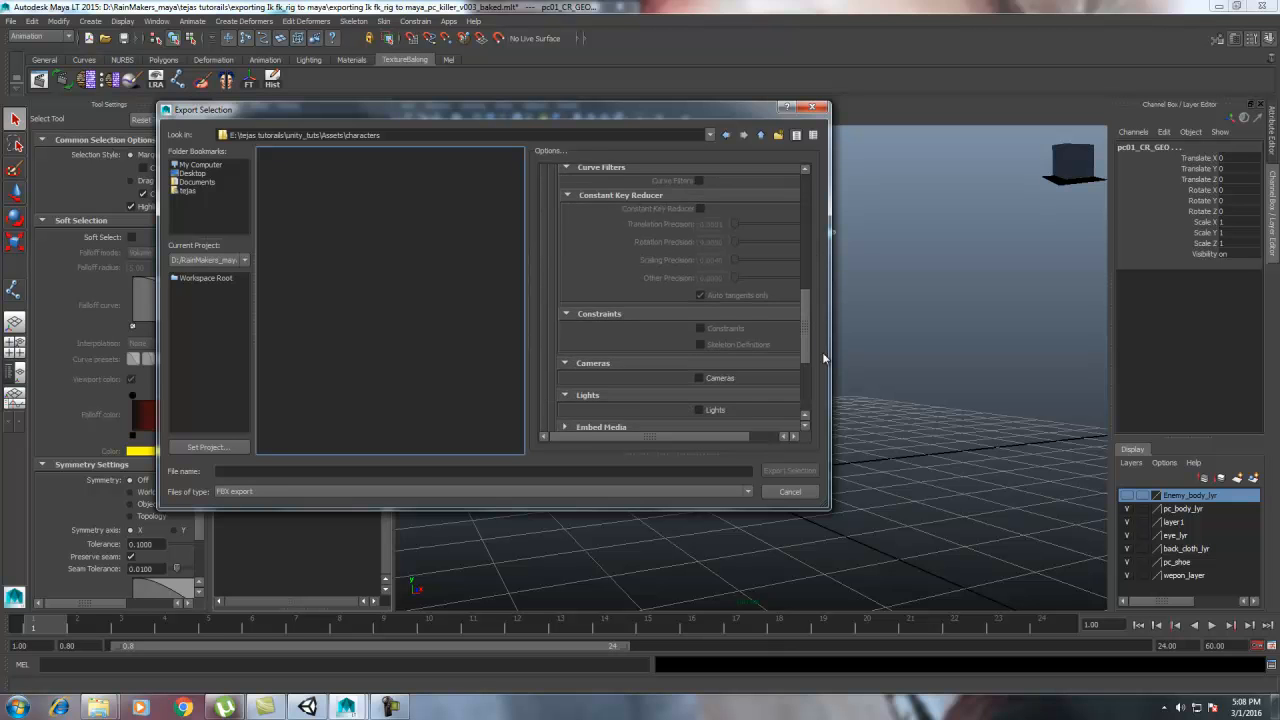
{"action": "scroll", "scroll_direction": "down", "scroll_amount": 3}
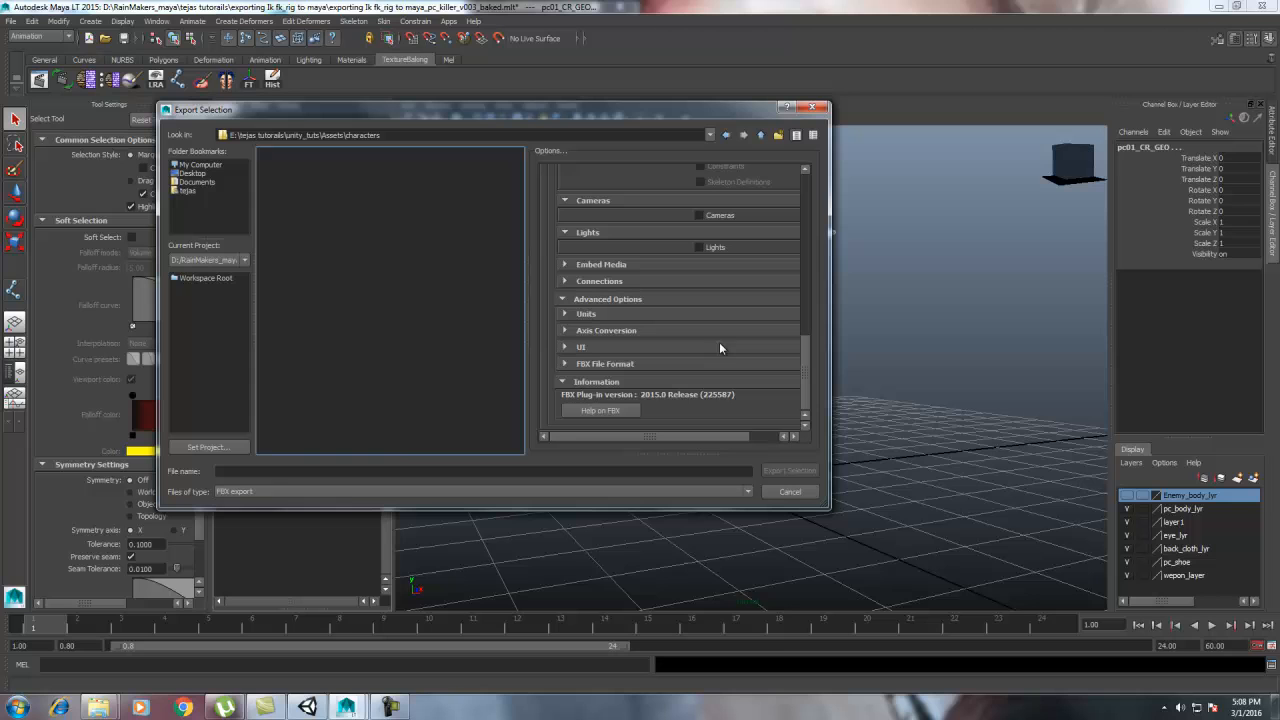
{"action": "left_click", "coordinate": [484, 472]}
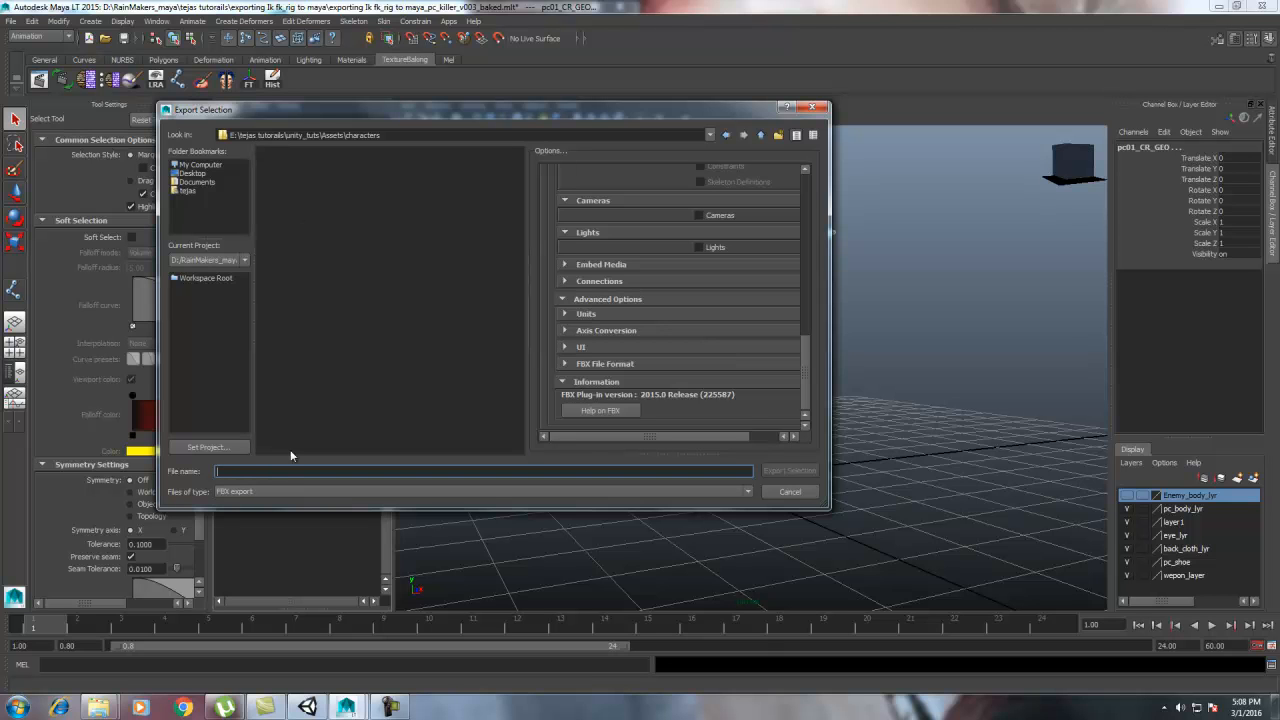
{"action": "type", "text": "pc_character"}
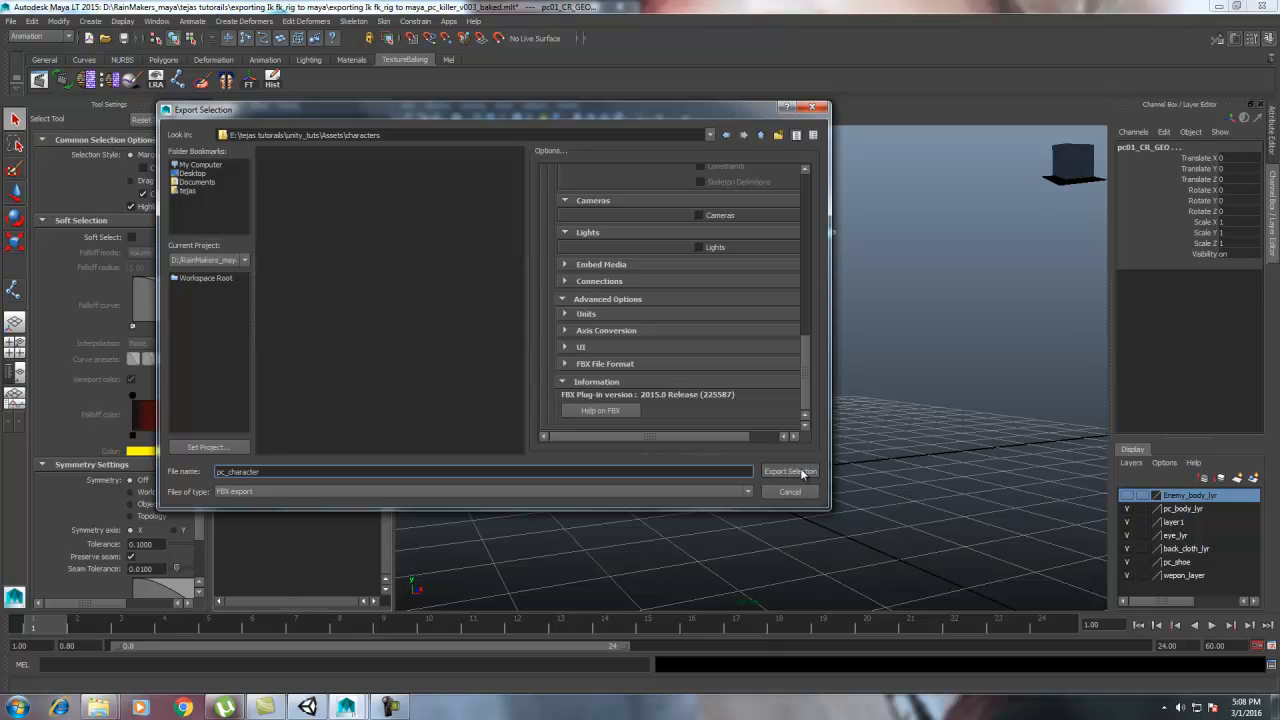
{"action": "left_click", "coordinate": [790, 472]}
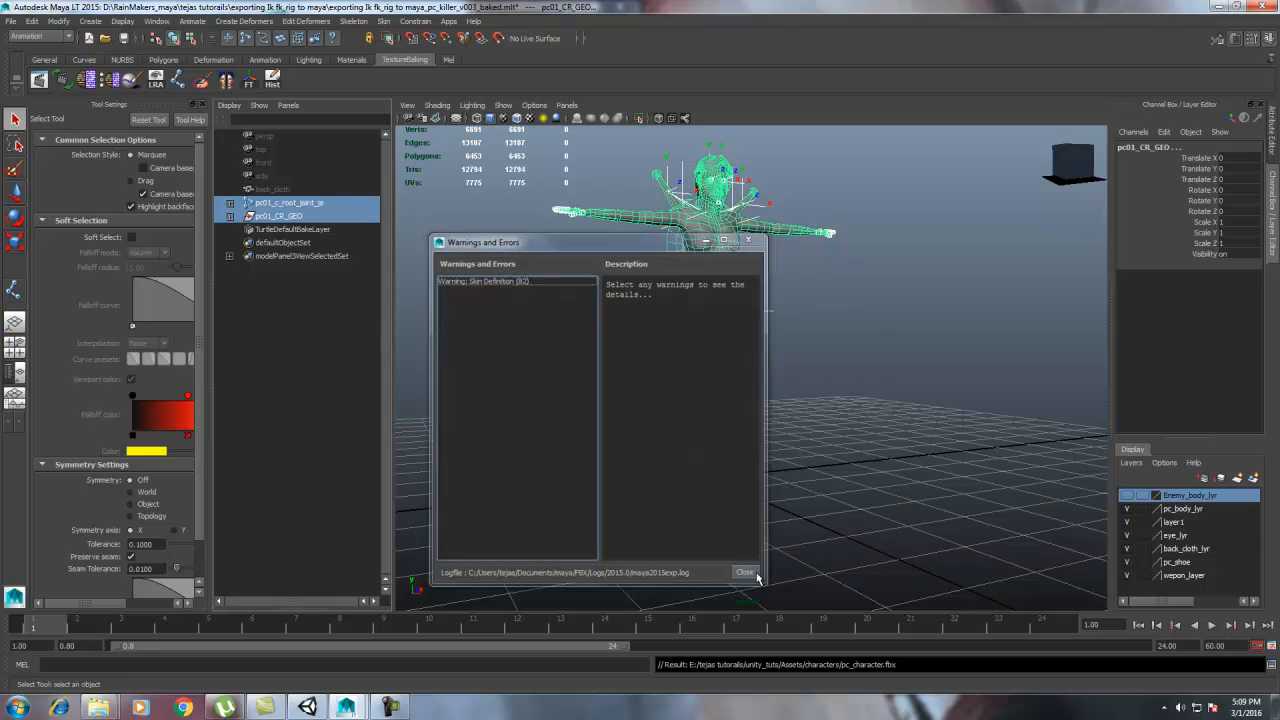
{"action": "left_click", "coordinate": [744, 572]}
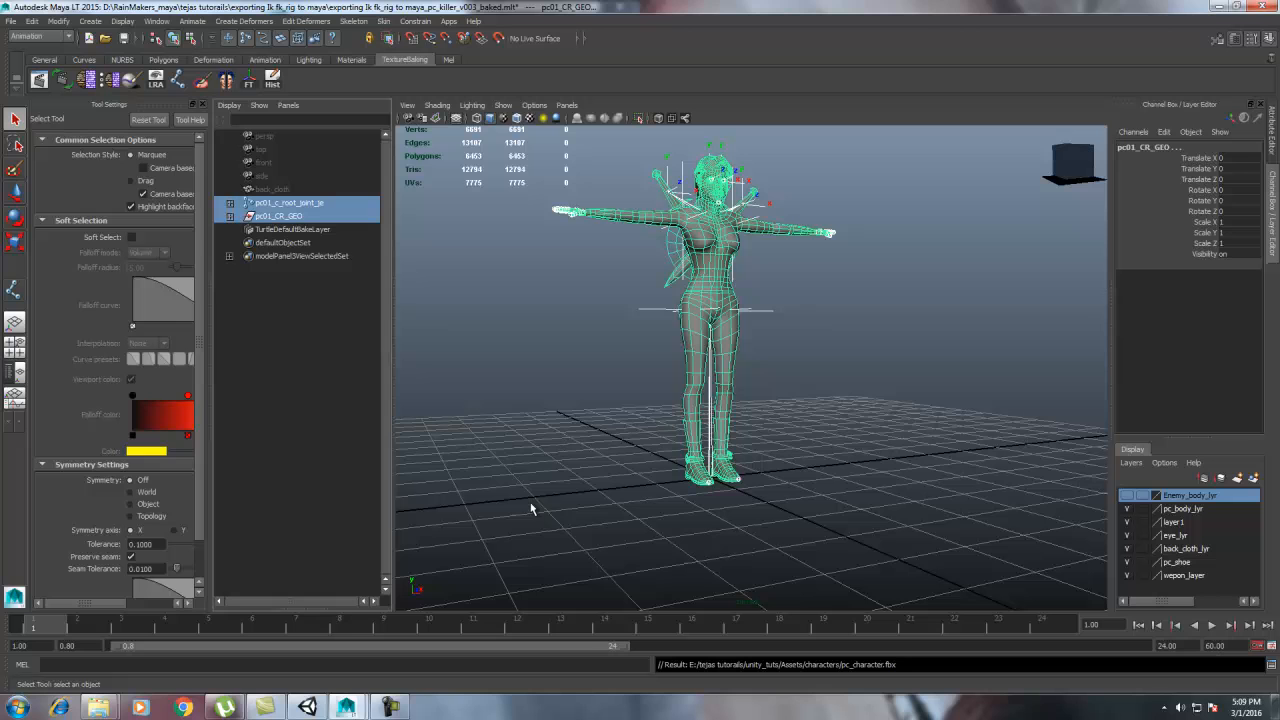
{"action": "mouse_move", "coordinate": [540, 418]}
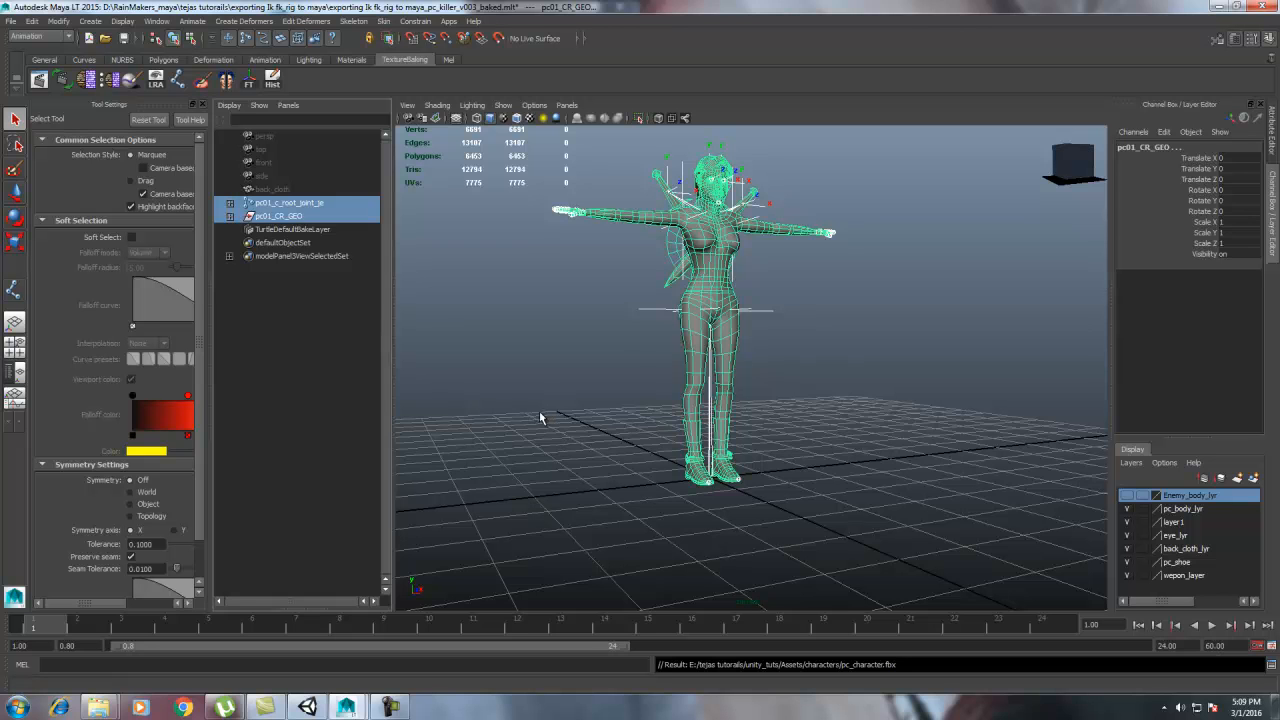
{"action": "mouse_move", "coordinate": [486, 400]}
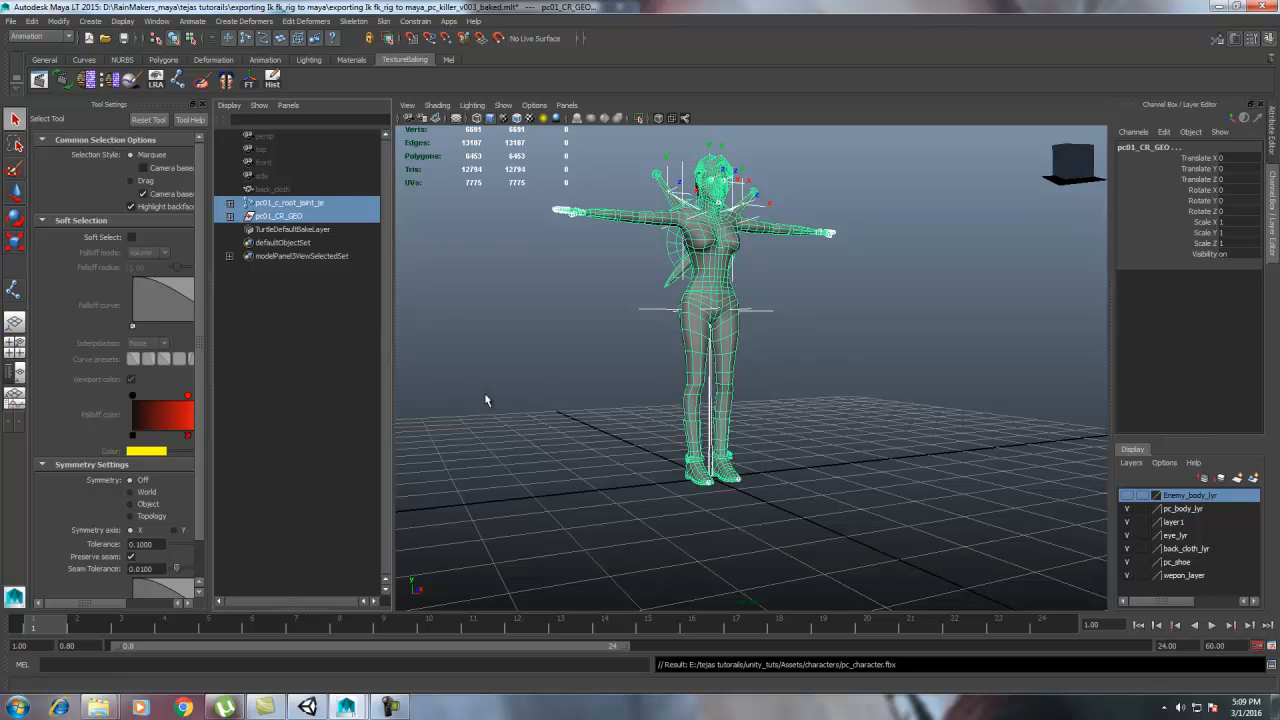
{"action": "mouse_move", "coordinate": [308, 708]}
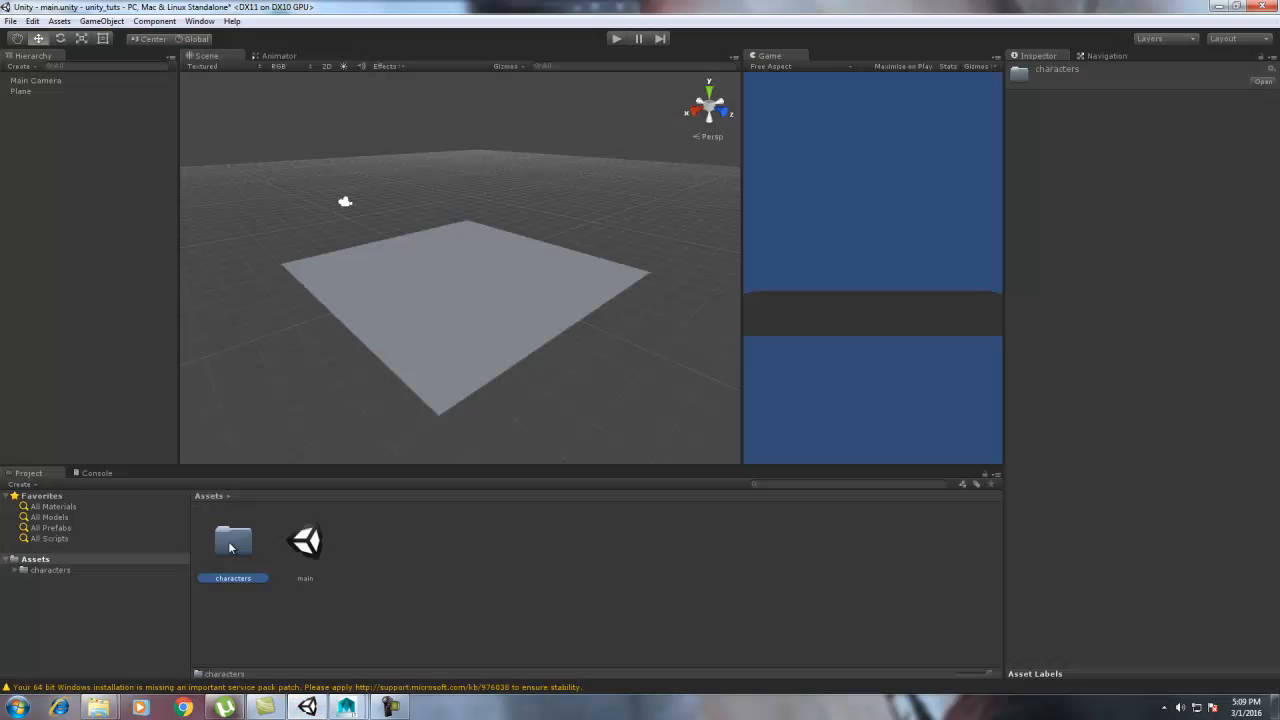
- Drag pc_character from the characters folder into the scene and set its Scale X, Y, Z to 50
{"action": "double_click", "coordinate": [232, 540]}
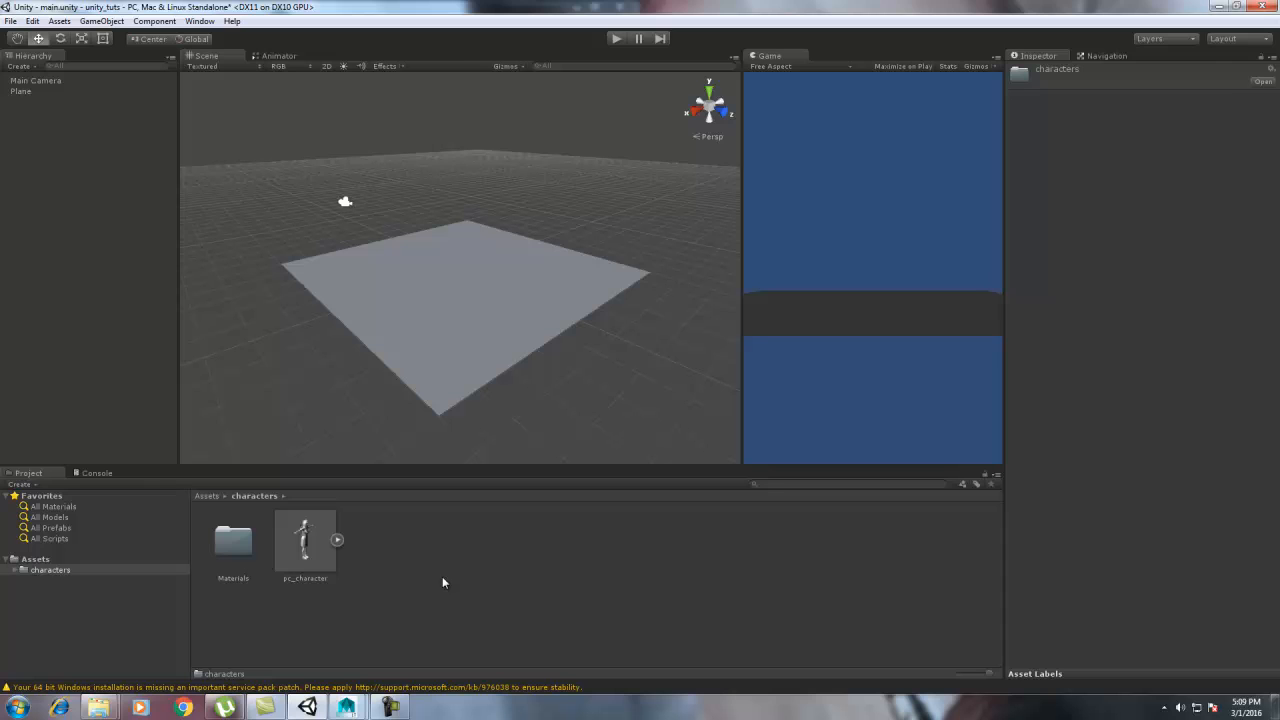
{"action": "left_click", "coordinate": [304, 540]}
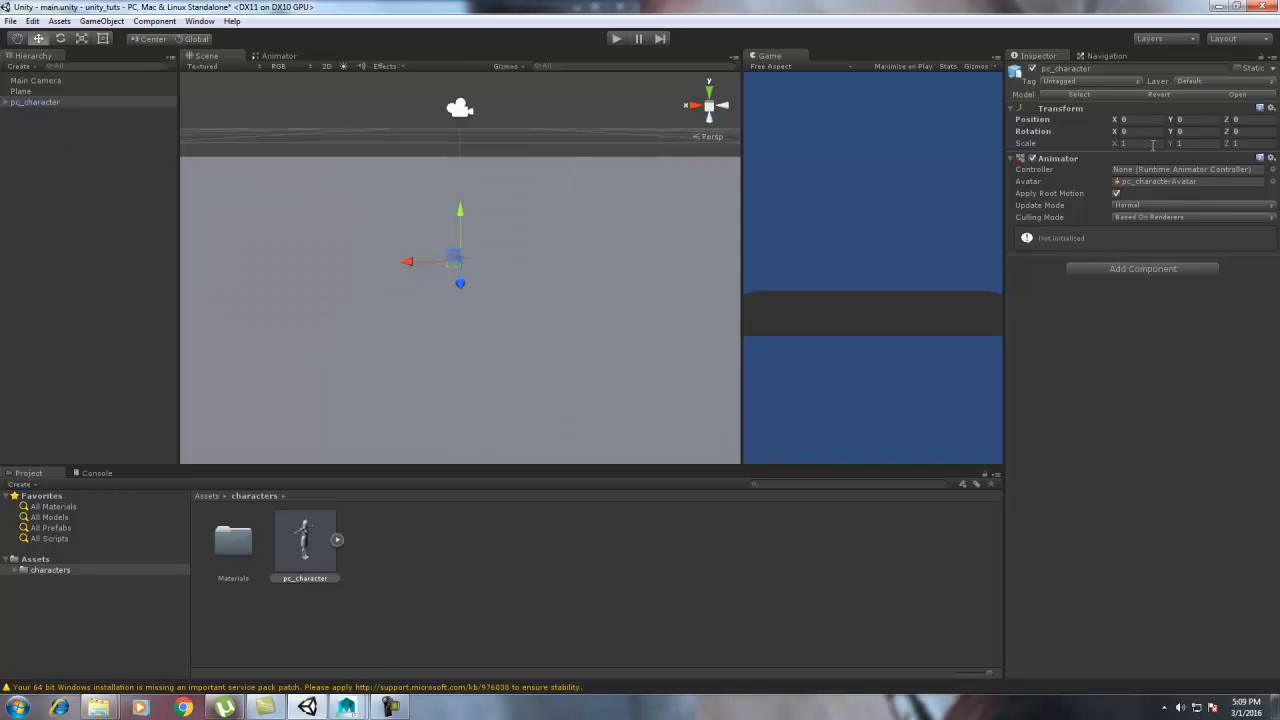
{"action": "type", "text": "50"}
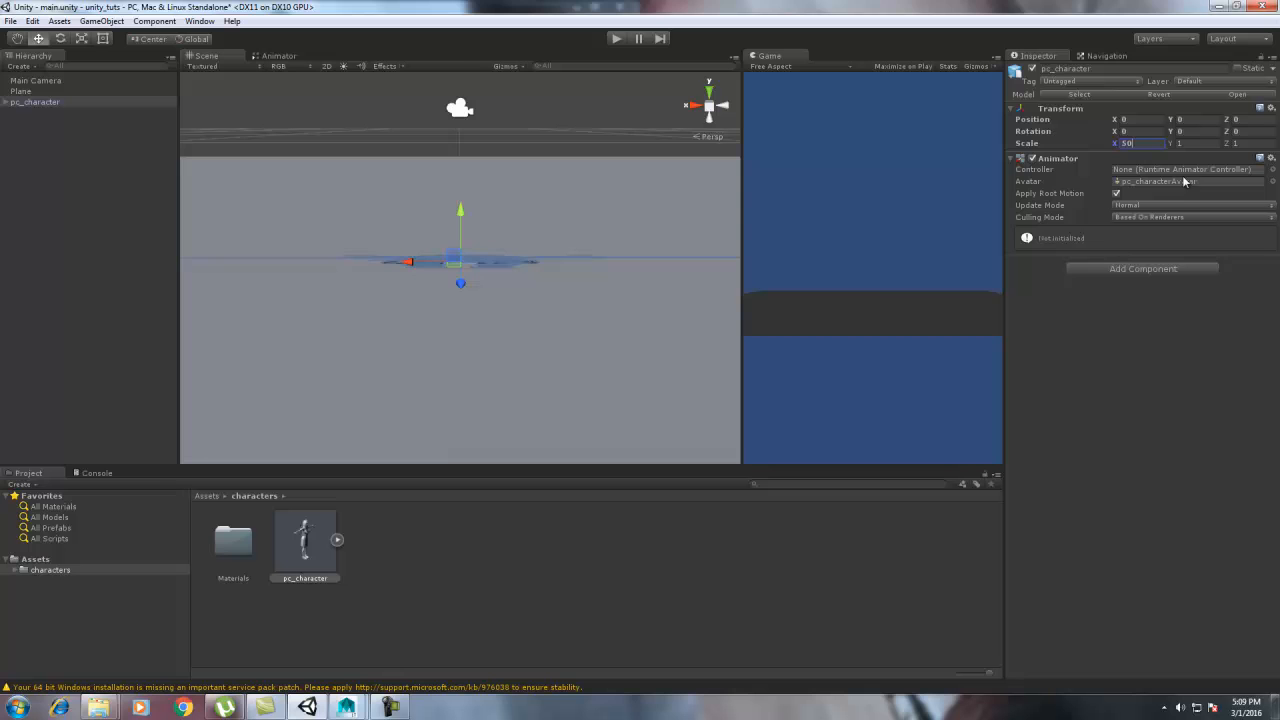
{"action": "type", "text": "50"}
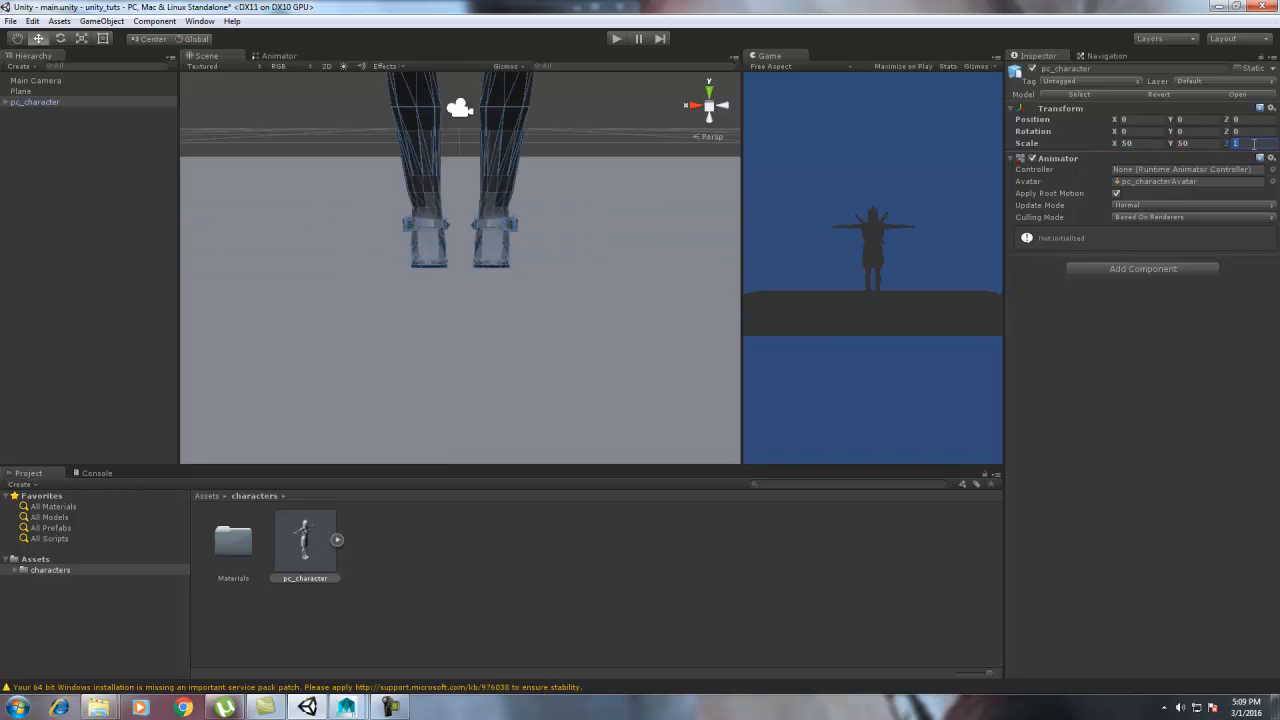
{"action": "type", "text": "50"}
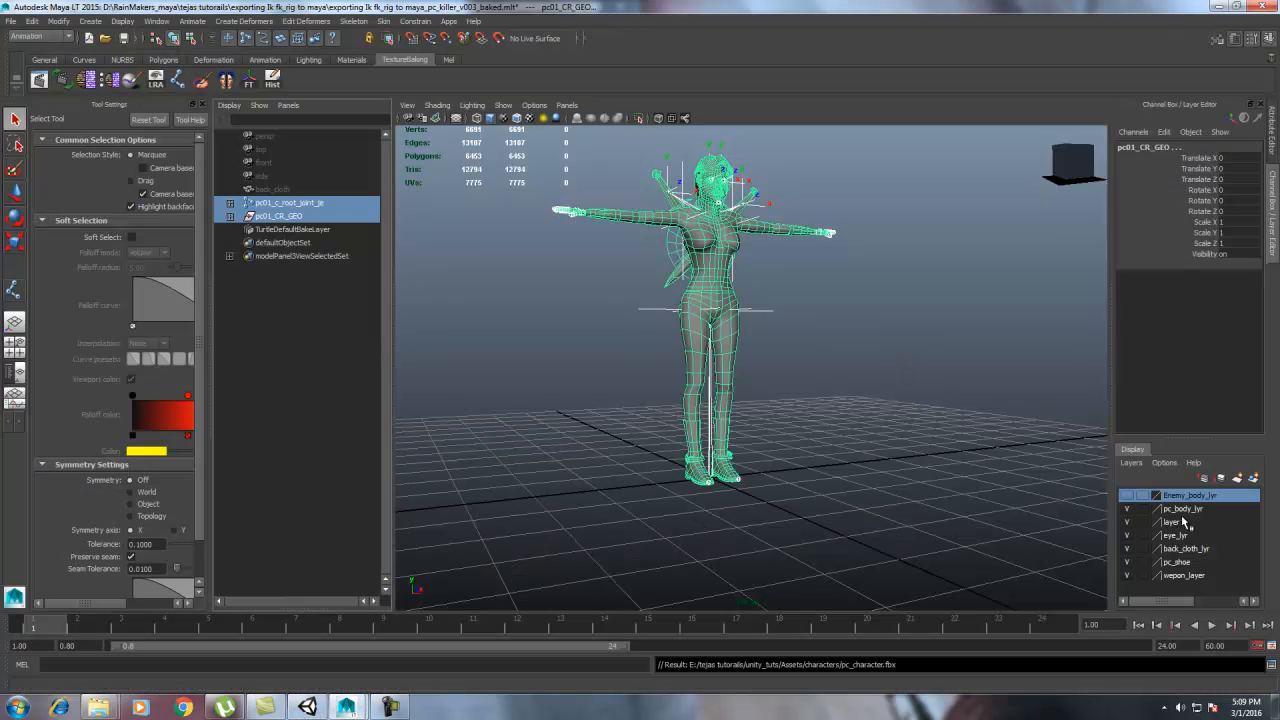
- Show the clothing layers in the Layer Editor so the dress geometry is visible
{"action": "left_click", "coordinate": [278, 216]}
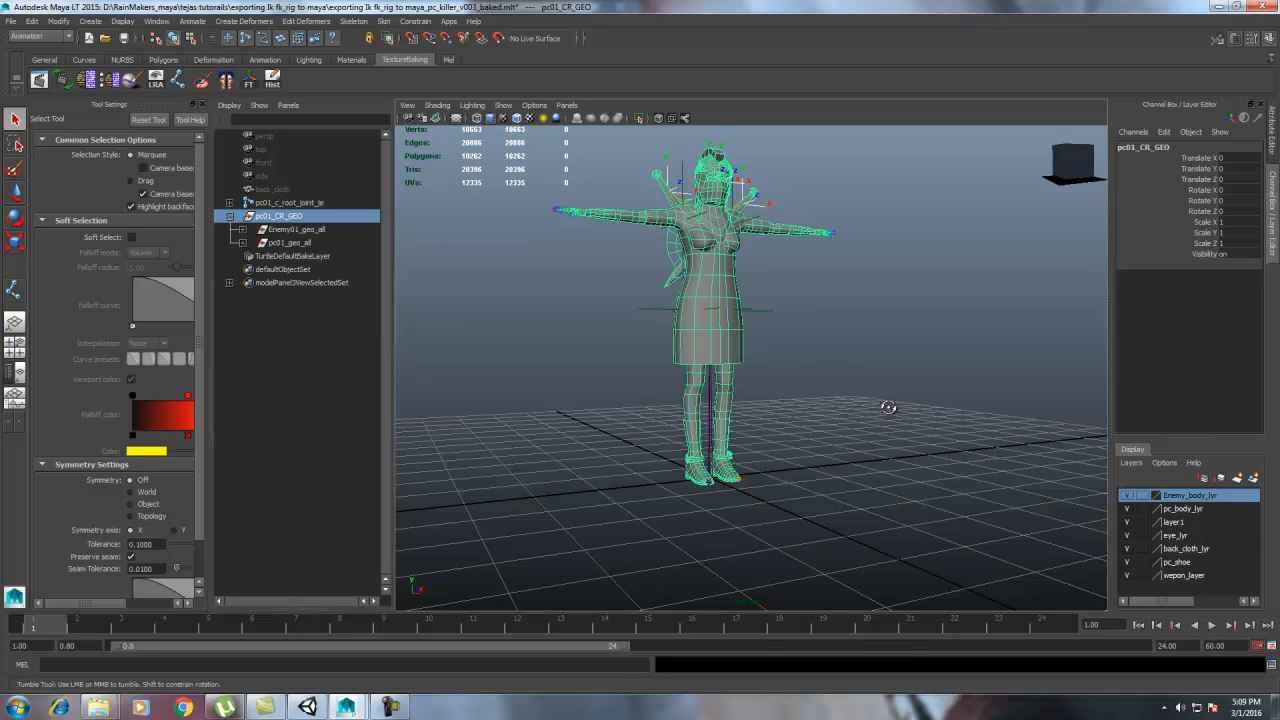
{"action": "left_click", "coordinate": [290, 242]}
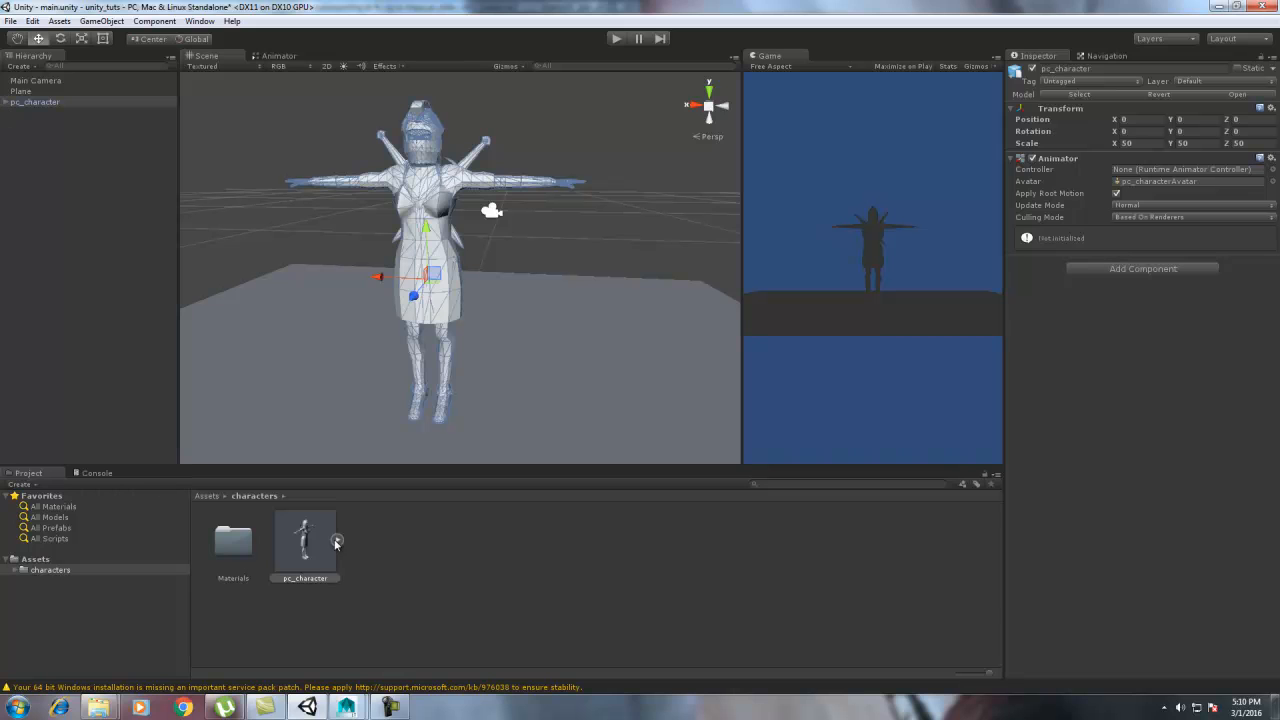
- Deactivate the dress child object of the placed pc_character in the Hierarchy
{"action": "left_click", "coordinate": [344, 540]}
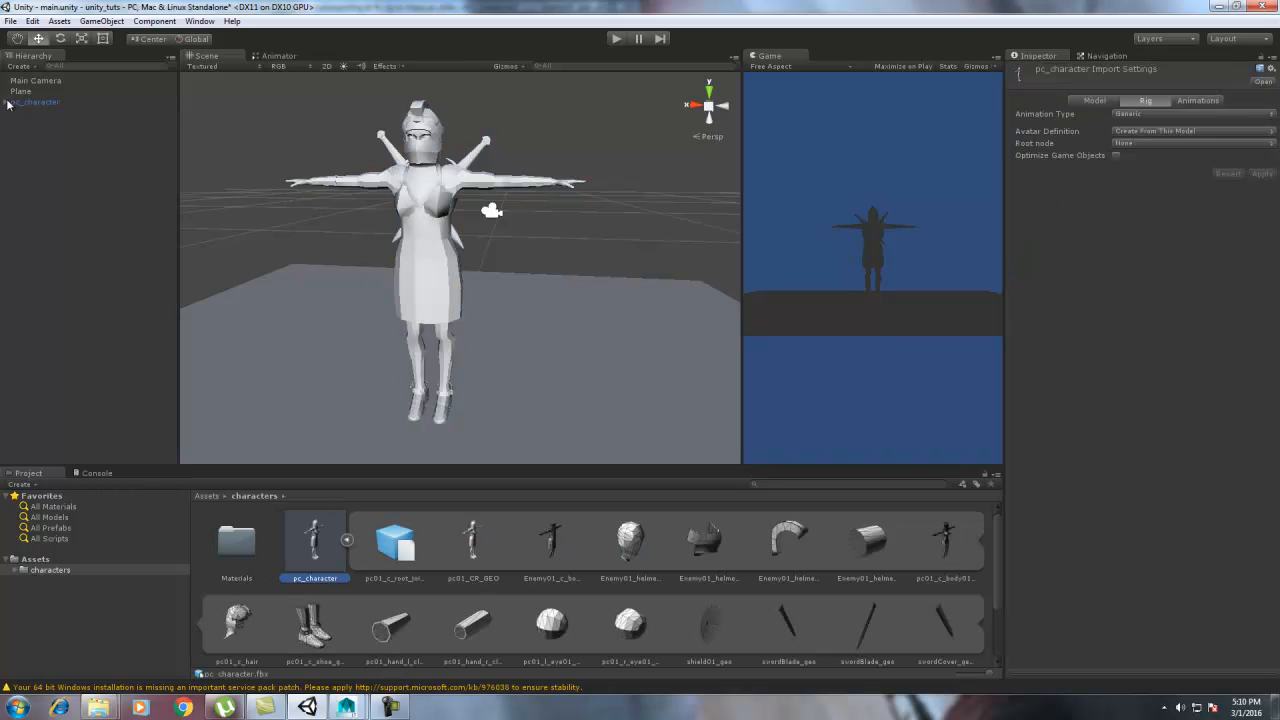
{"action": "left_click", "coordinate": [48, 122]}
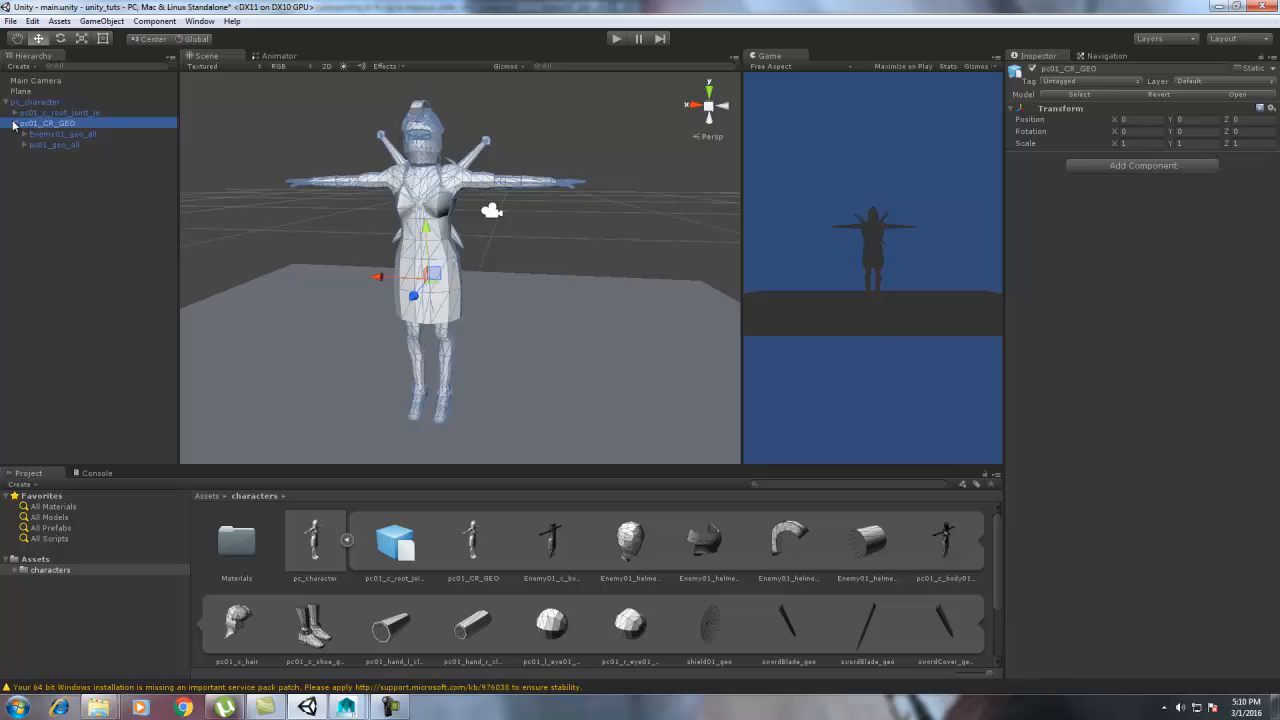
{"action": "left_click", "coordinate": [62, 134]}
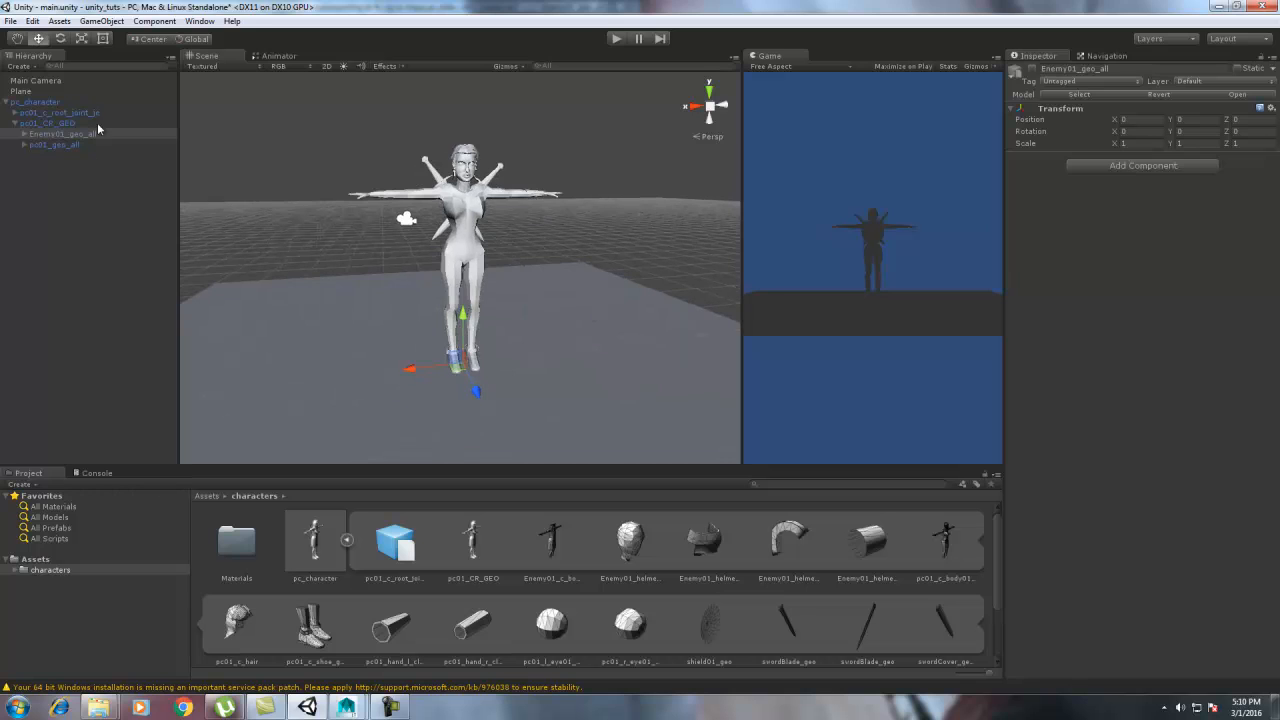
- Set pc_character's rig Animation Type to Humanoid, apply it, and turn off animation import
{"action": "left_click", "coordinate": [314, 540]}
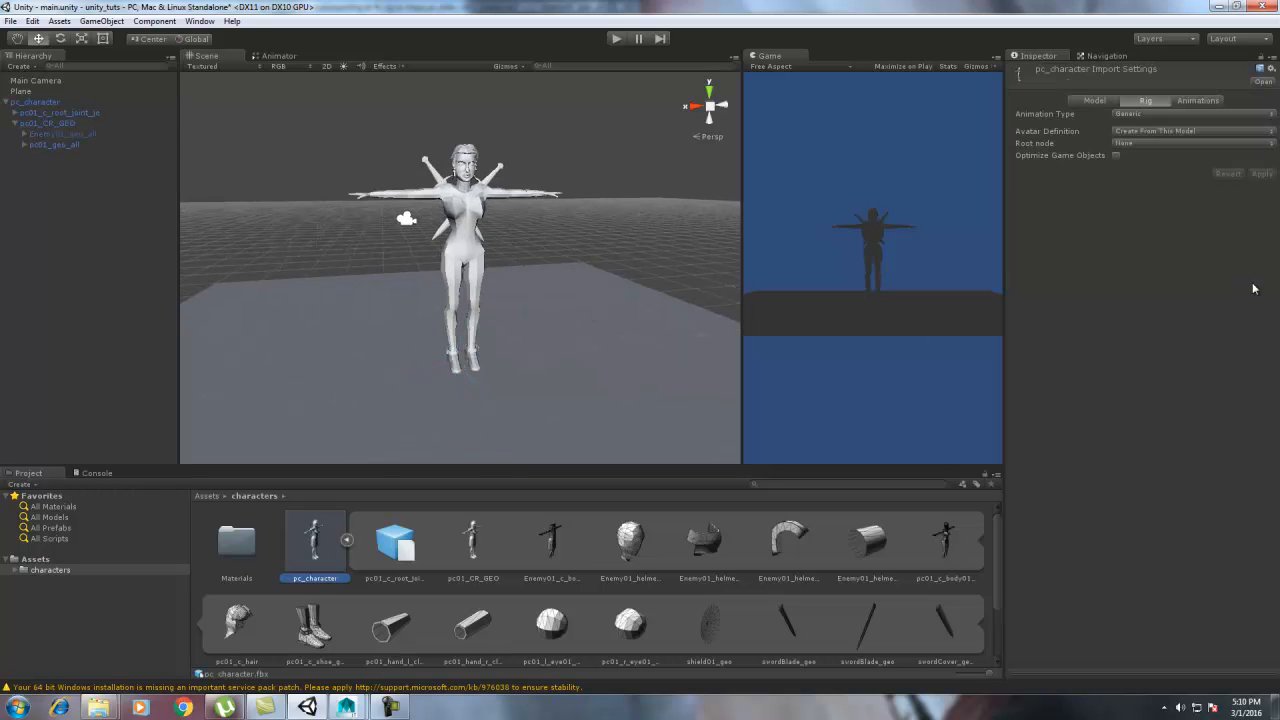
{"action": "left_click", "coordinate": [1190, 114]}
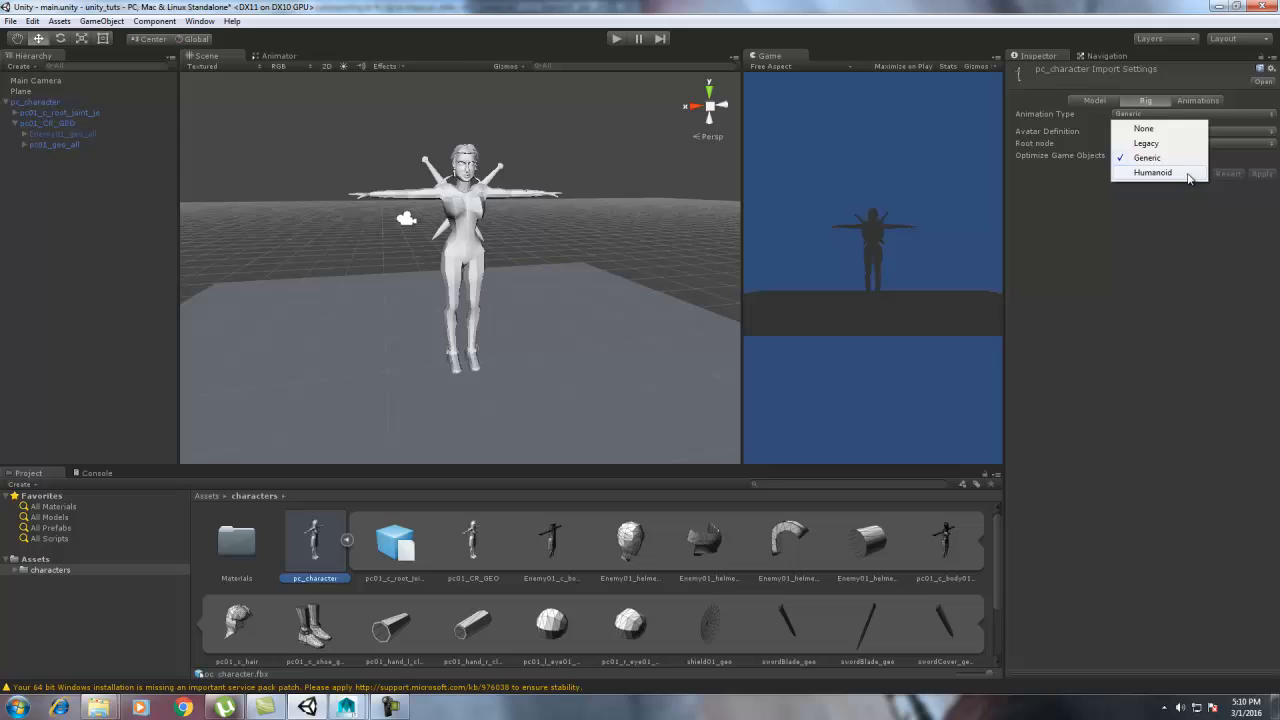
{"action": "left_click", "coordinate": [1152, 172]}
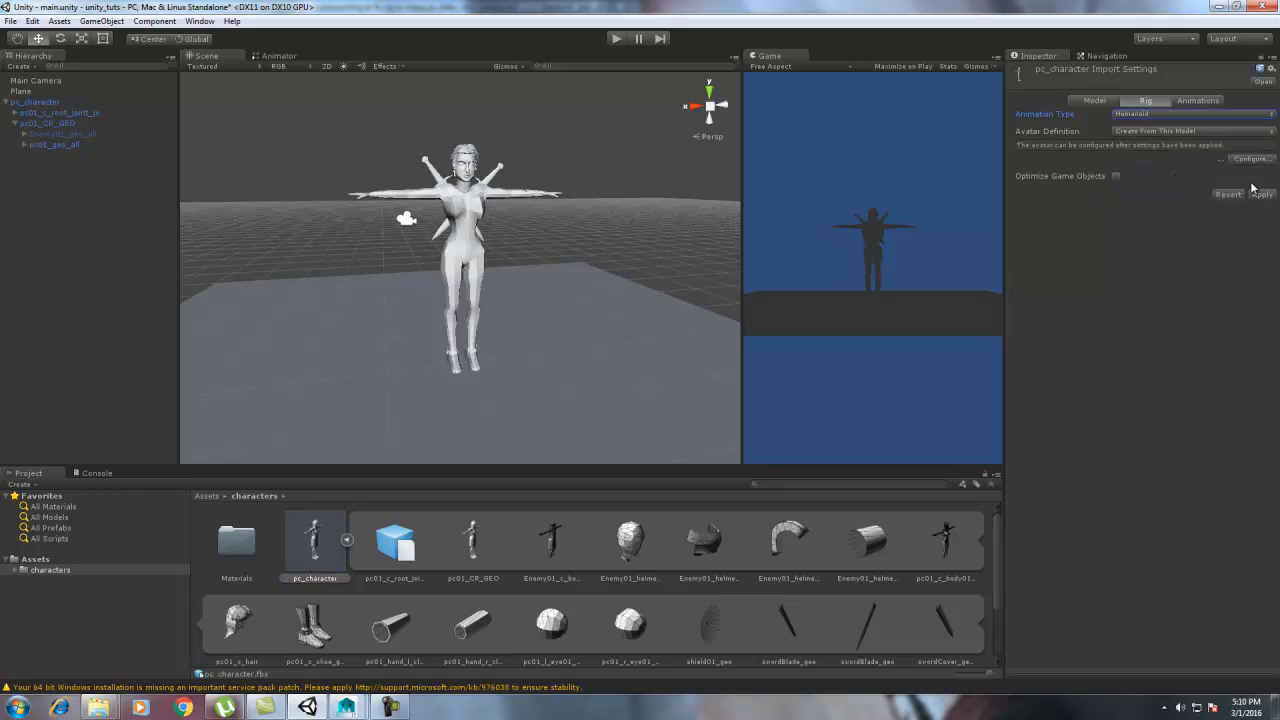
{"action": "mouse_move", "coordinate": [1252, 168]}
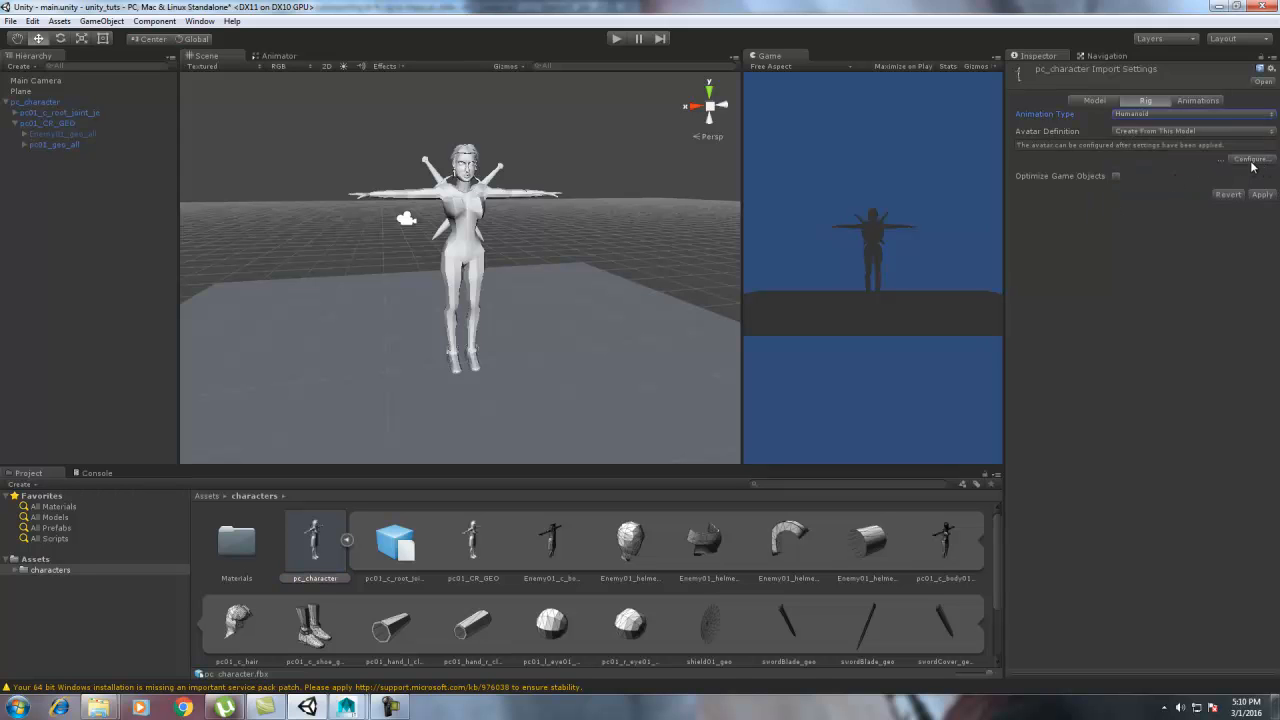
{"action": "left_click", "coordinate": [1196, 100]}
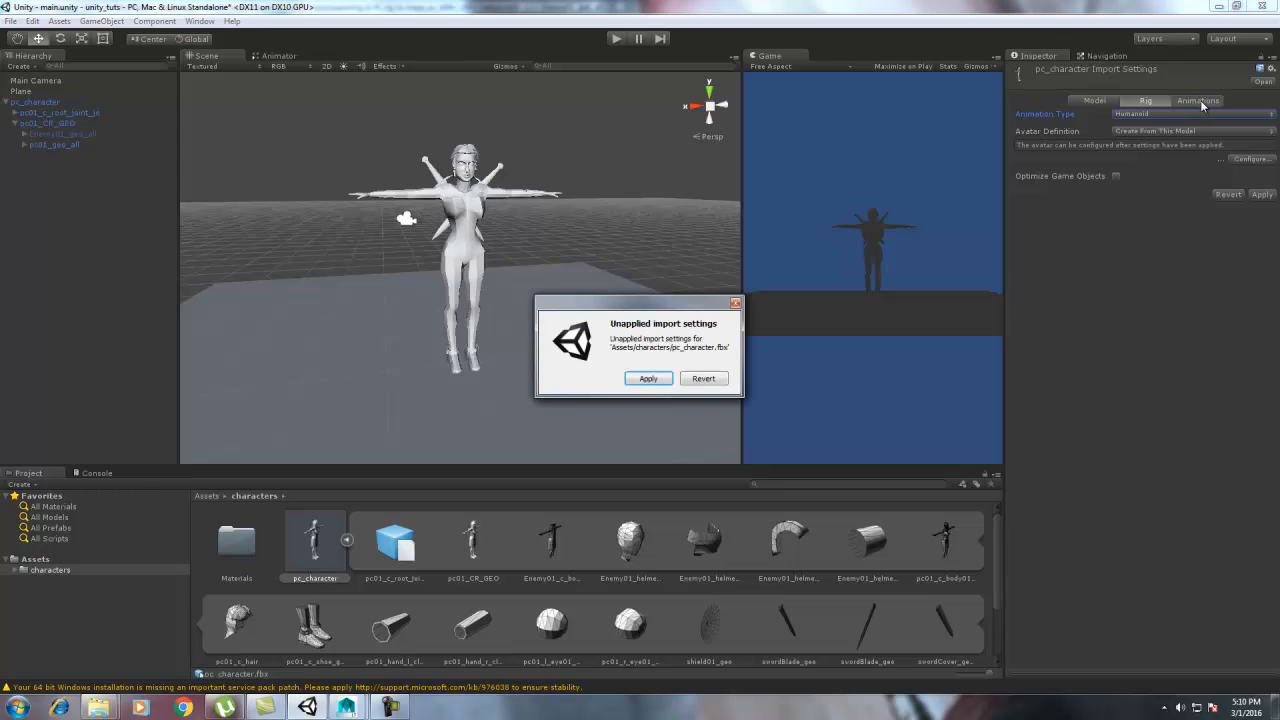
{"action": "left_click", "coordinate": [648, 378]}
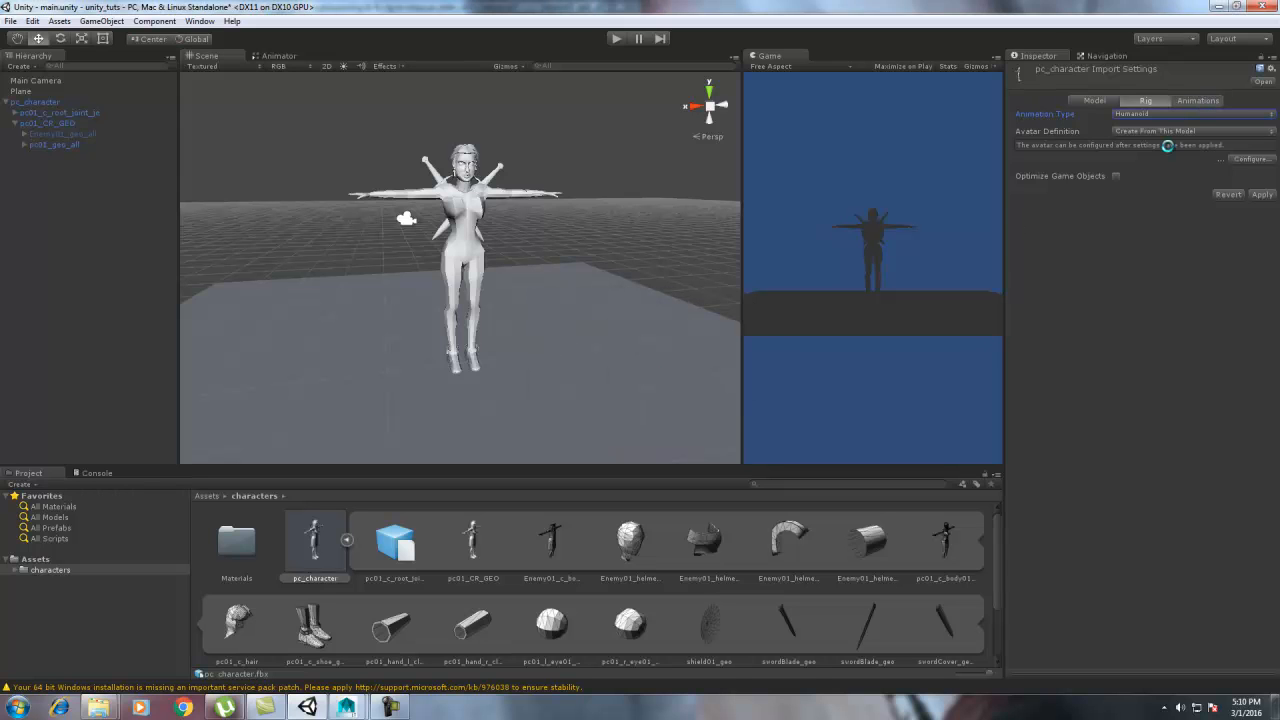
{"action": "left_click", "coordinate": [1196, 100]}
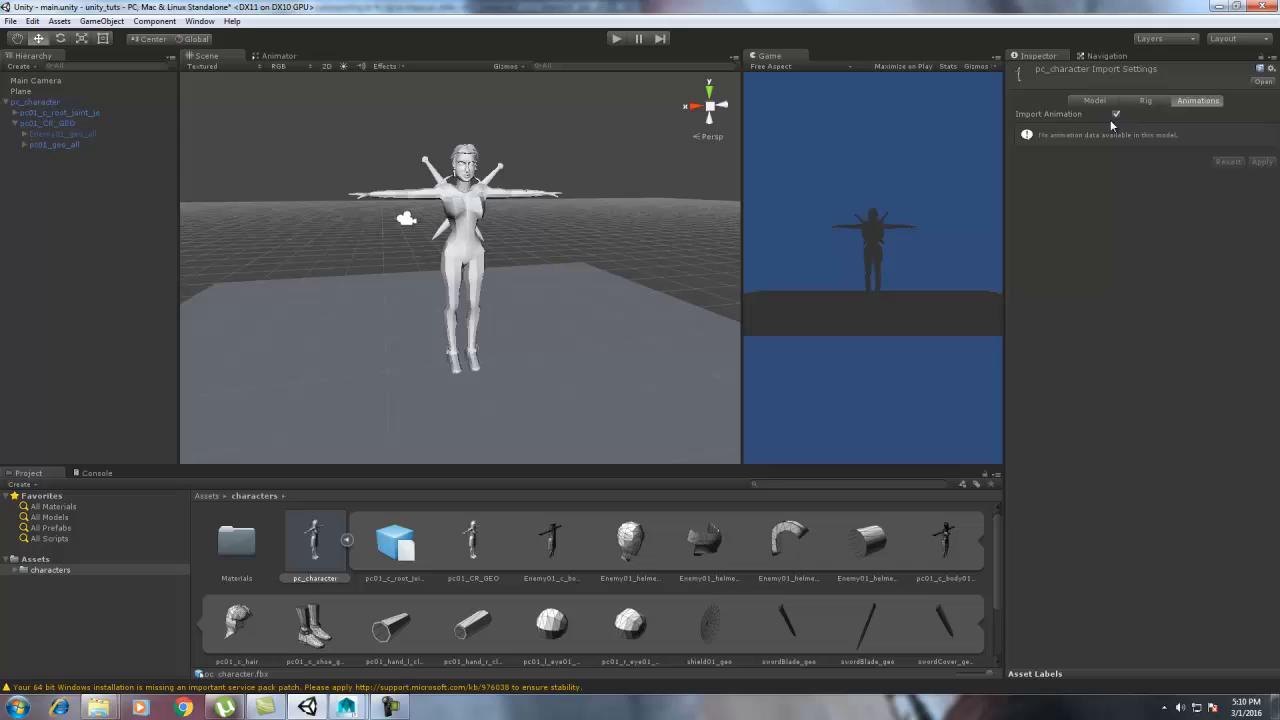
{"action": "left_click", "coordinate": [1116, 112]}
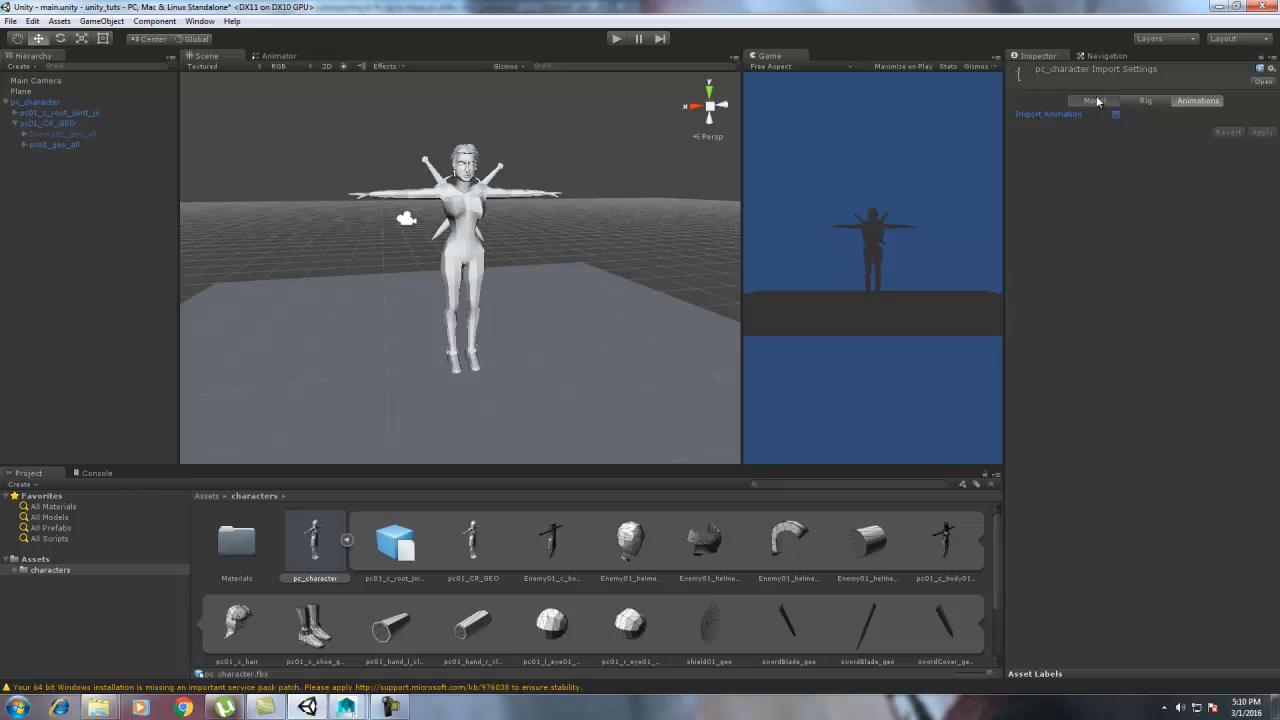
- Uncheck Import Materials in the pc_character Model import settings
{"action": "left_click", "coordinate": [1092, 100]}
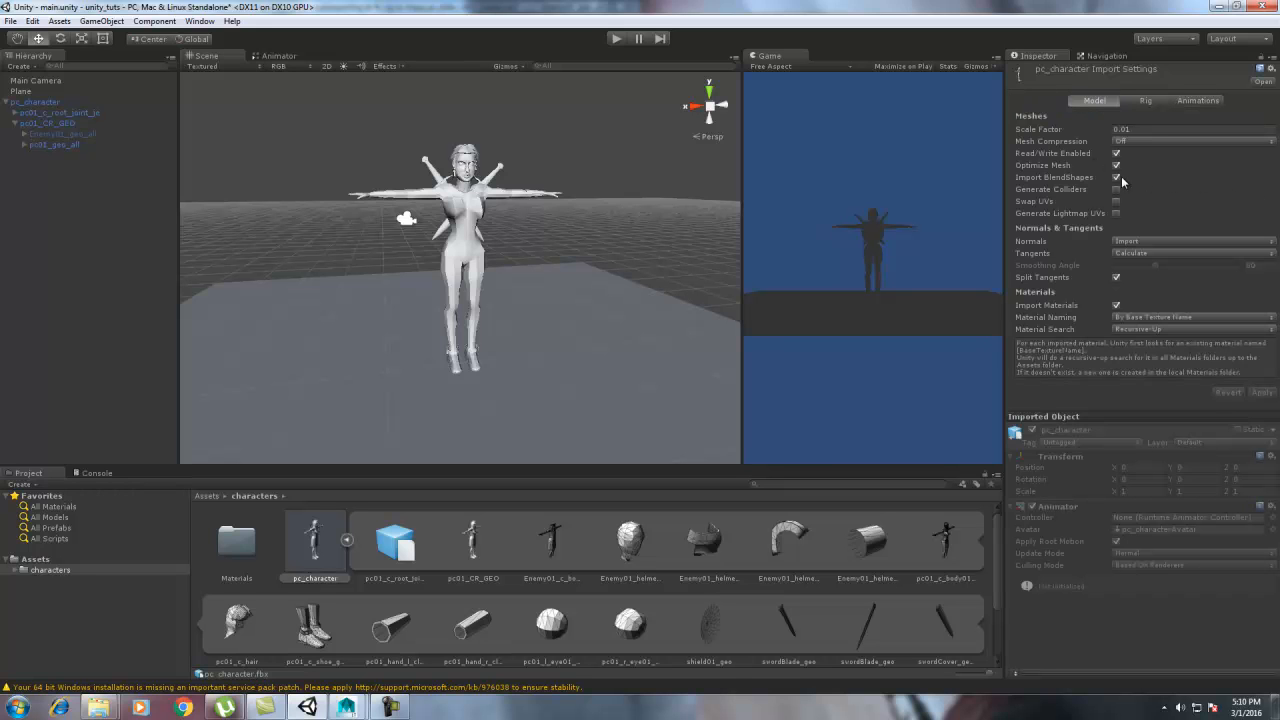
{"action": "left_click", "coordinate": [1116, 176]}
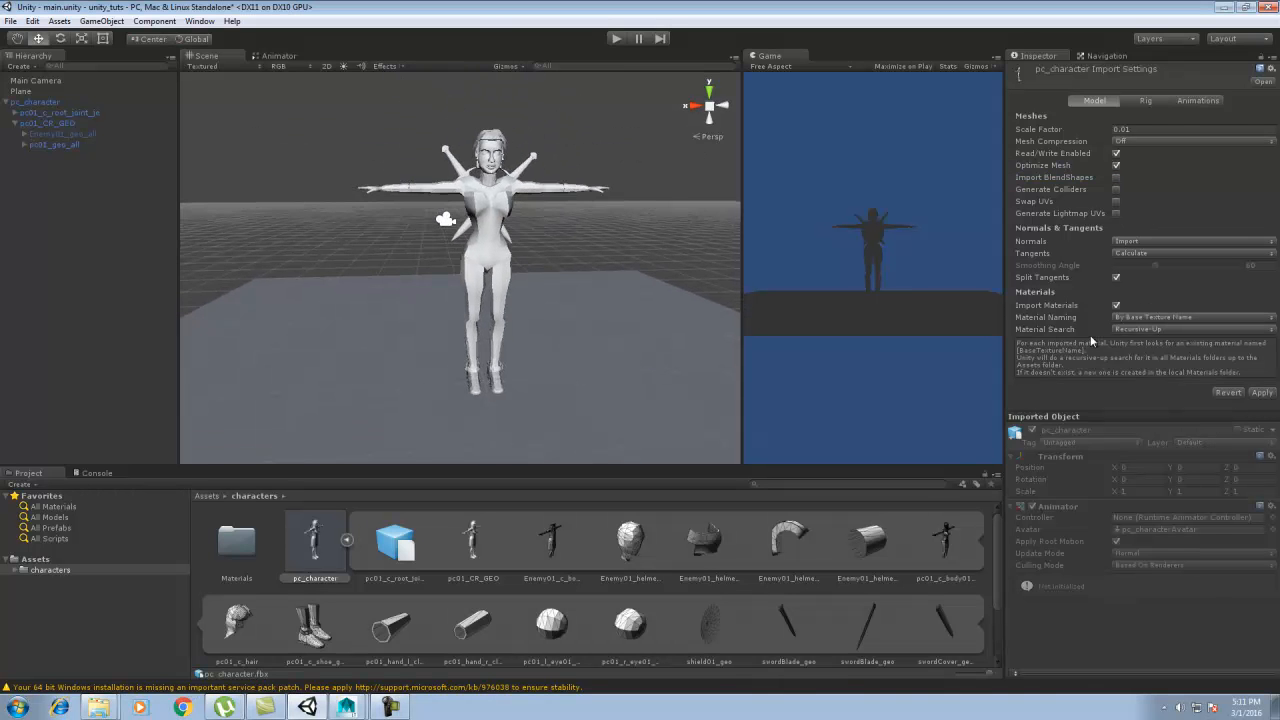
{"action": "left_click", "coordinate": [1116, 304]}
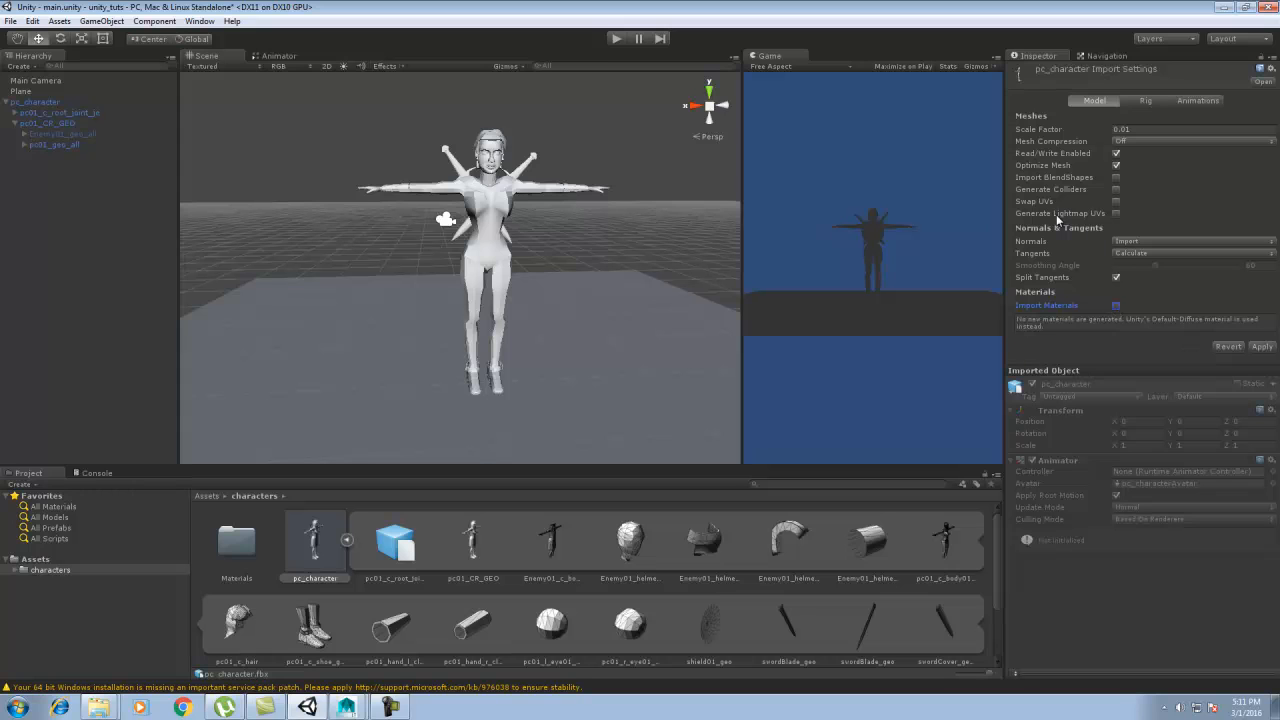
{"action": "mouse_move", "coordinate": [1116, 304]}
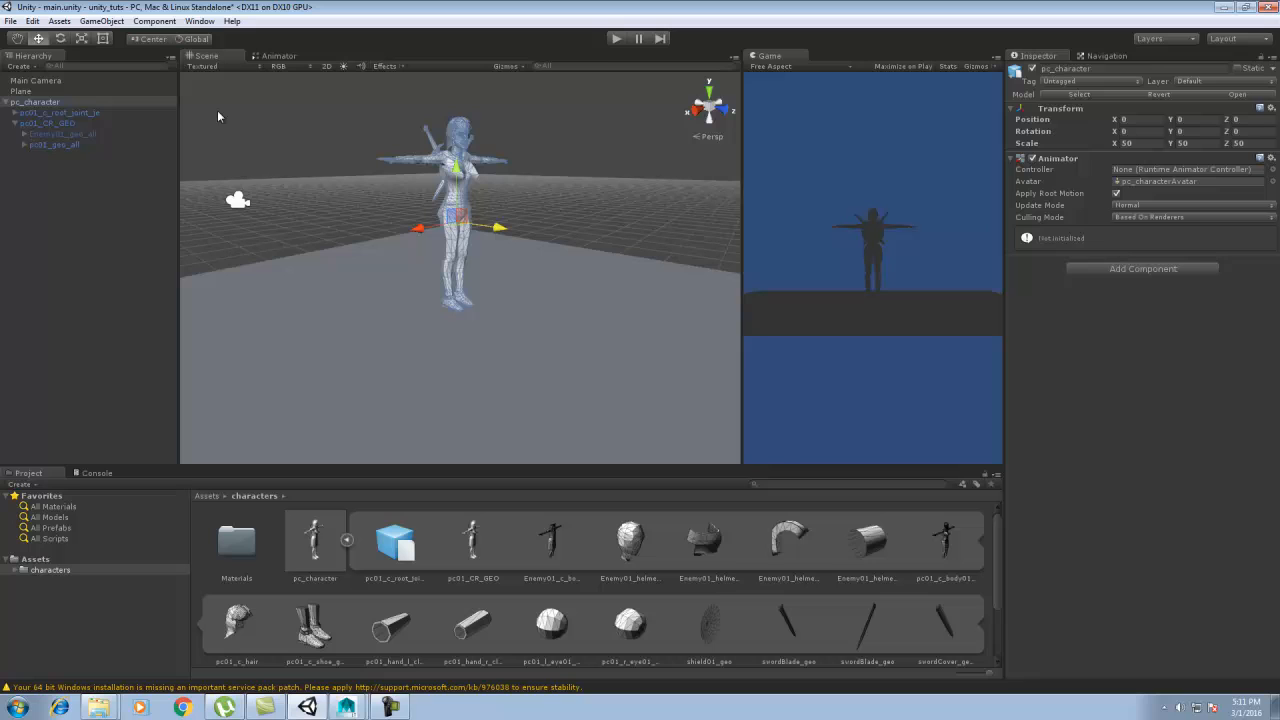
{"action": "mouse_move", "coordinate": [1212, 198]}
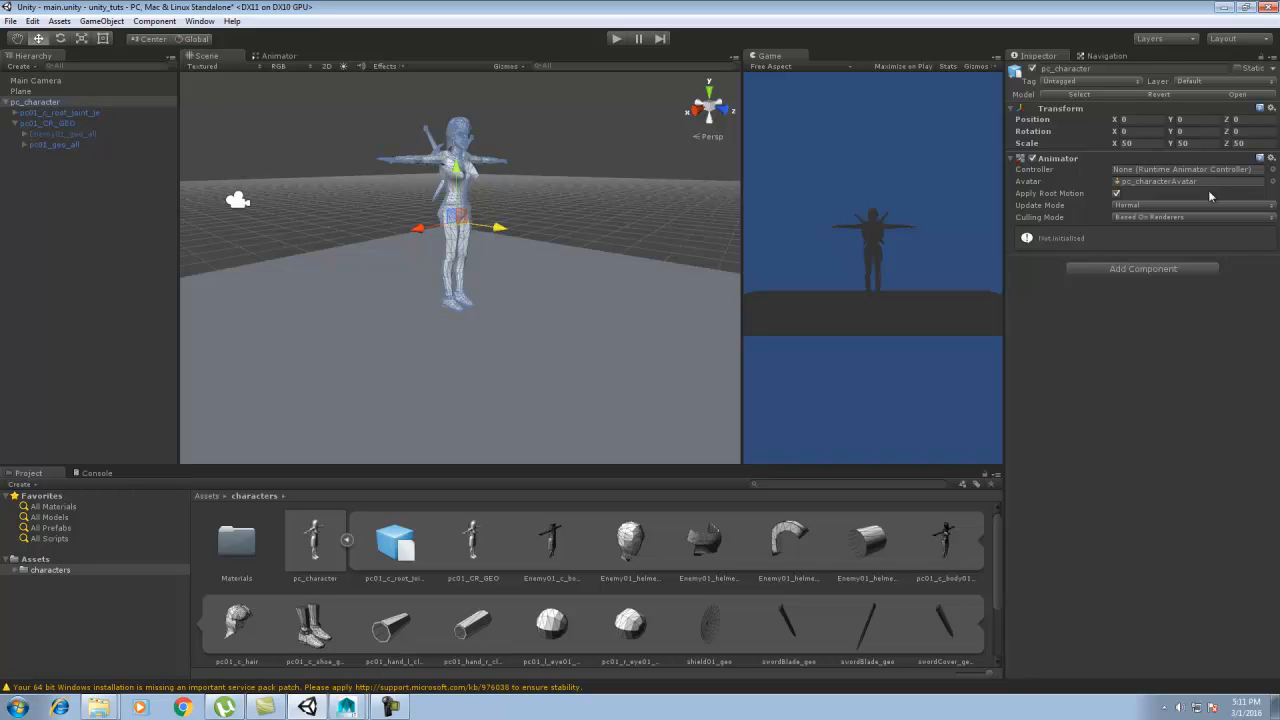
{"action": "mouse_move", "coordinate": [728, 388]}
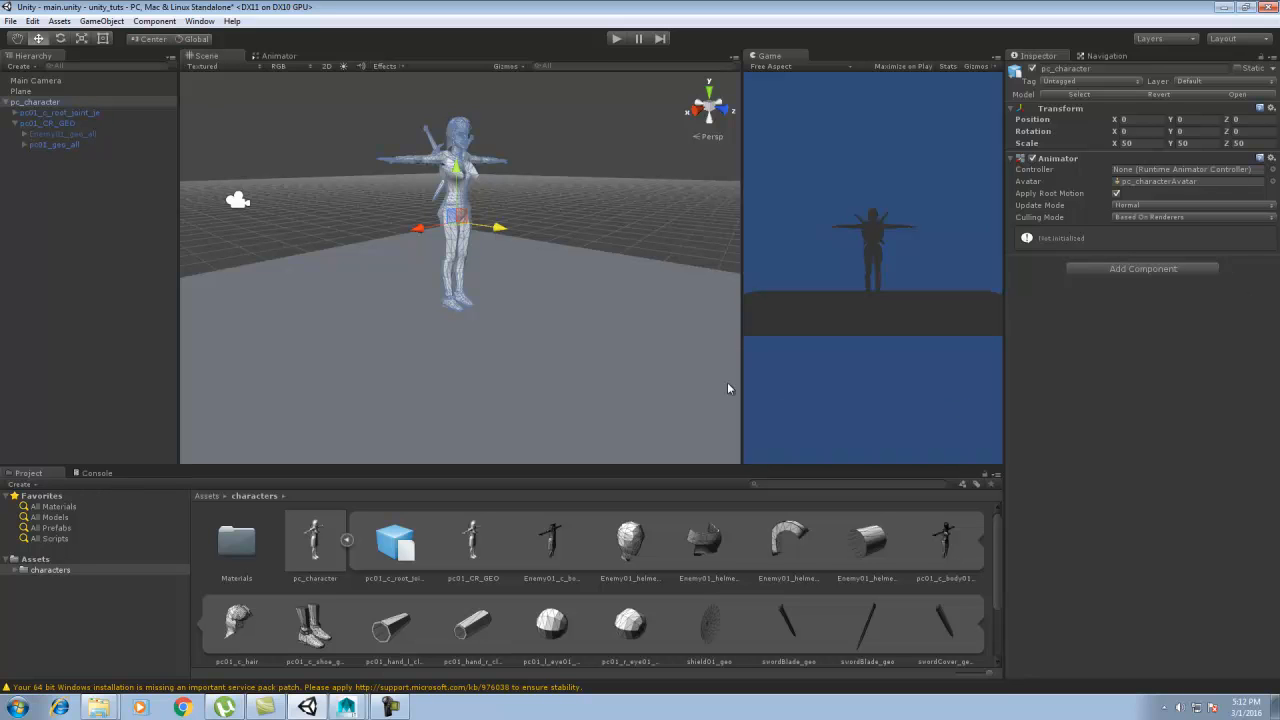
{"action": "mouse_move", "coordinate": [358, 516]}
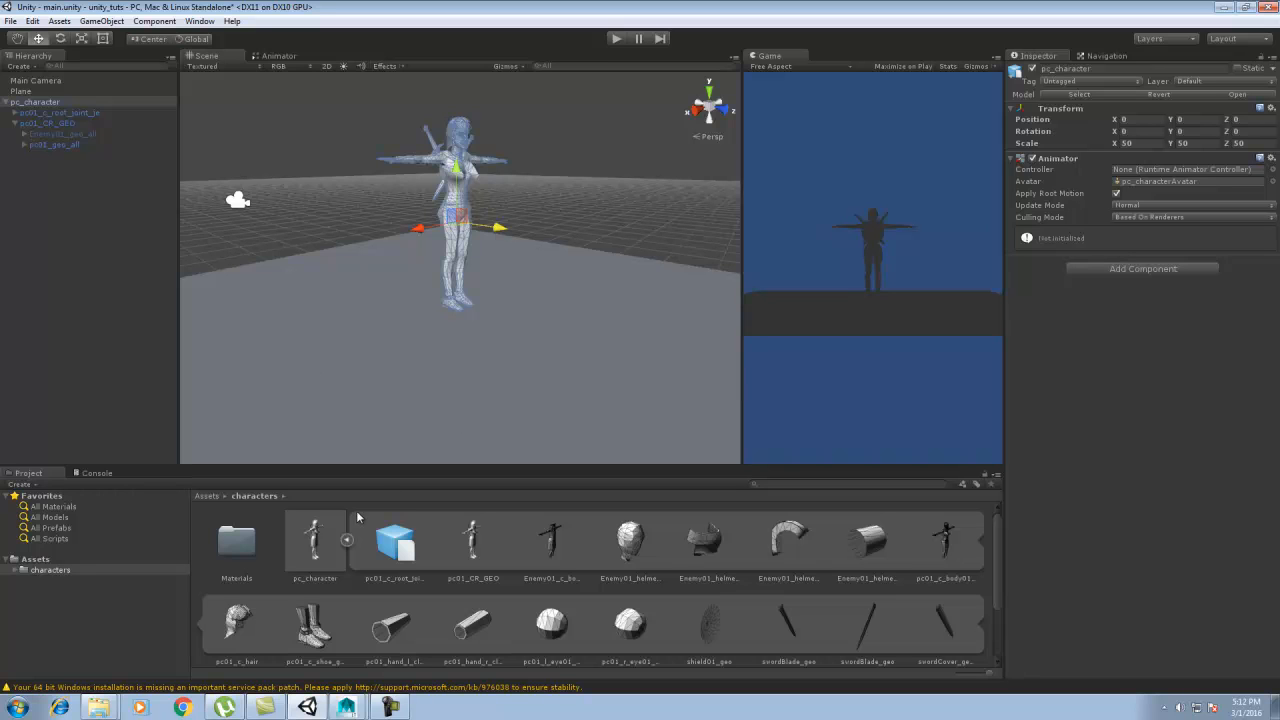